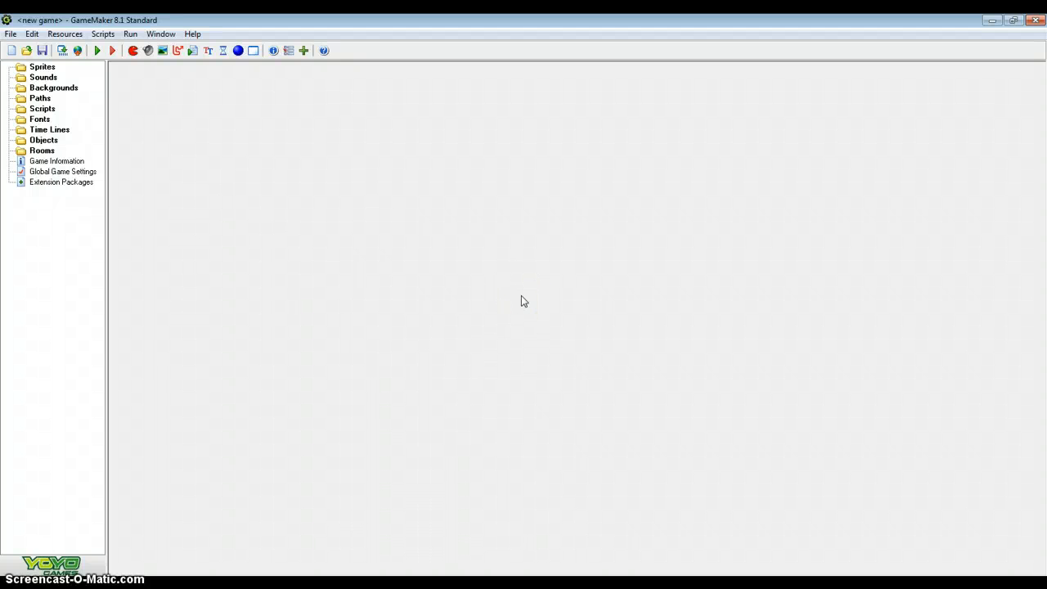
Step: Create a new sprite resource and name it spr_back
{"action": "left_click", "coordinate": [508, 313]}
{"action": "type", "text": "spr_back"}
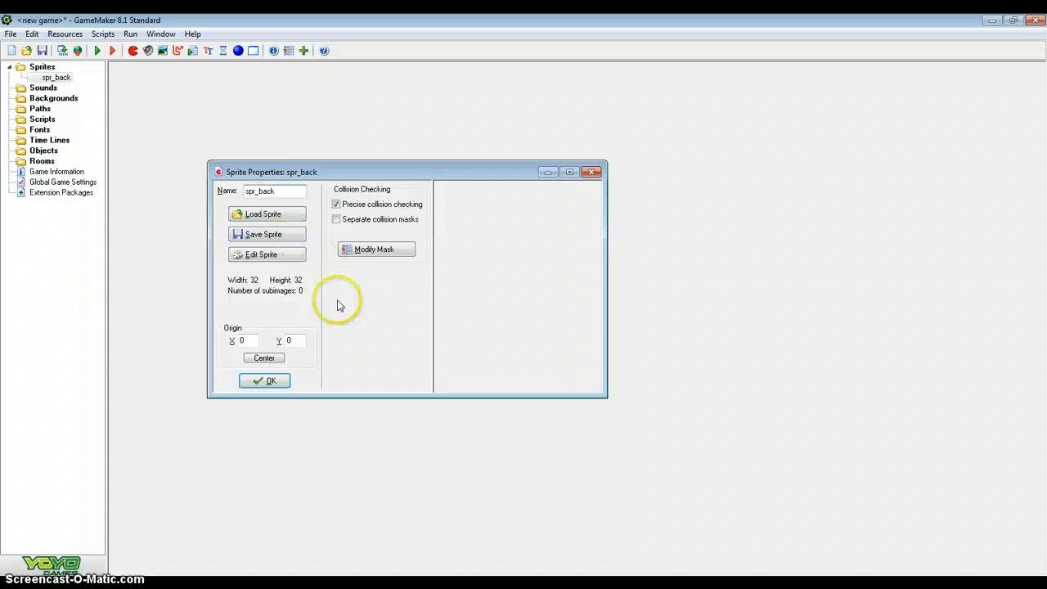
Step: Add a blank image to spr_back and resize its canvas to 300% (96×96)
{"action": "left_click", "coordinate": [263, 253]}
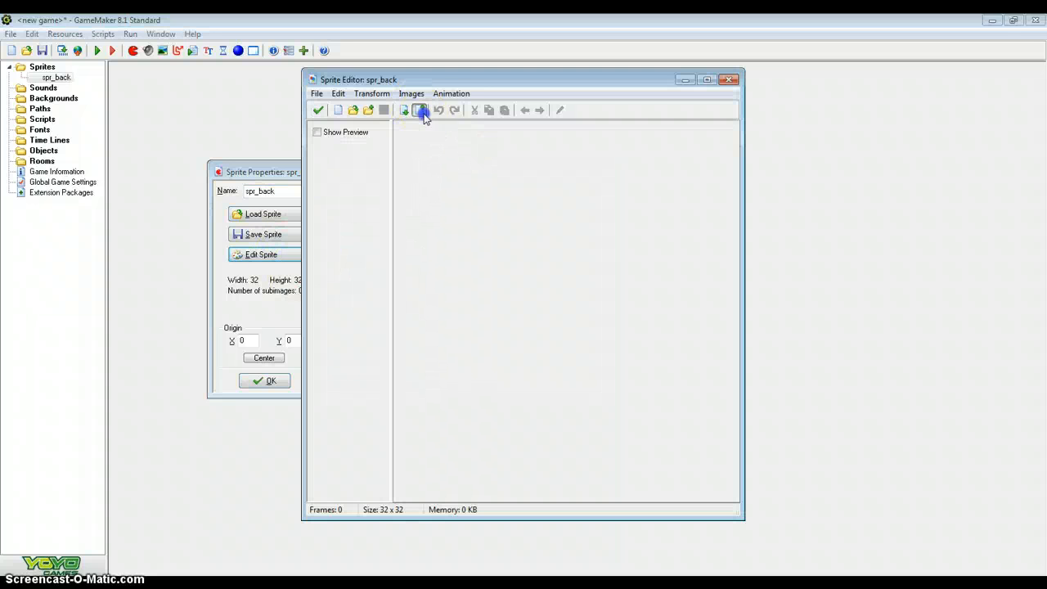
{"action": "left_click", "coordinate": [371, 93]}
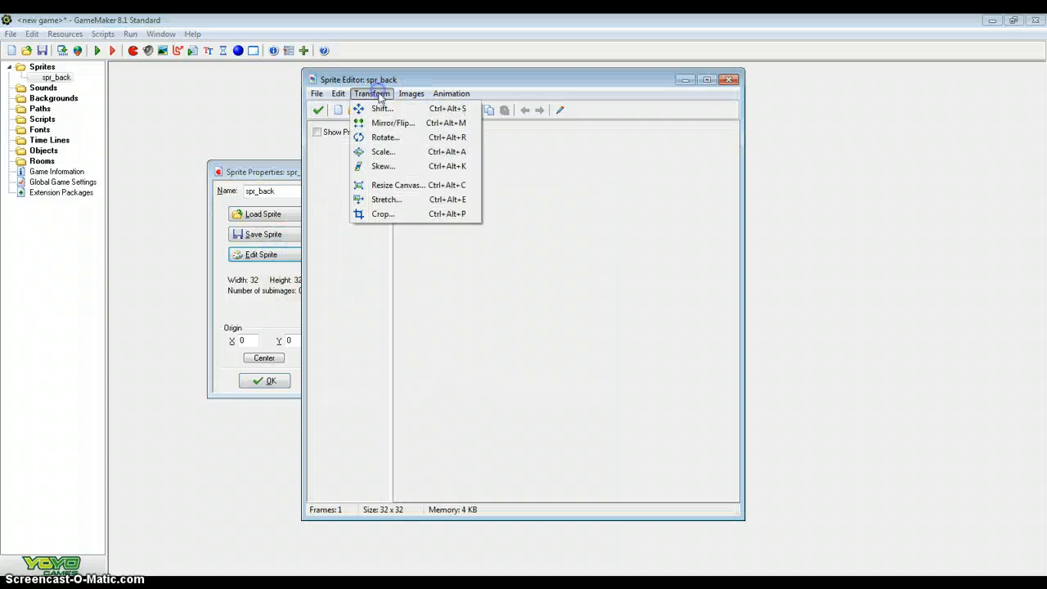
{"action": "left_click", "coordinate": [397, 184]}
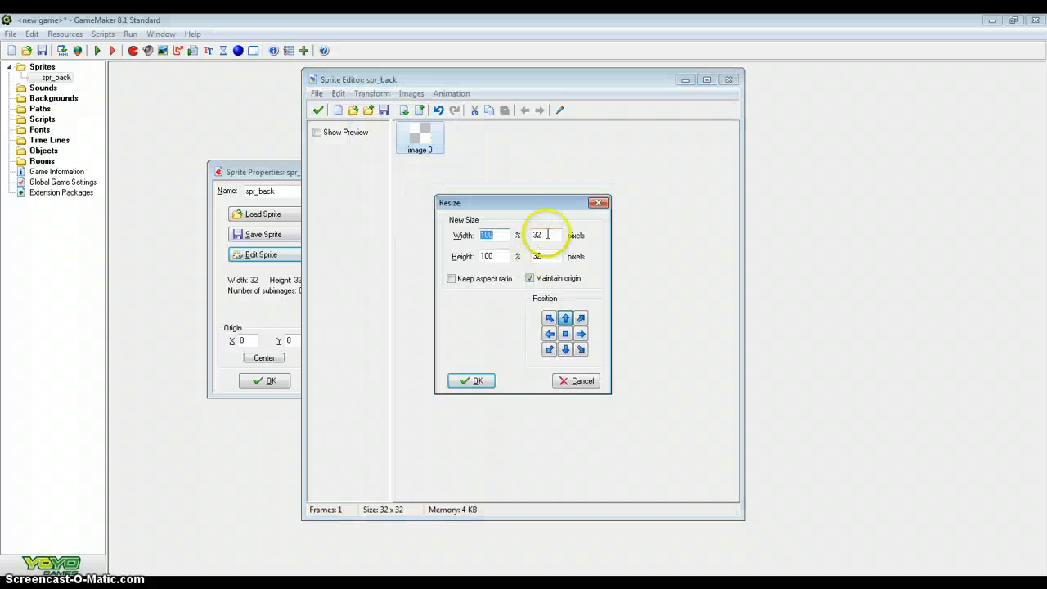
{"action": "type", "text": "300"}
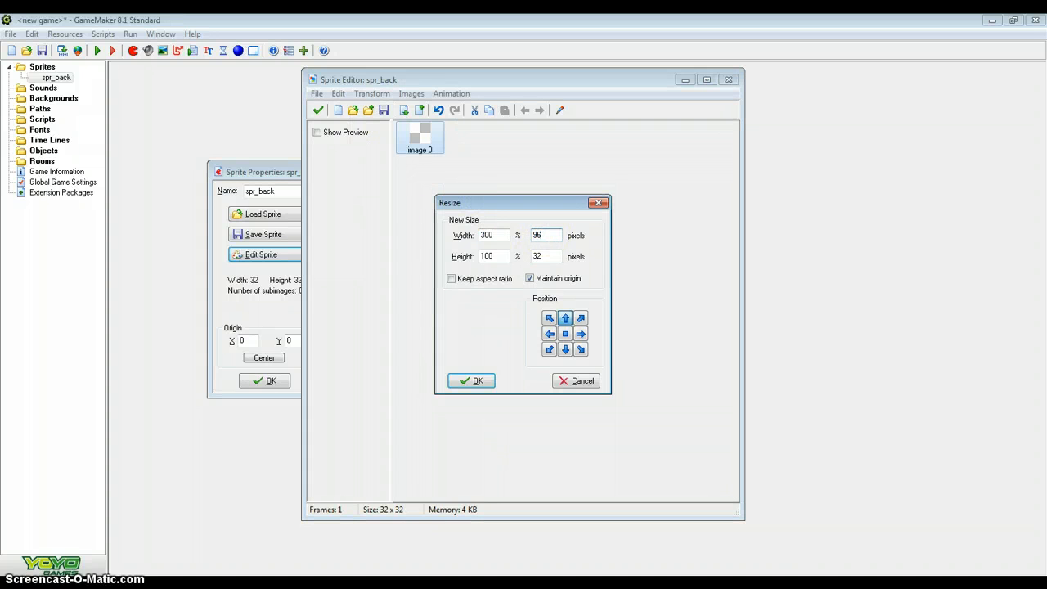
{"action": "left_click", "coordinate": [450, 278]}
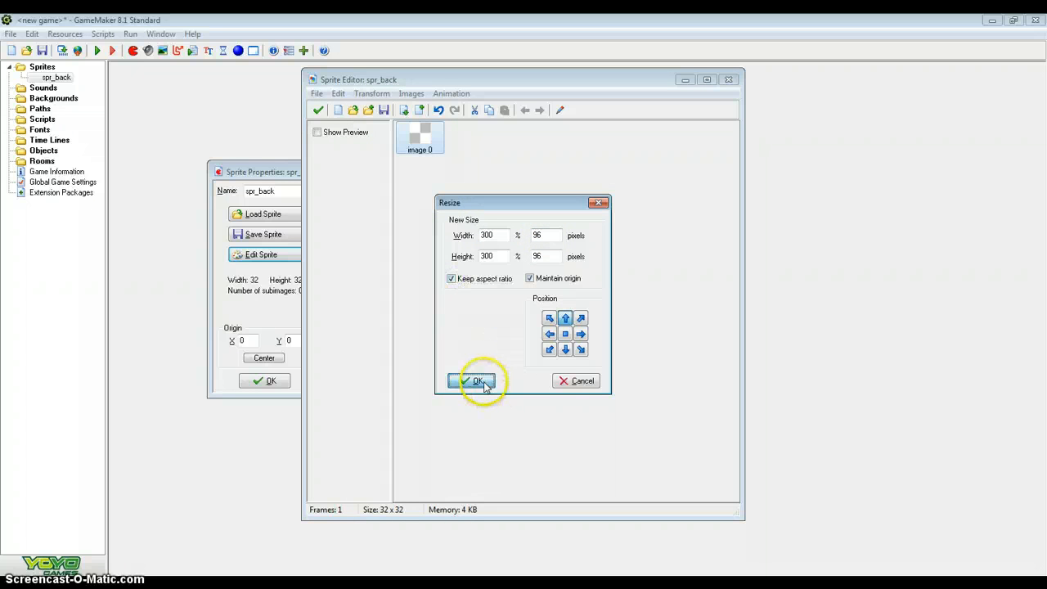
{"action": "left_click", "coordinate": [477, 381]}
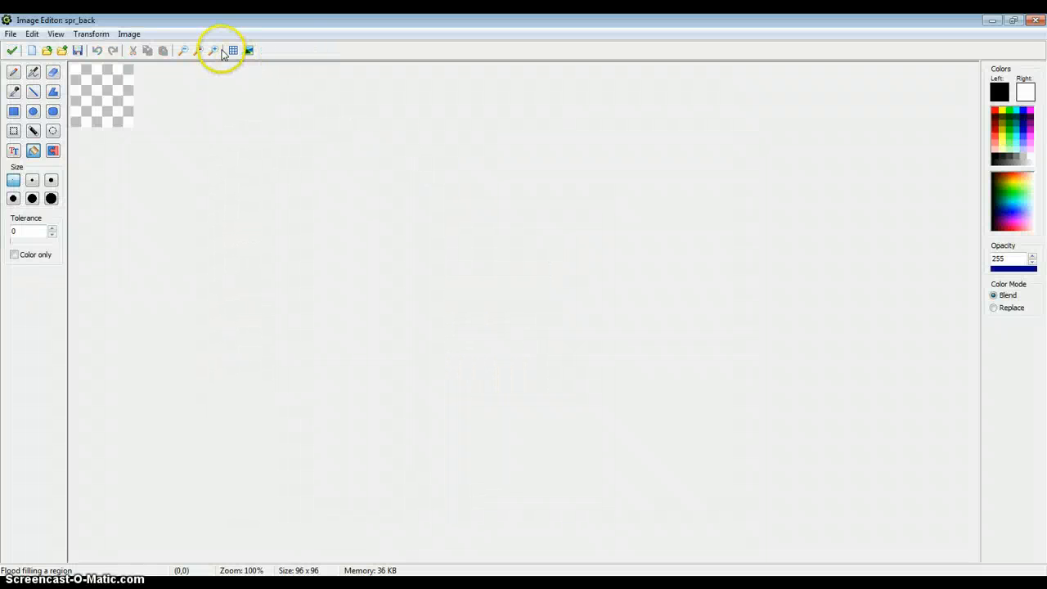
Step: Draw a white ellipse filling the canvas, then add a second sprite
{"action": "left_click", "coordinate": [214, 51]}
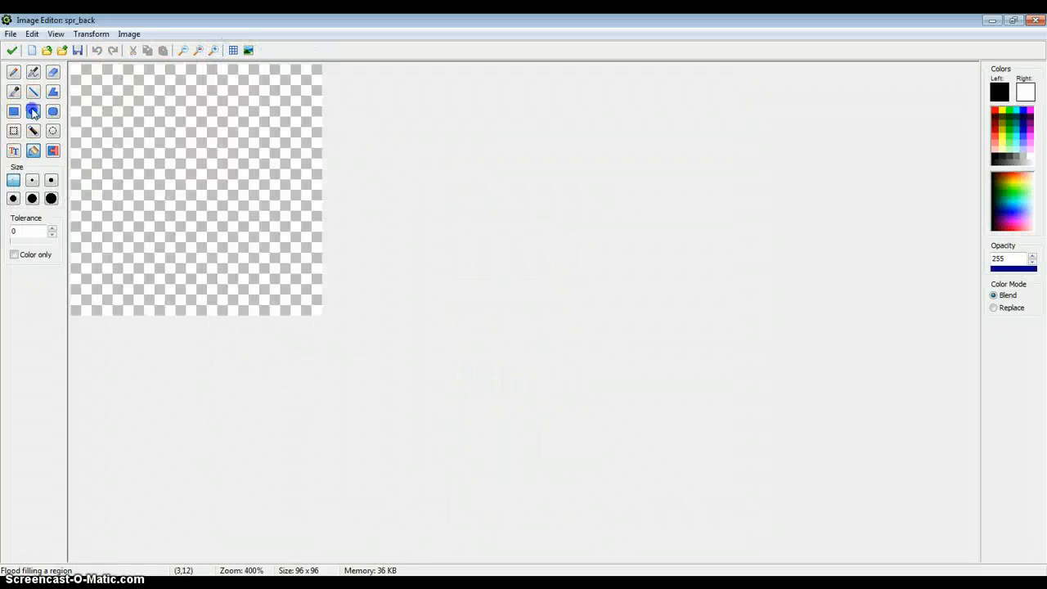
{"action": "left_click", "coordinate": [33, 111]}
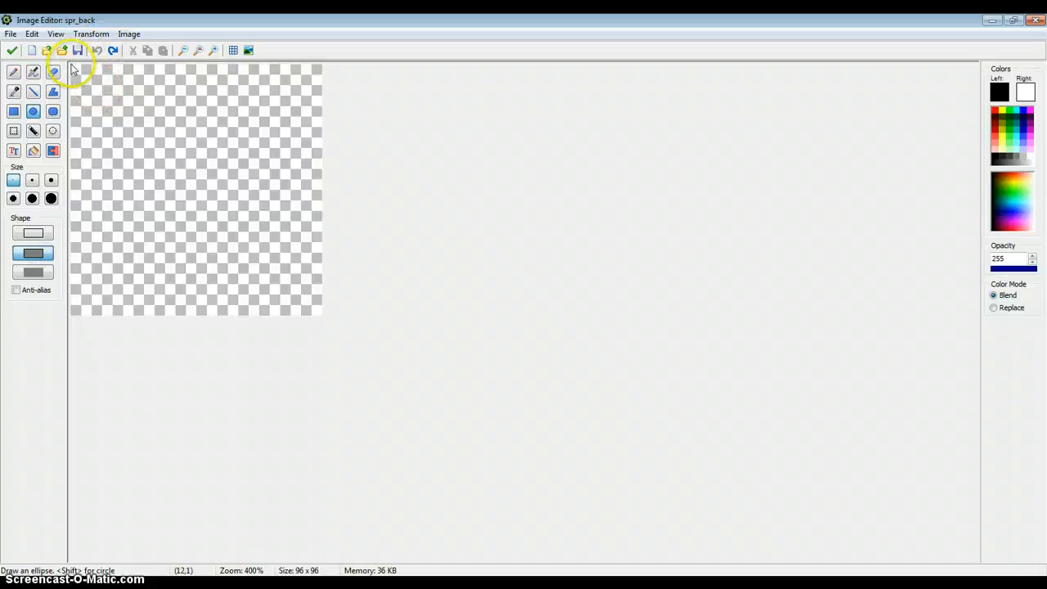
{"action": "left_click_drag", "start_coordinate": [73, 67], "coordinate": [321, 309]}
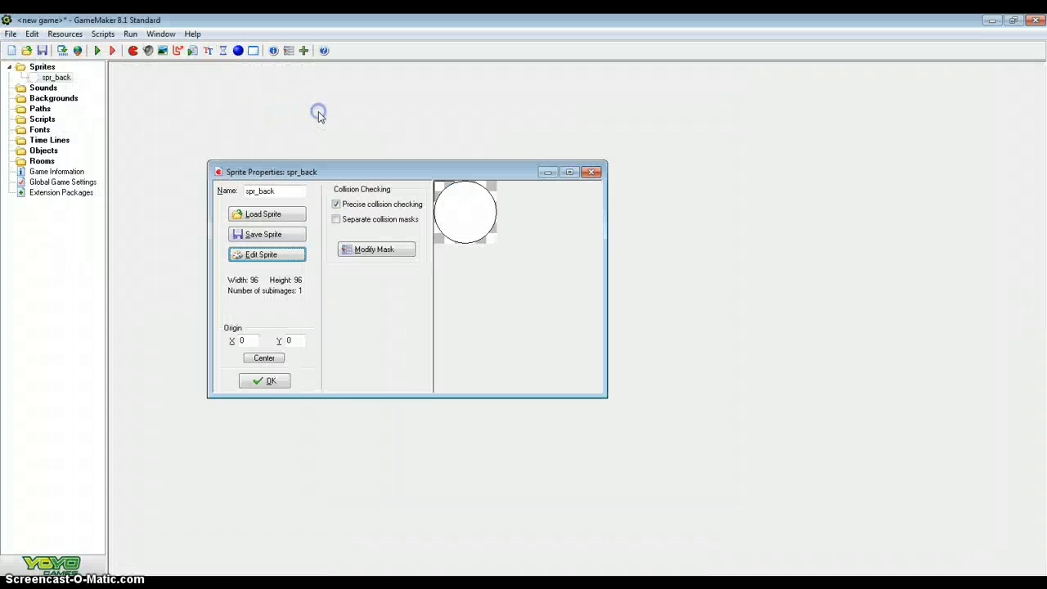
{"action": "left_click", "coordinate": [263, 357]}
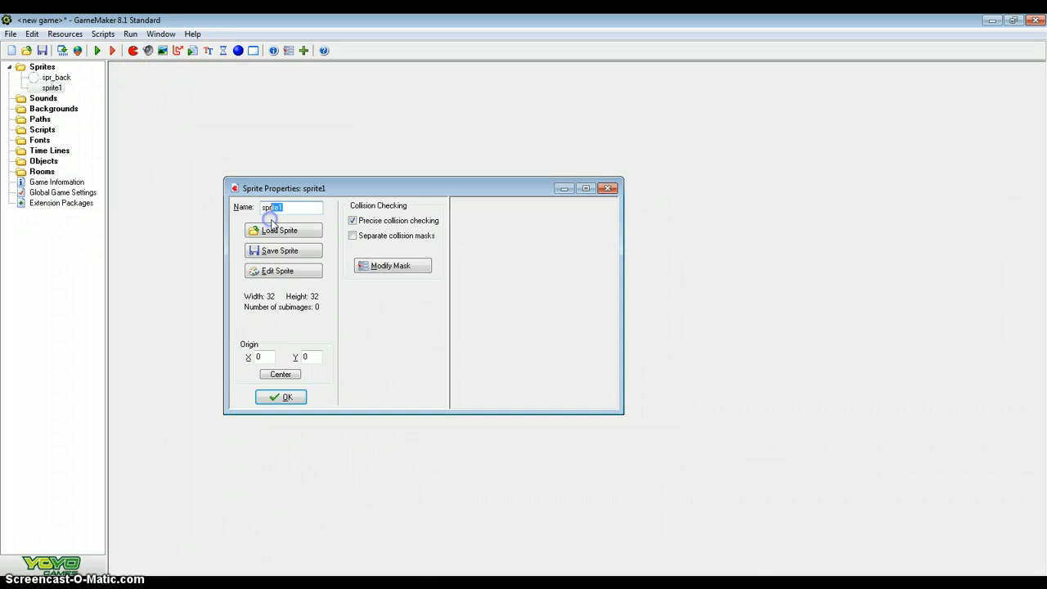
Step: Name the sprite spr_pointer, add an image, and resize its canvas to 4×48 unproportionally
{"action": "type", "text": "spr_po"}
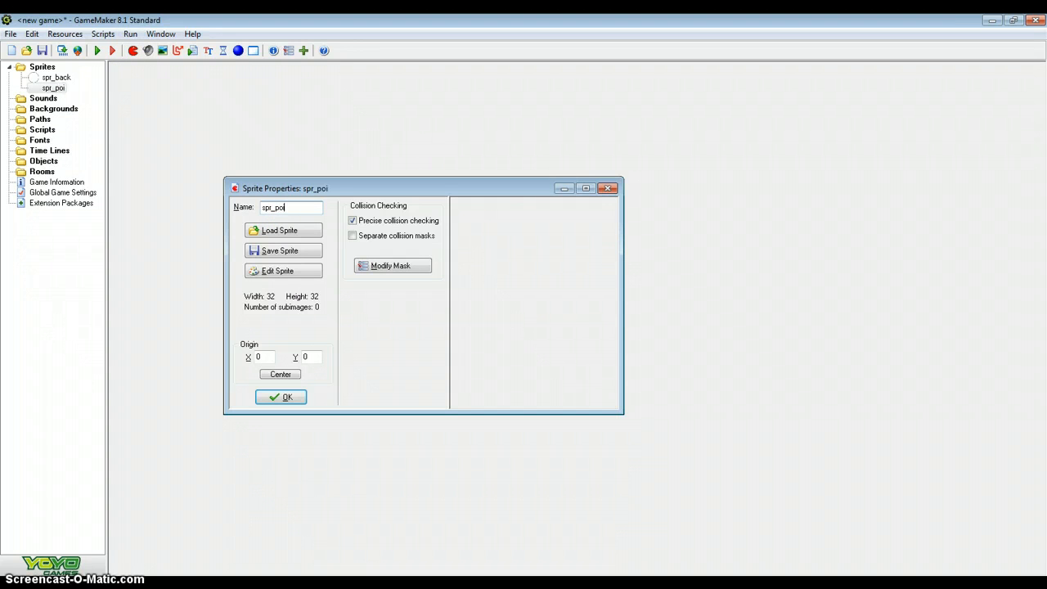
{"action": "left_click", "coordinate": [280, 271]}
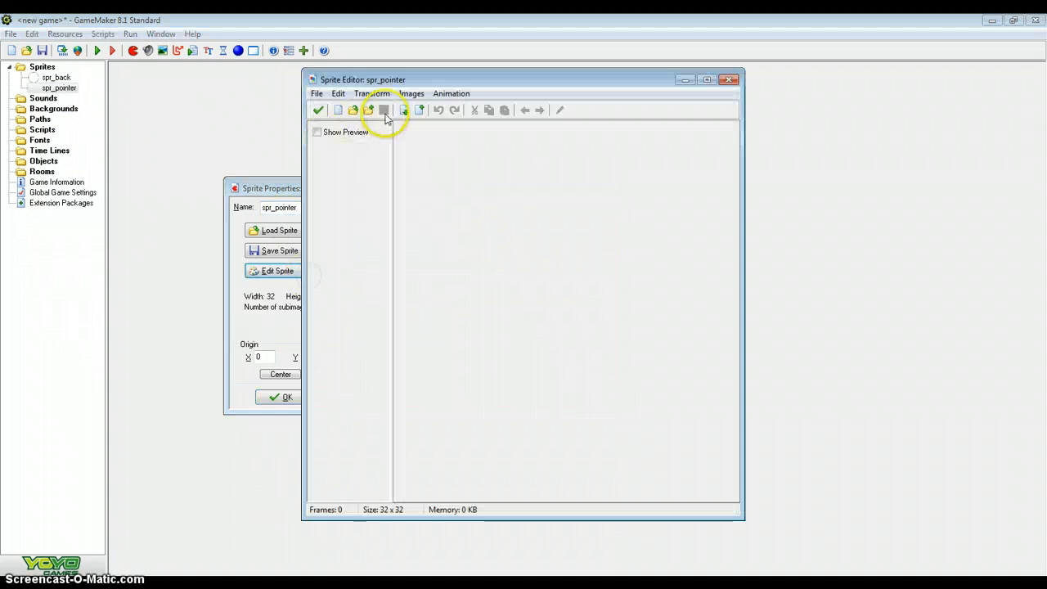
{"action": "left_click", "coordinate": [371, 93]}
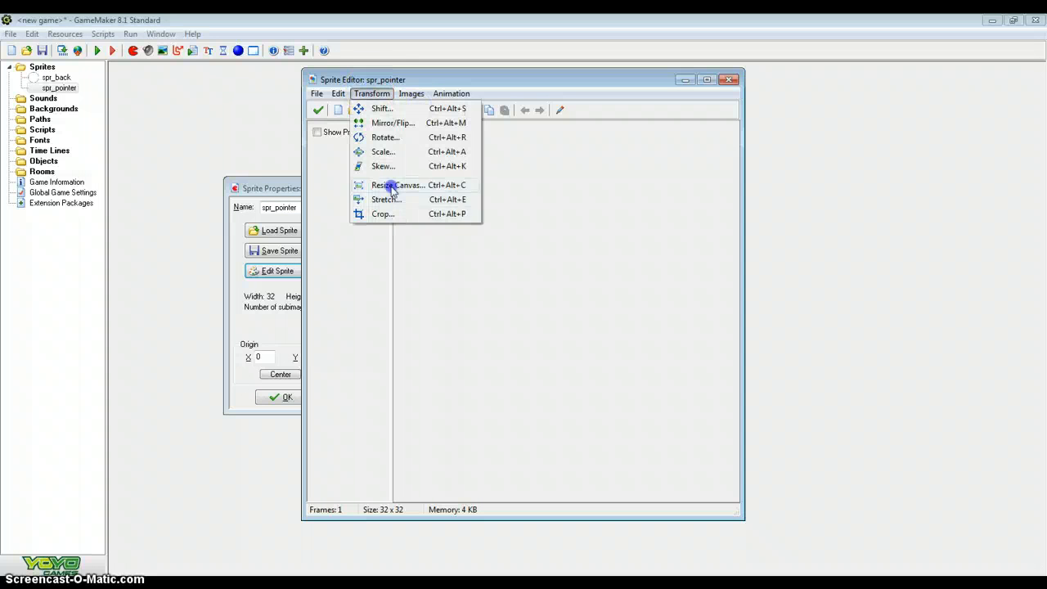
{"action": "left_click", "coordinate": [397, 184]}
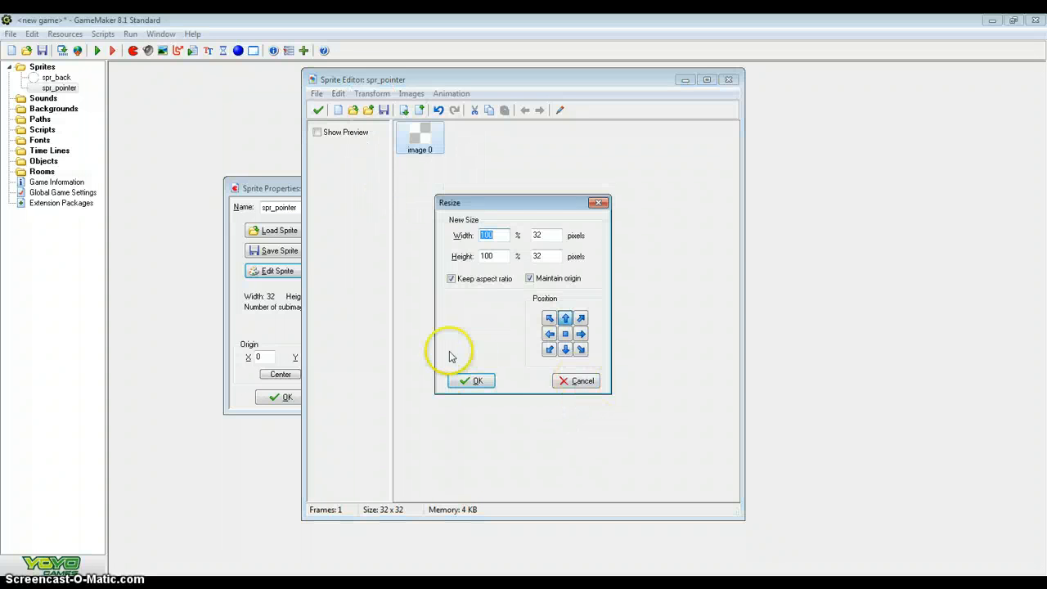
{"action": "mouse_move", "coordinate": [187, 169]}
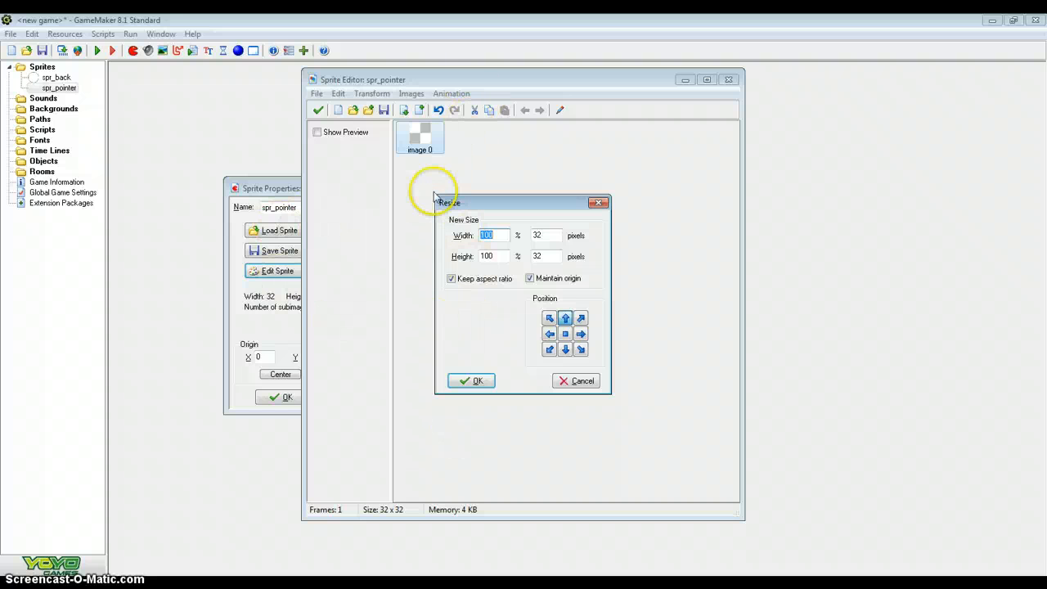
{"action": "mouse_move", "coordinate": [434, 227]}
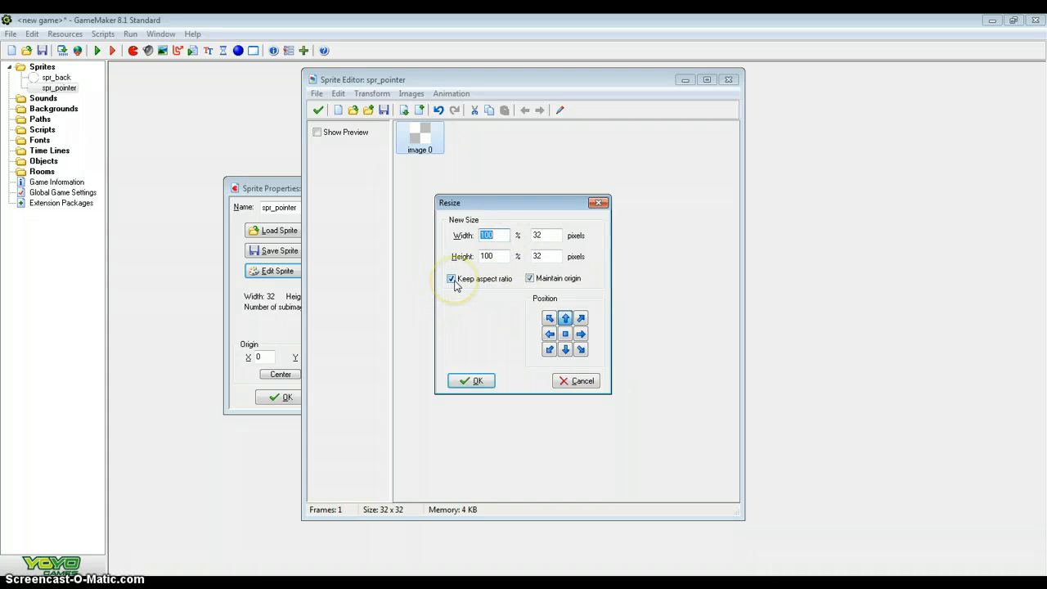
{"action": "left_click", "coordinate": [450, 278]}
{"action": "type", "text": "4"}
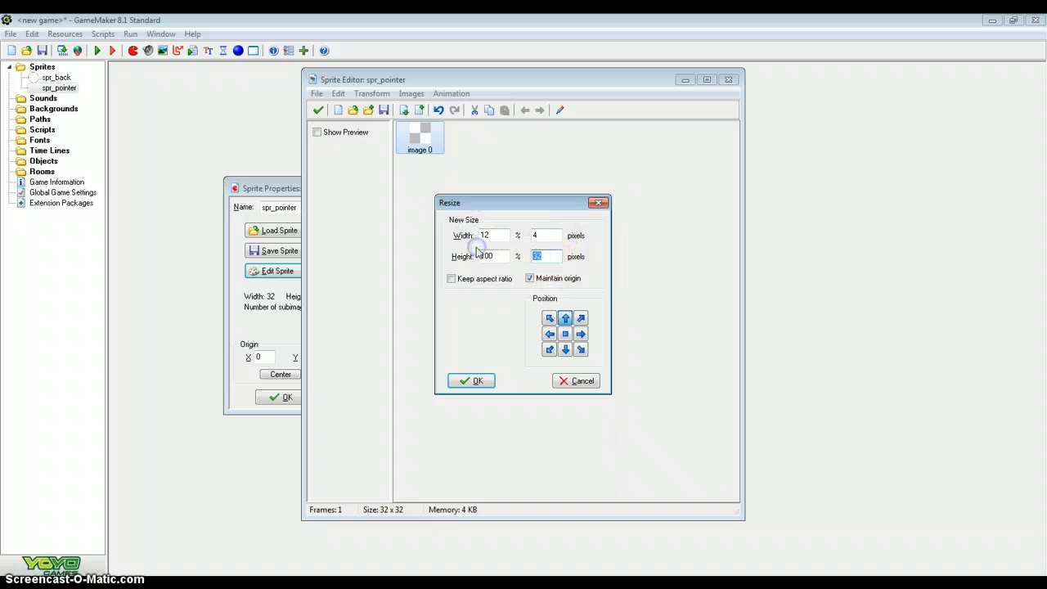
{"action": "left_click", "coordinate": [471, 380]}
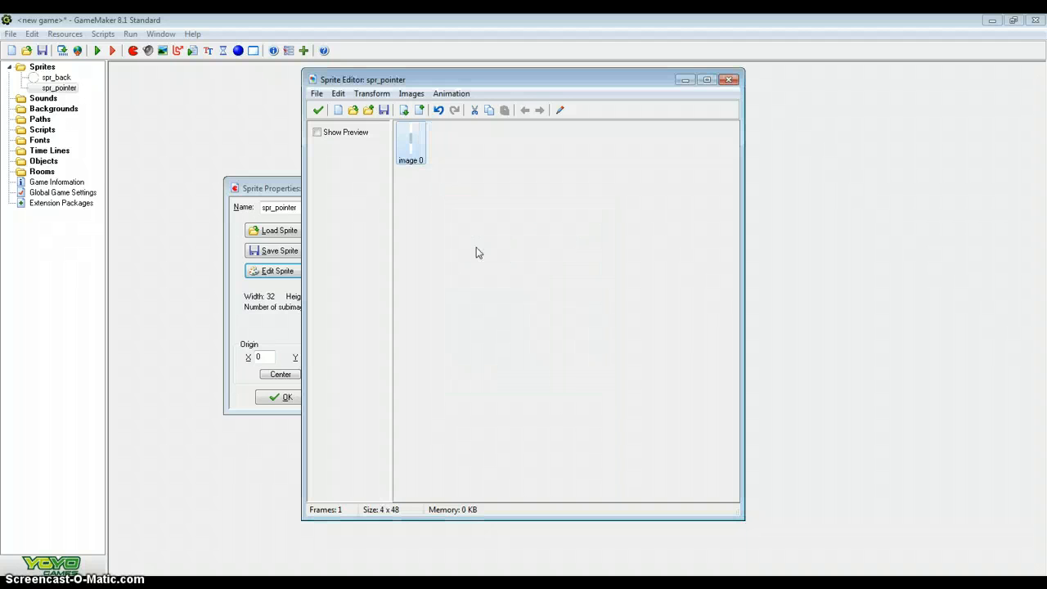
Step: Fill the bar black and set the sprite origin to 2, 47
{"action": "double_click", "coordinate": [411, 139]}
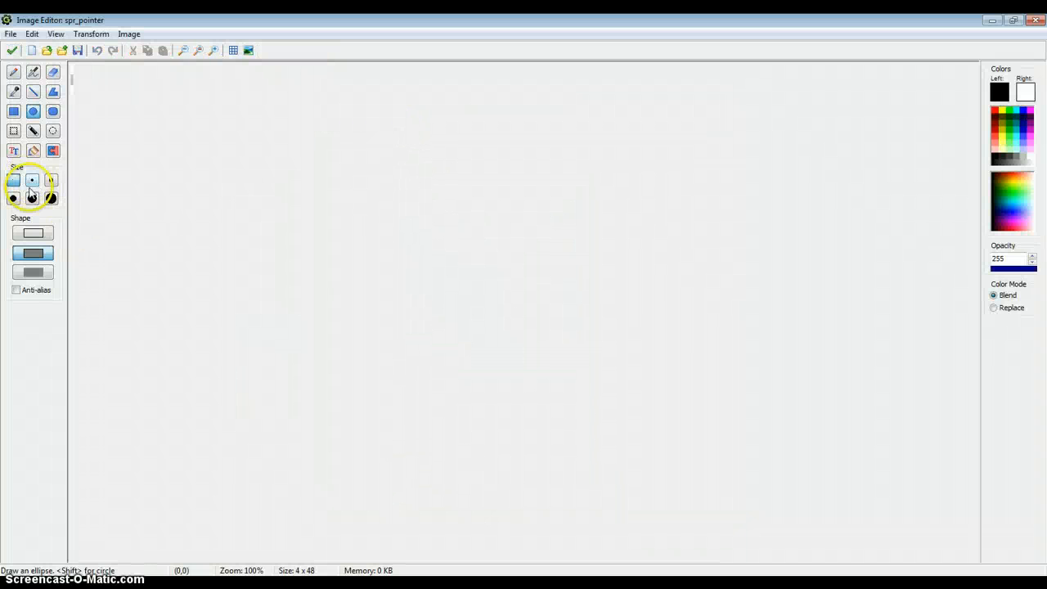
{"action": "left_click", "coordinate": [53, 92]}
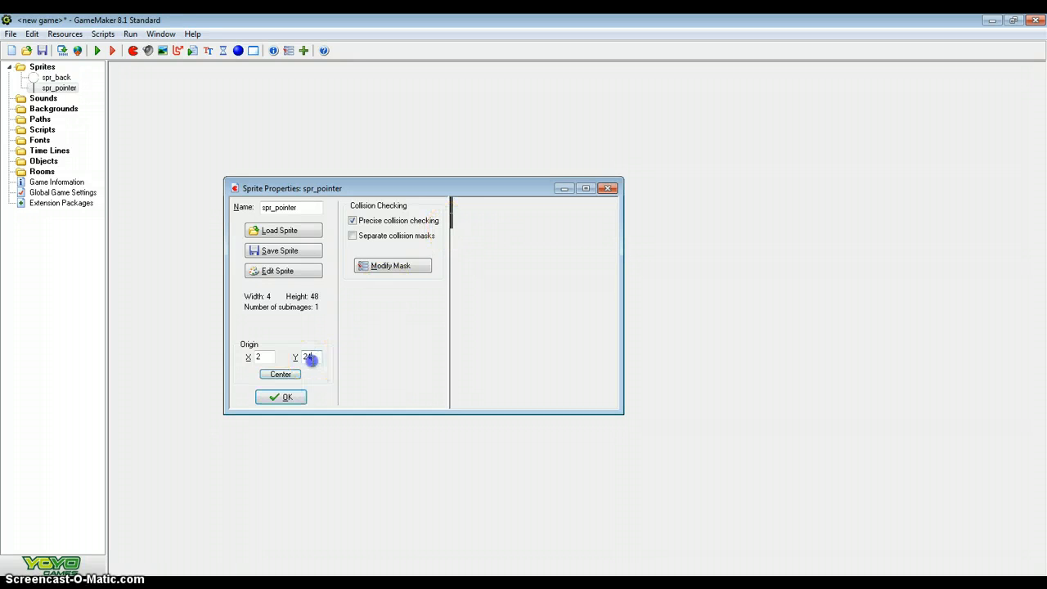
{"action": "type", "text": "47"}
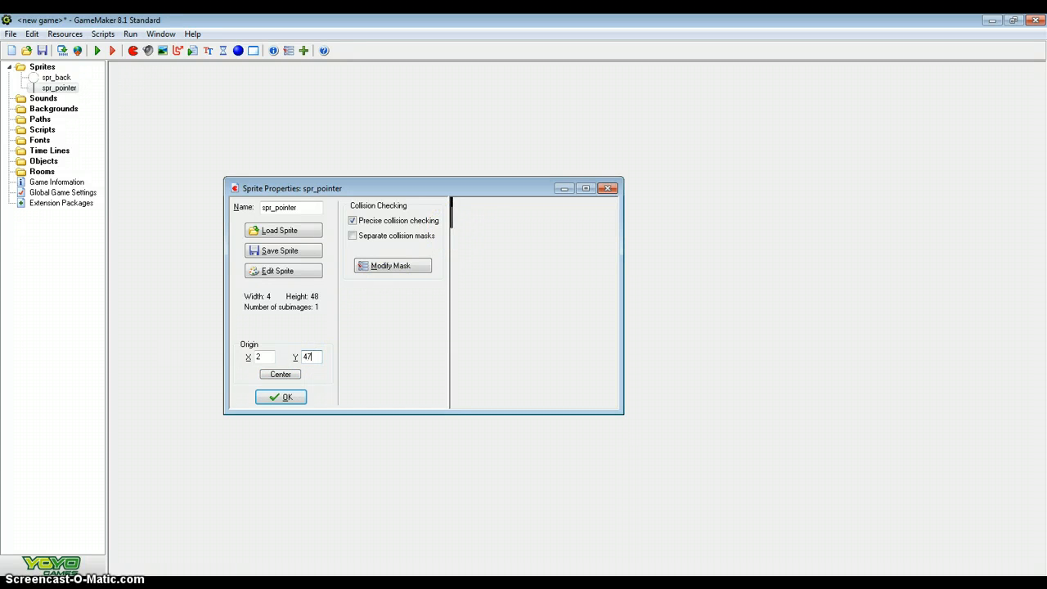
Step: Enlarge spr_pointer's canvas to 96×96, anchored at the bottom
{"action": "left_click", "coordinate": [277, 271]}
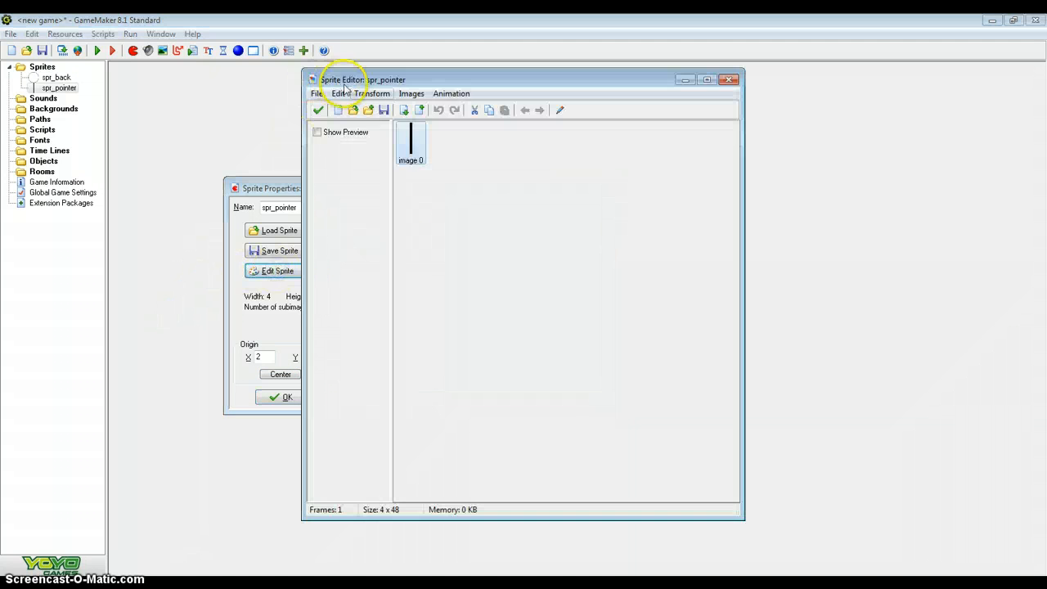
{"action": "left_click", "coordinate": [371, 93]}
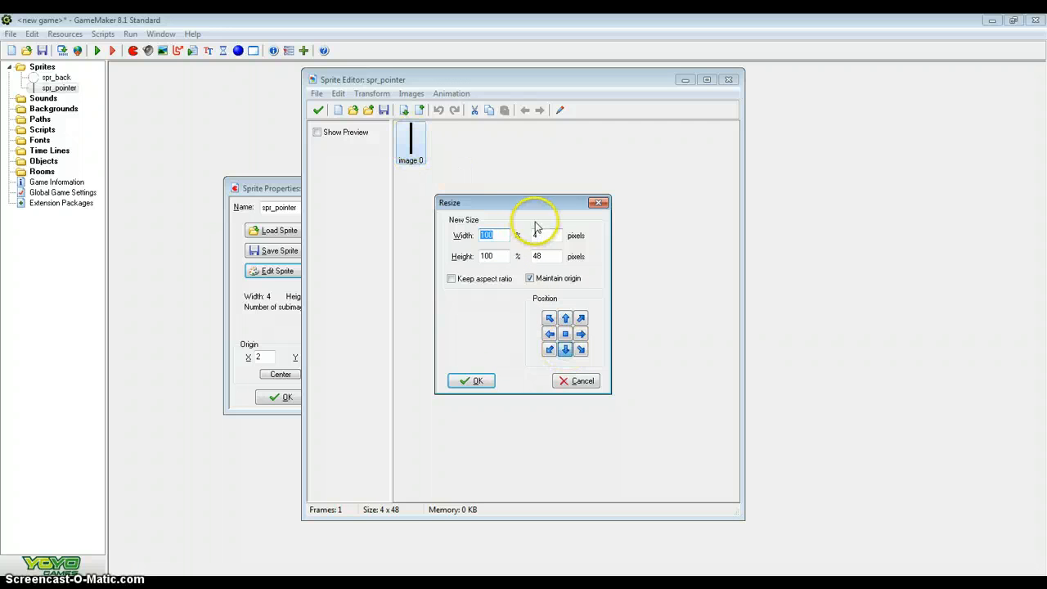
{"action": "type", "text": "2400"}
{"action": "left_click", "coordinate": [547, 256]}
{"action": "type", "text": "96"}
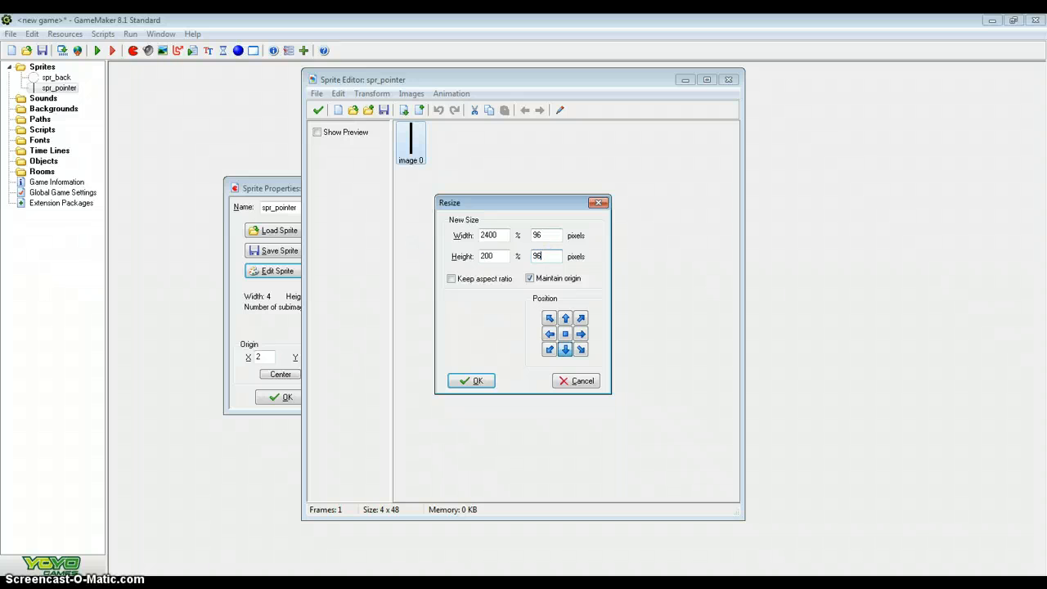
{"action": "left_click", "coordinate": [471, 380]}
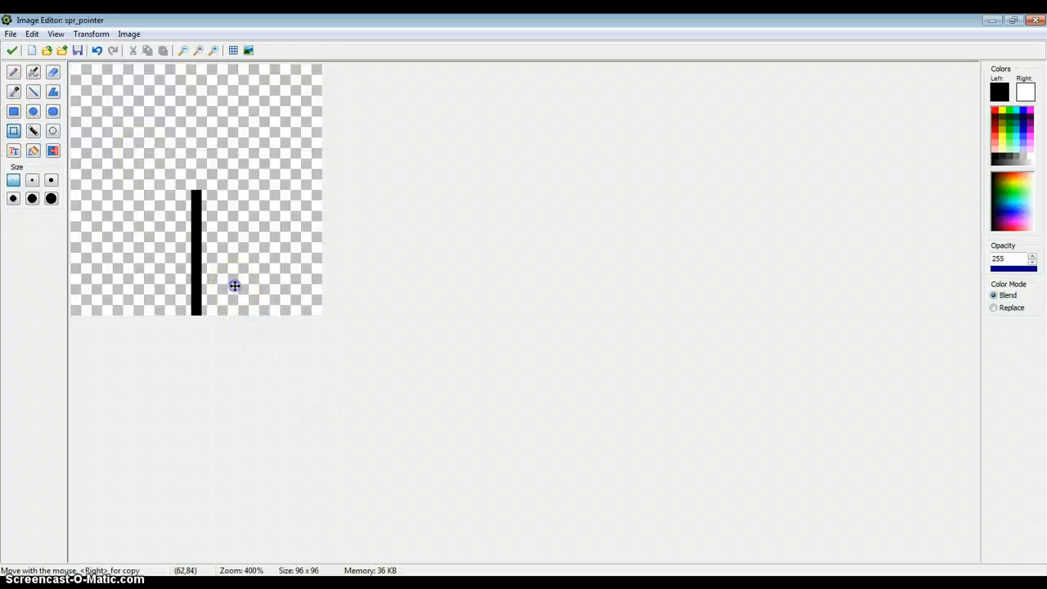
Step: Move the bar into the upper centre and set the origin to 48, 47
{"action": "left_click_drag", "start_coordinate": [143, 62], "coordinate": [321, 189]}
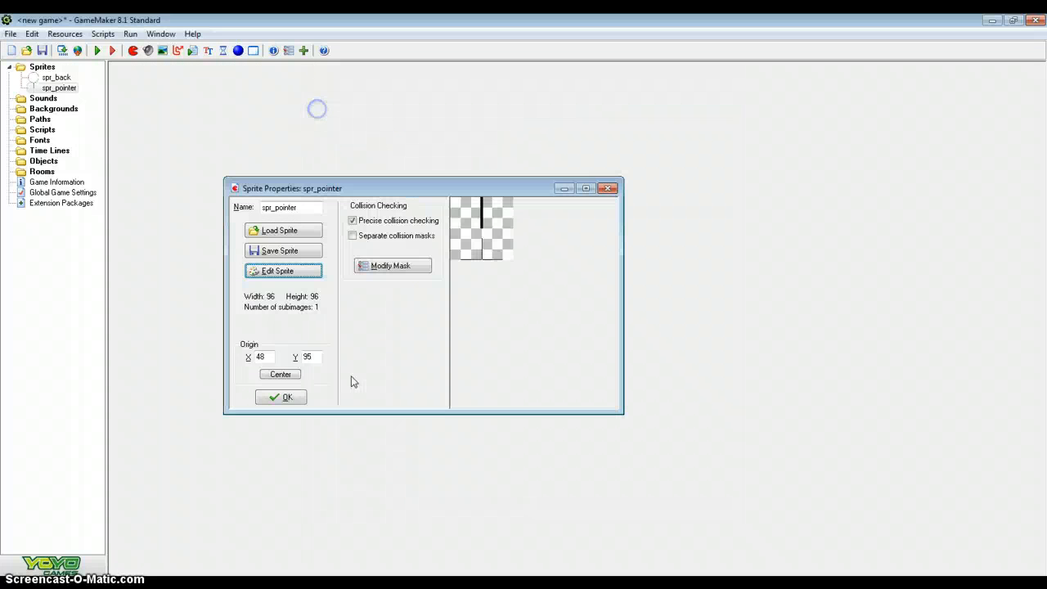
{"action": "left_click", "coordinate": [280, 373]}
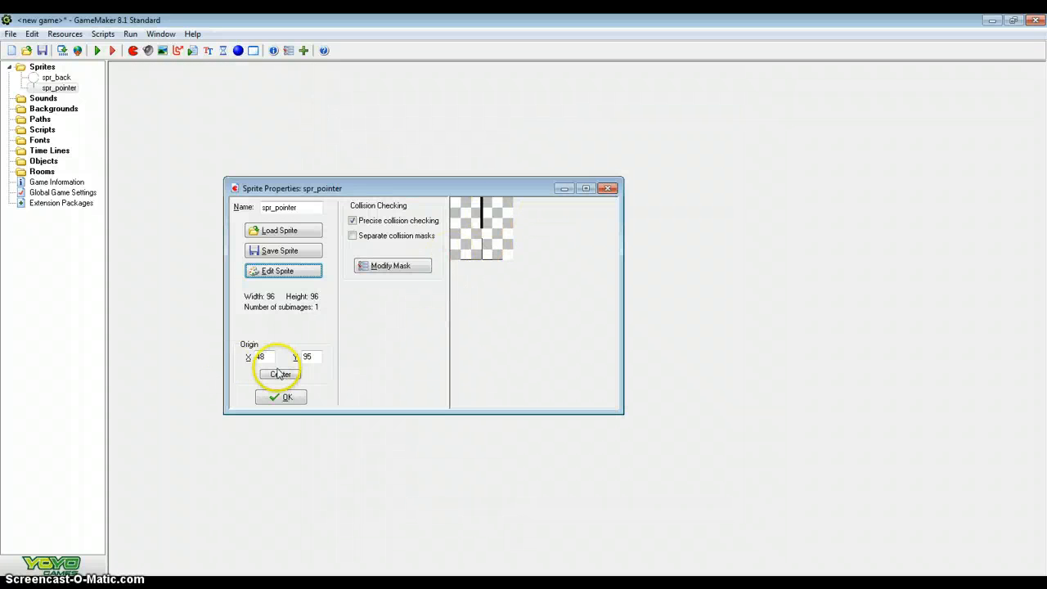
{"action": "left_click", "coordinate": [280, 374]}
{"action": "type", "text": "47"}
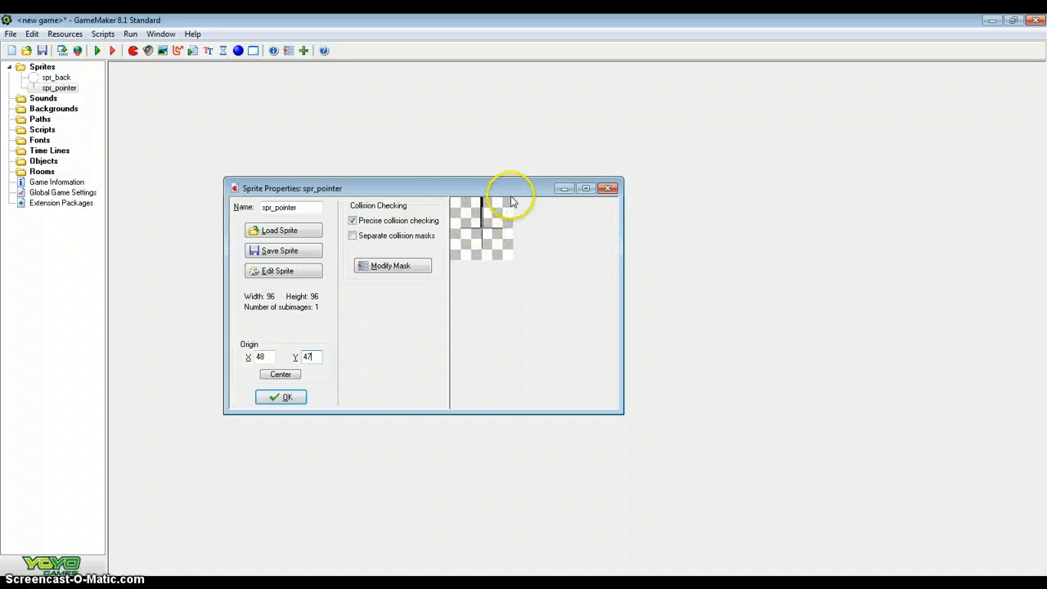
{"action": "left_click", "coordinate": [281, 397]}
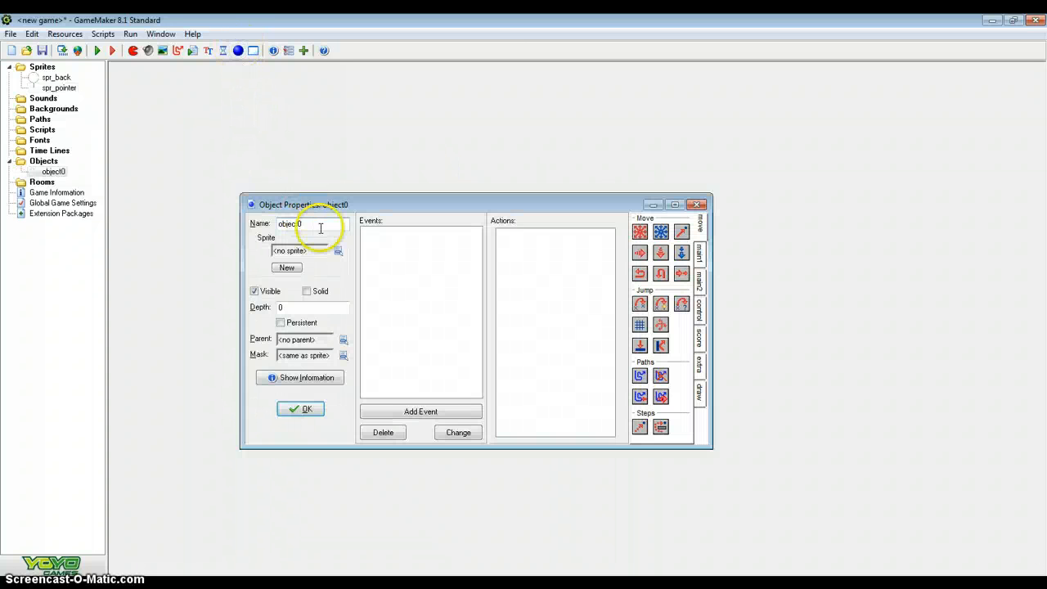
Step: Name the object obj_timer, assign spr_back as its sprite, and add a Create event
{"action": "type", "text": "obj_timer"}
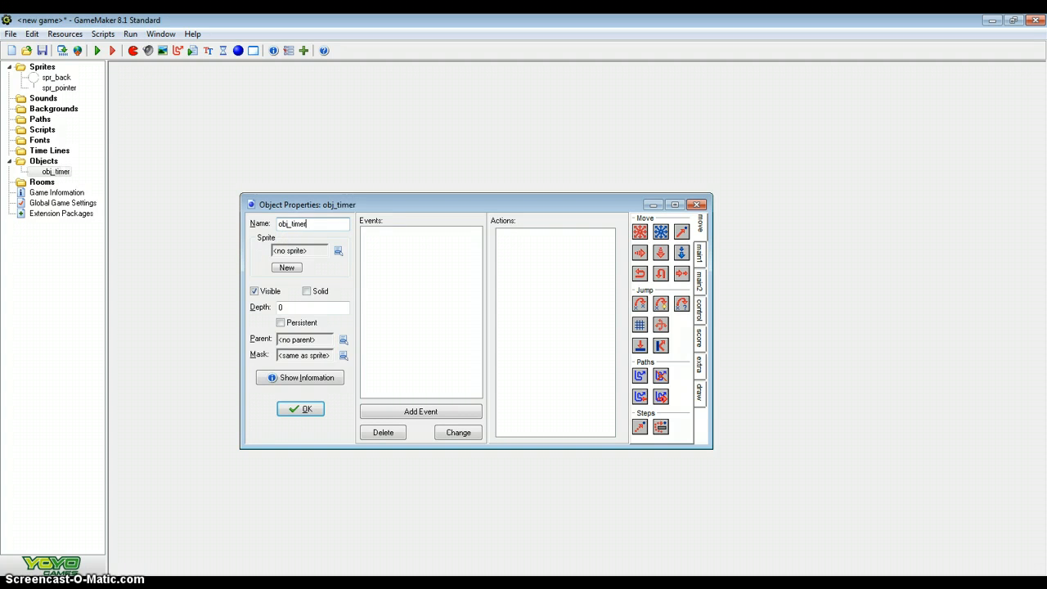
{"action": "left_click", "coordinate": [338, 250]}
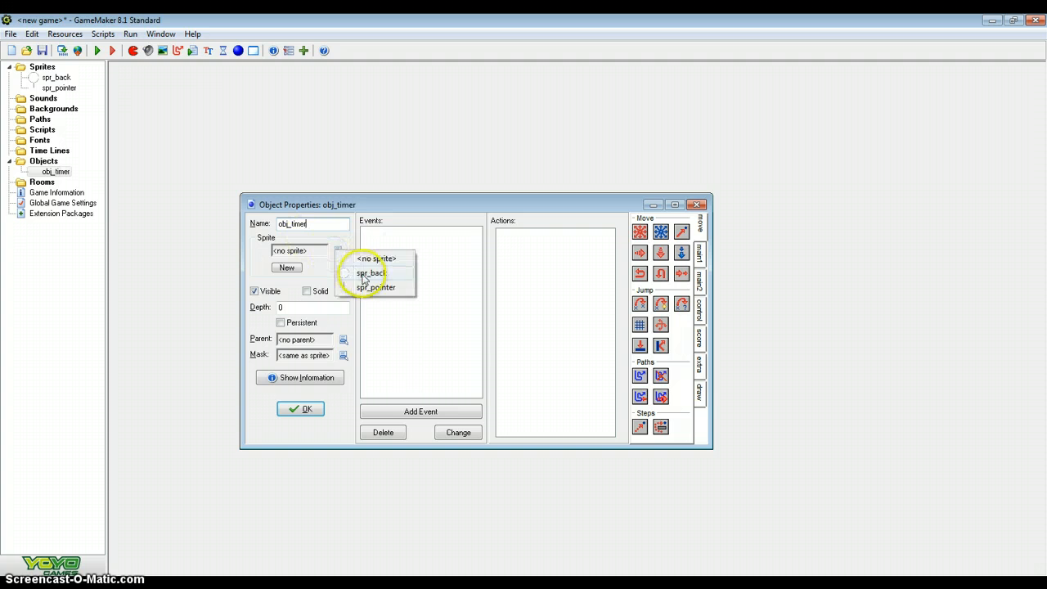
{"action": "left_click", "coordinate": [371, 273]}
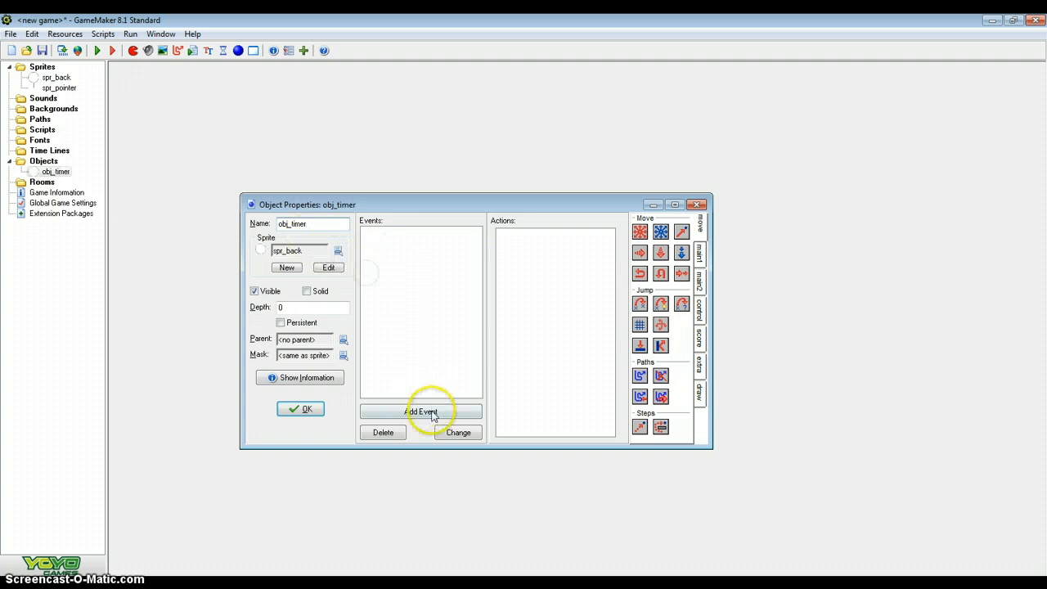
{"action": "left_click", "coordinate": [420, 412]}
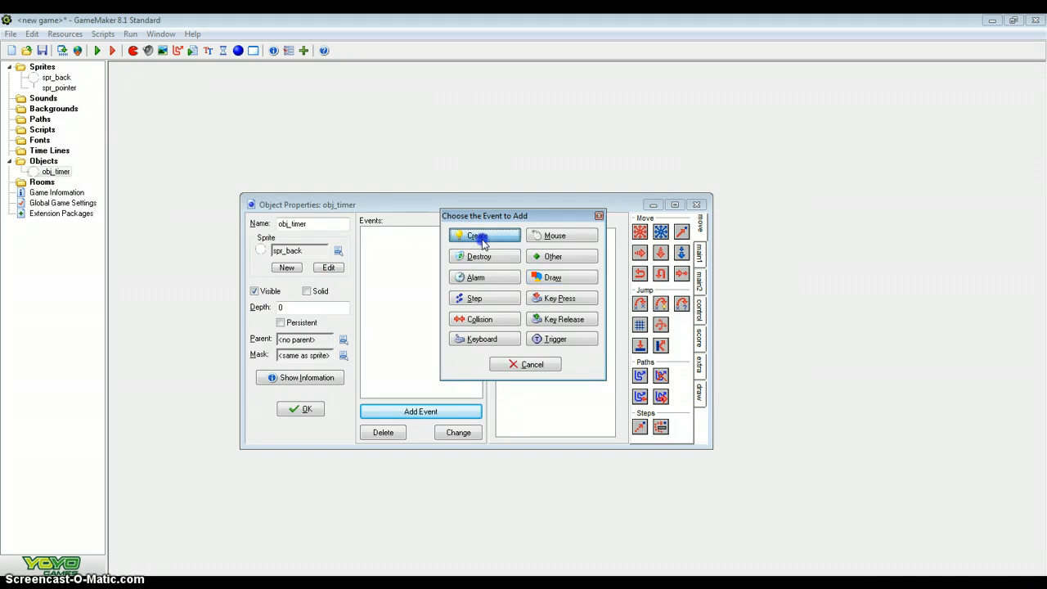
{"action": "left_click", "coordinate": [477, 235]}
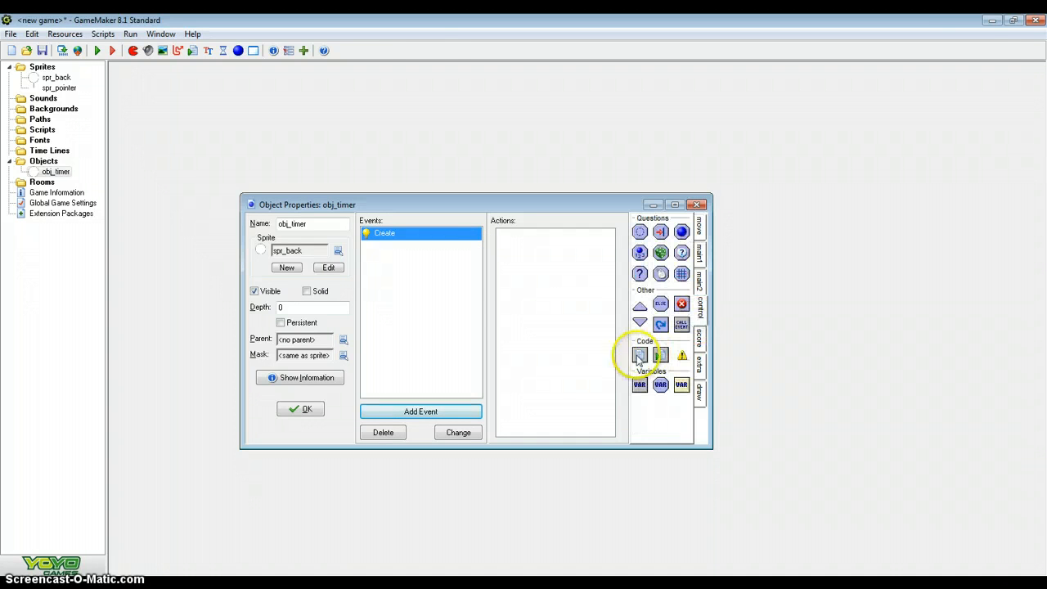
Step: Write Create event code declaring start, time and time_max=60*30
{"action": "double_click", "coordinate": [640, 355]}
{"action": "type", "text": "start=0"}
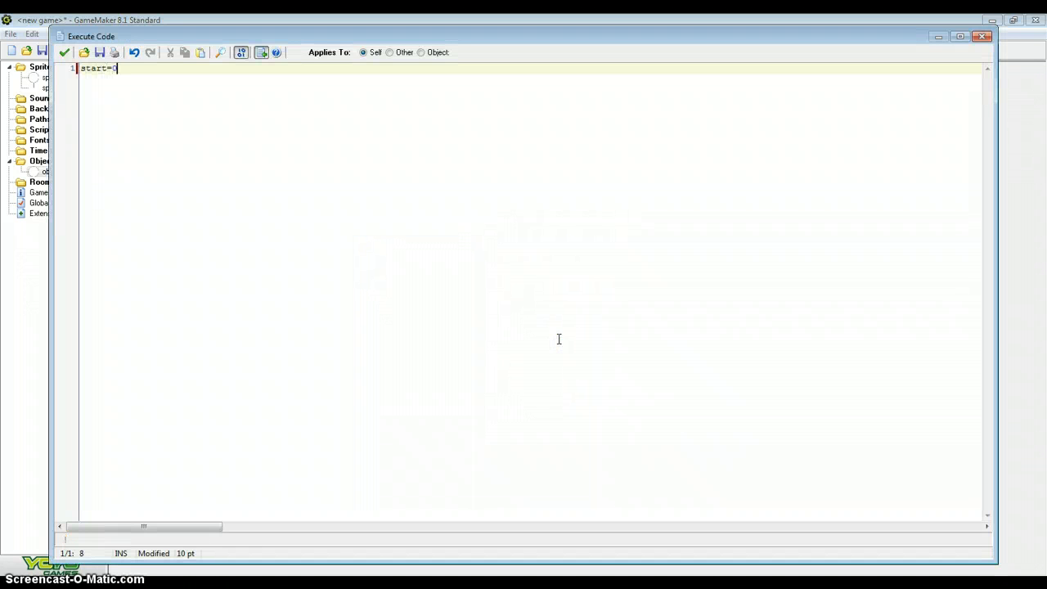
{"action": "type", "text": "time=0"}
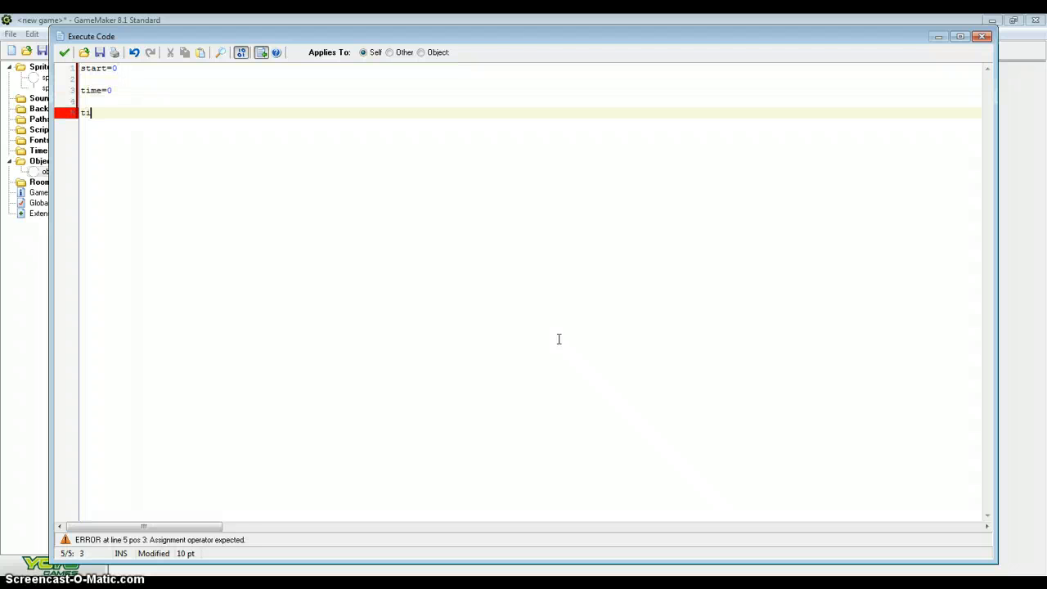
{"action": "type", "text": "me_"}
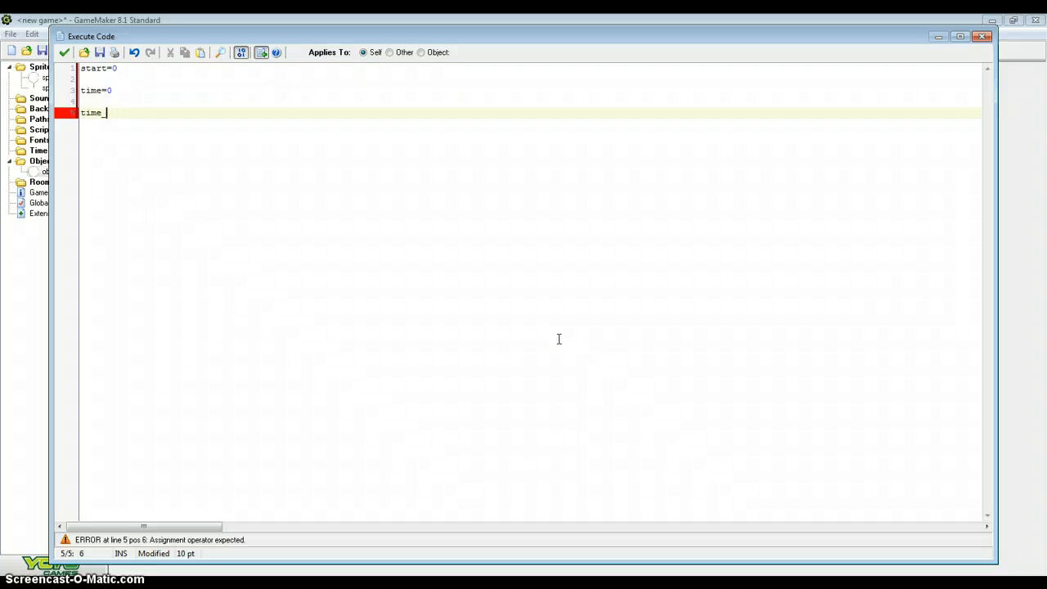
{"action": "type", "text": "max"}
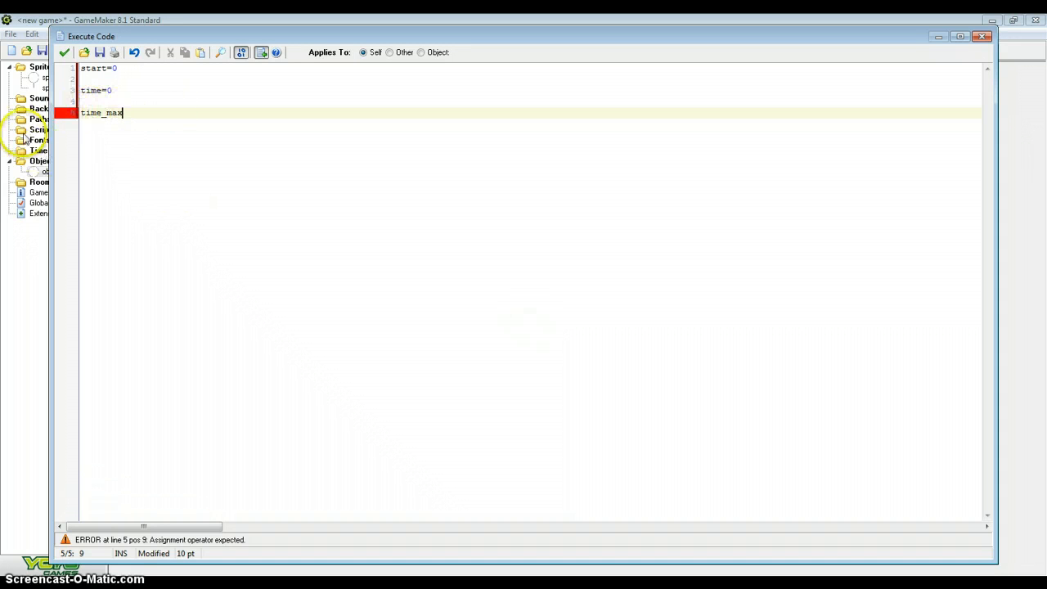
{"action": "type", "text": "60"}
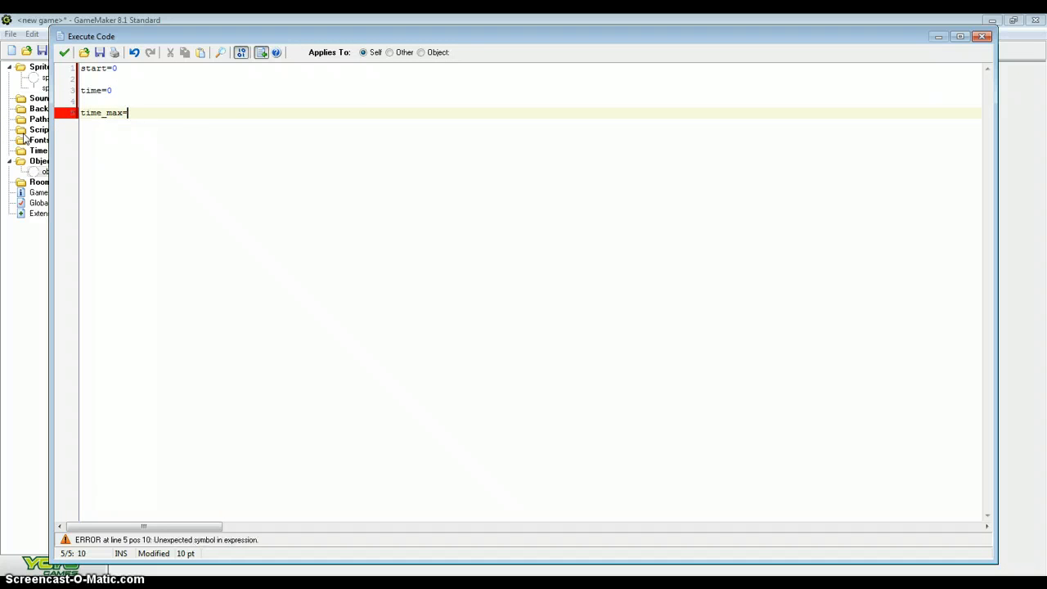
{"action": "type", "text": "60*30"}
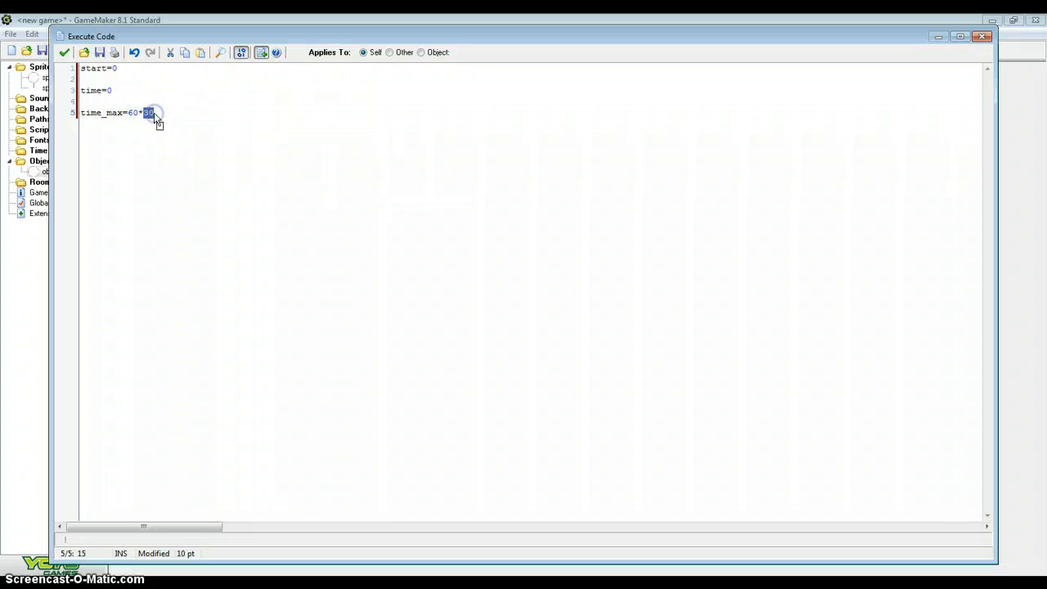
{"action": "type", "text": "0"}
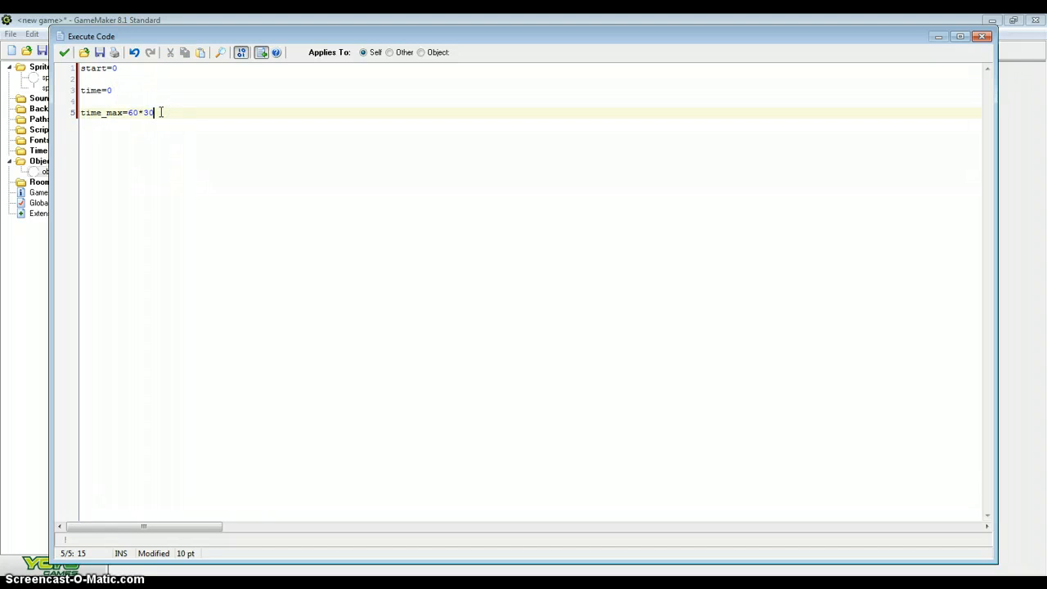
{"action": "key", "text": "Enter"}
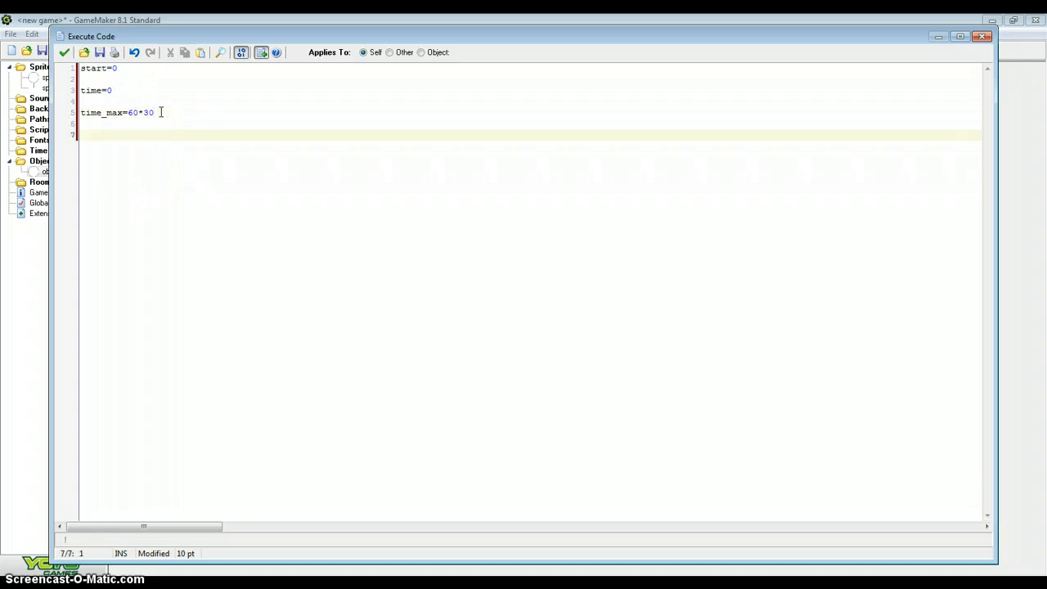
Step: Add angle=360/(time_max/time) and set time's starting value to 1
{"action": "type", "text": "angle="}
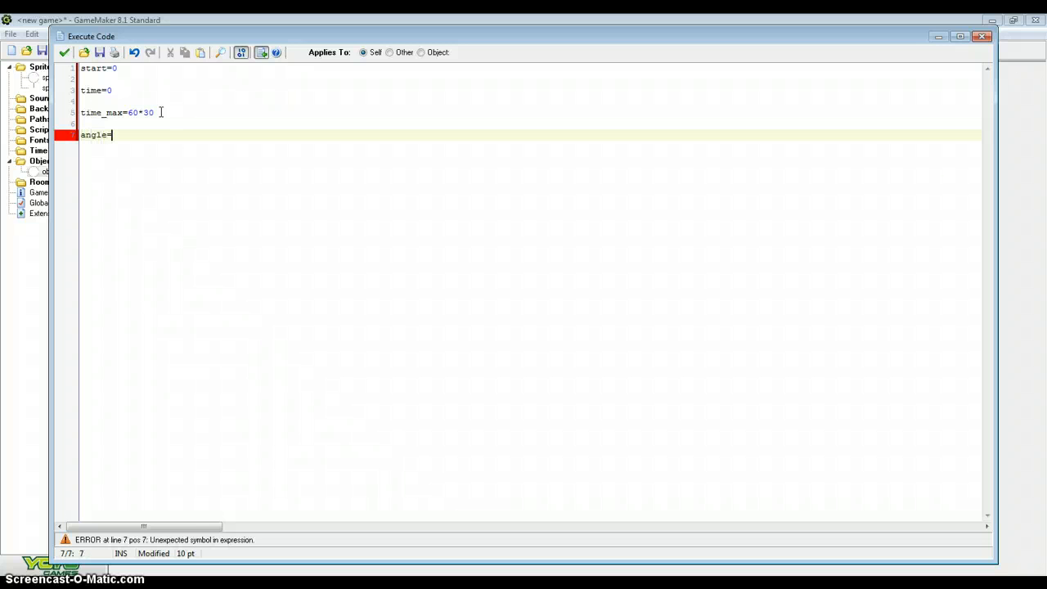
{"action": "type", "text": "360/"}
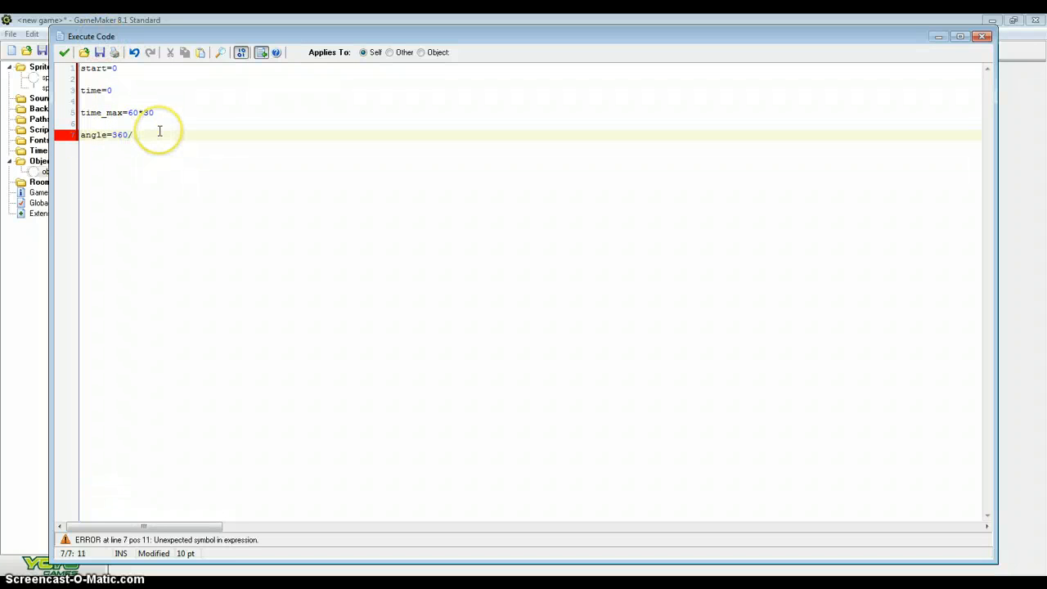
{"action": "type", "text": "()"}
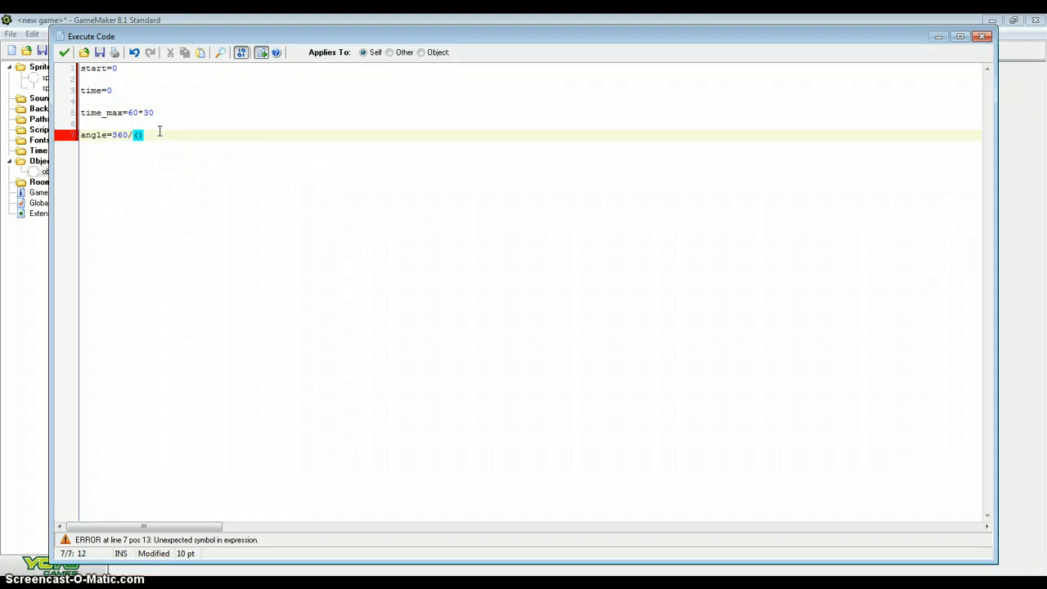
{"action": "type", "text": "time_max/time"}
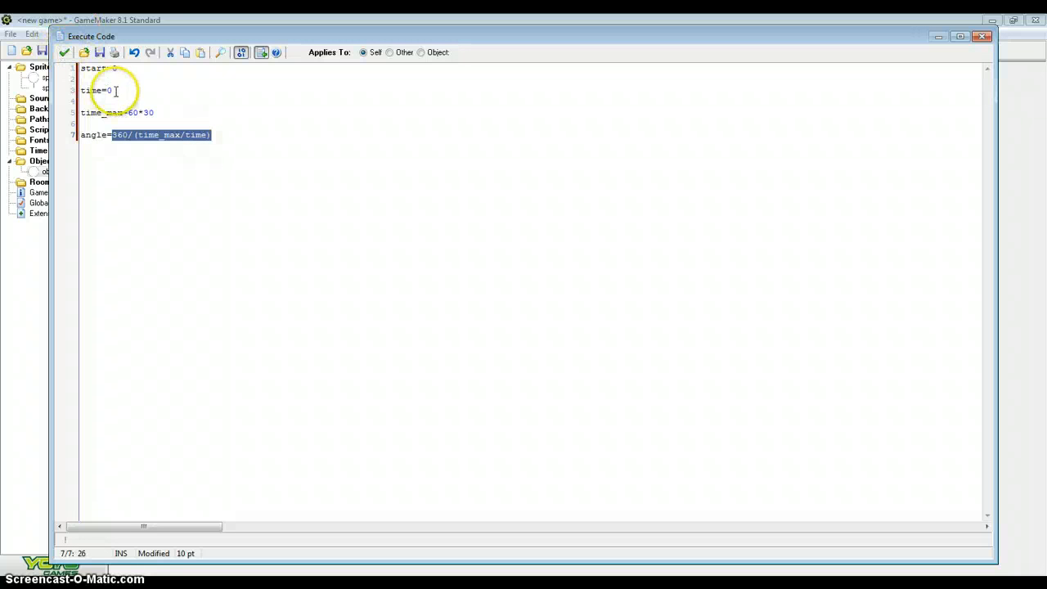
{"action": "left_click", "coordinate": [112, 90]}
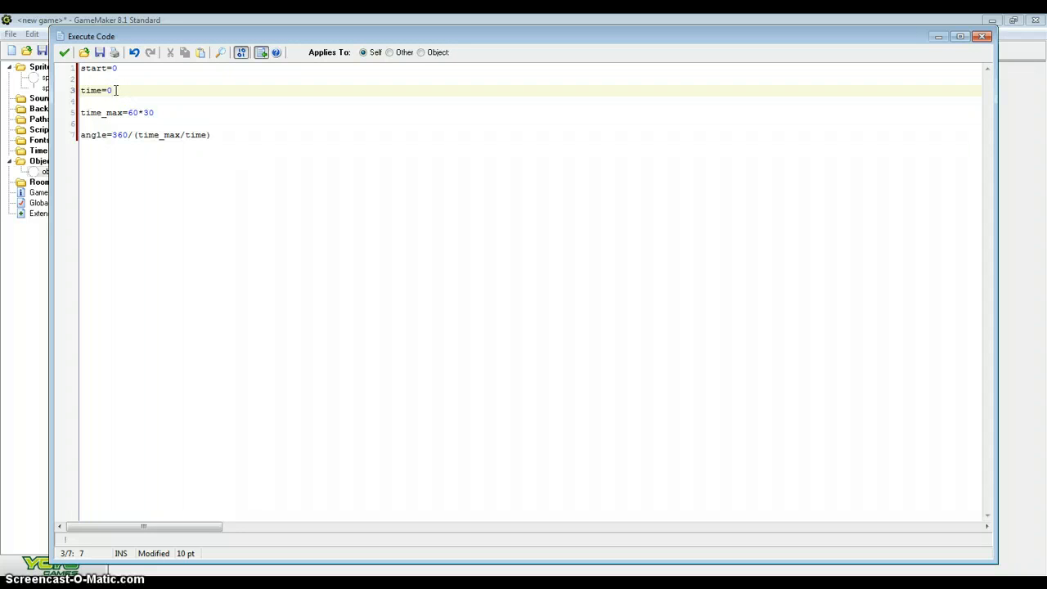
{"action": "type", "text": "1"}
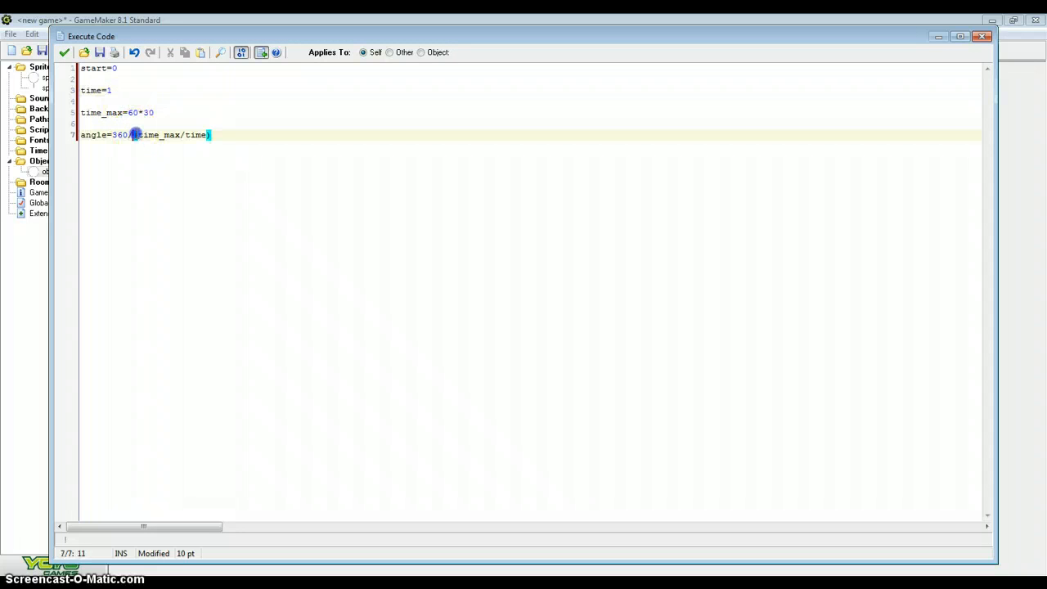
{"action": "left_click_drag", "start_coordinate": [133, 135], "coordinate": [211, 135]}
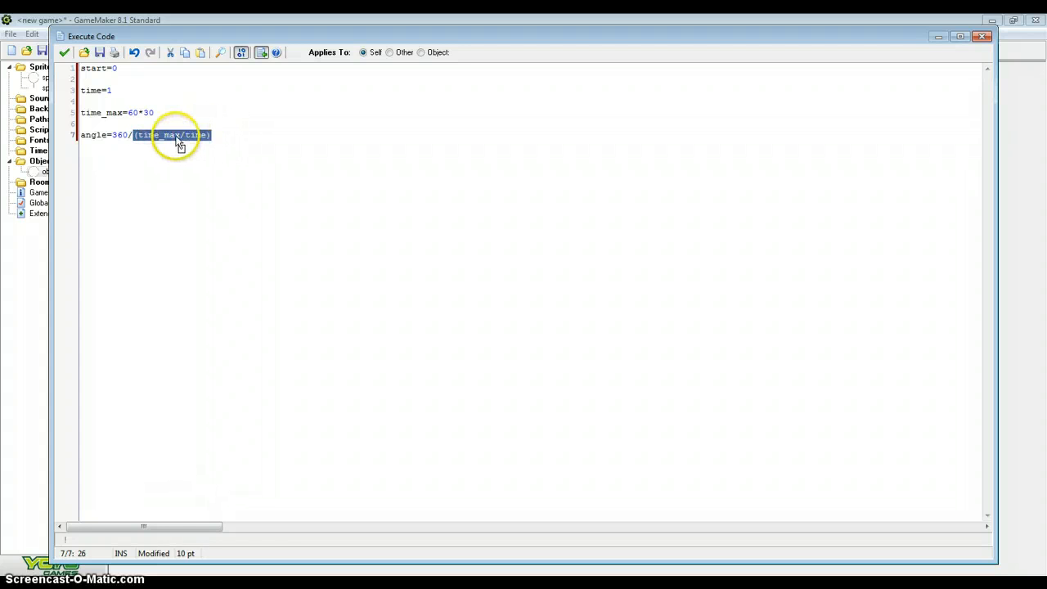
{"action": "left_click", "coordinate": [171, 135]}
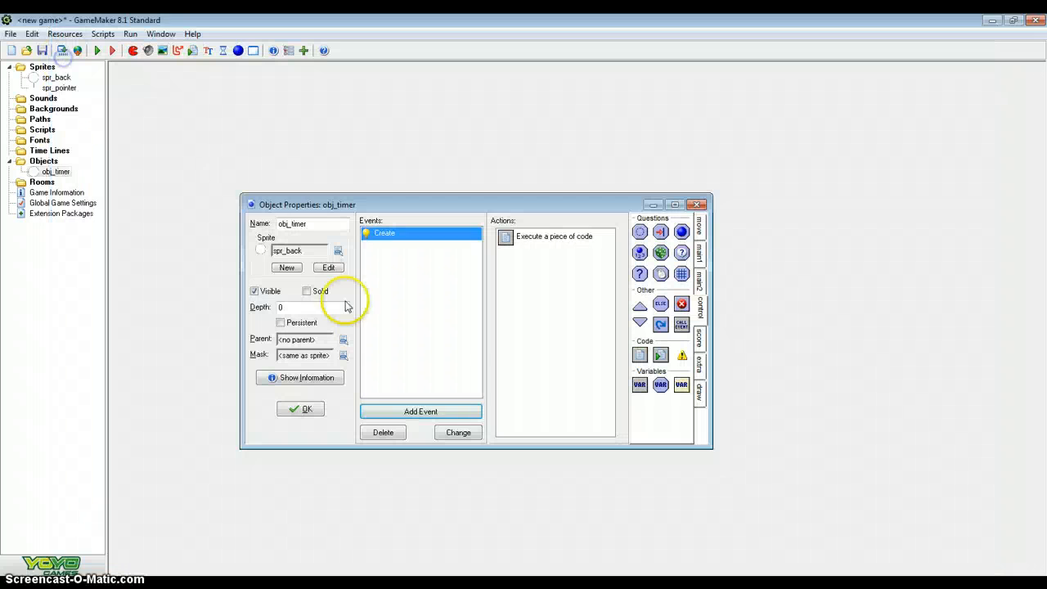
Step: Add a Step event to obj_timer
{"action": "left_click", "coordinate": [420, 412]}
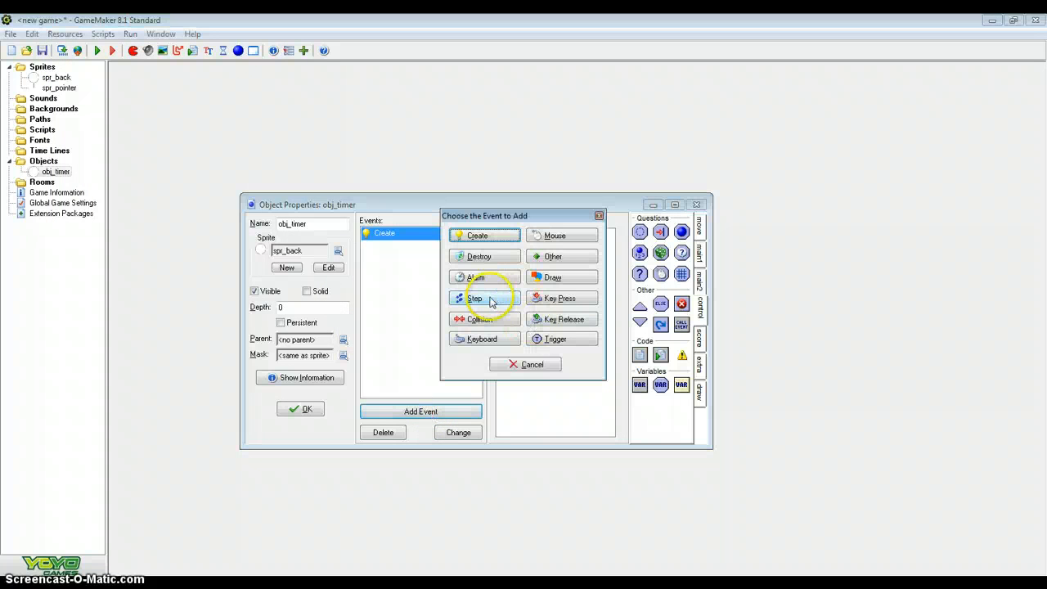
{"action": "left_click", "coordinate": [475, 298]}
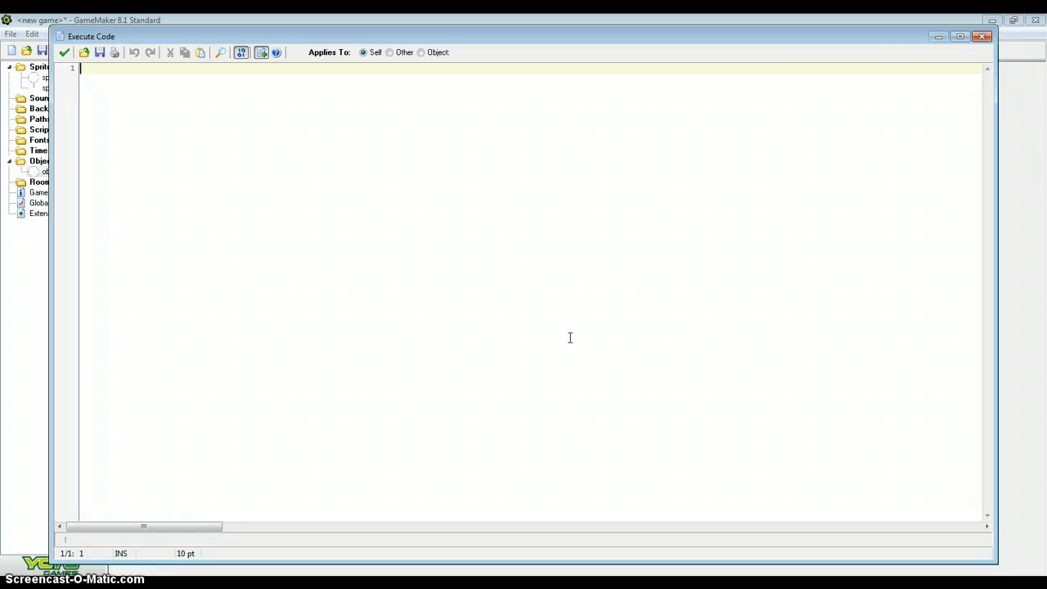
Step: Write Step code setting start=1 when keyboard_check_pressed(vk_space) is true
{"action": "type", "text": "if start=0 && time=1"}
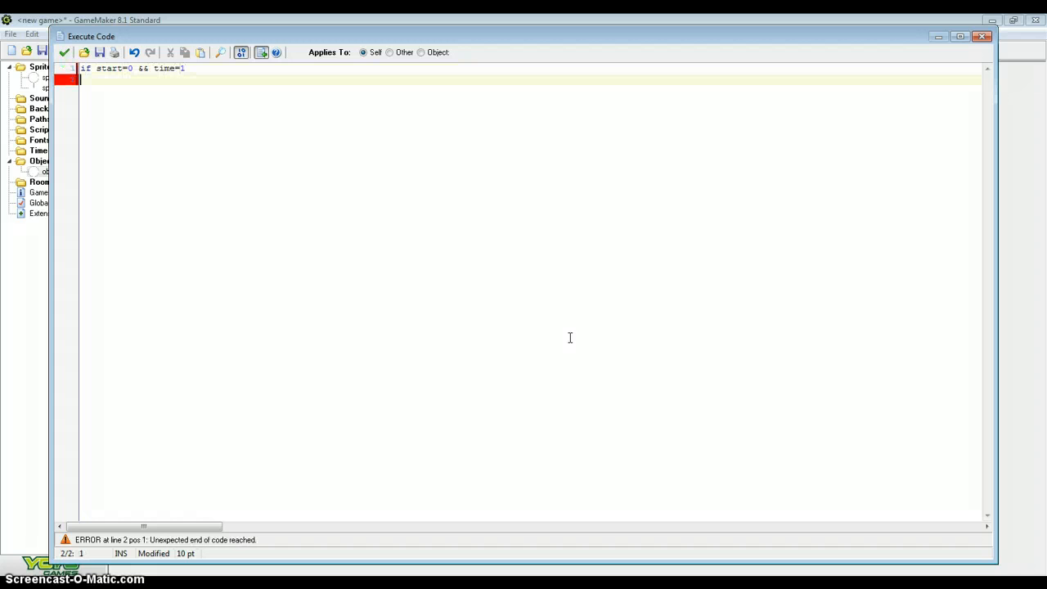
{"action": "type", "text": "{"}
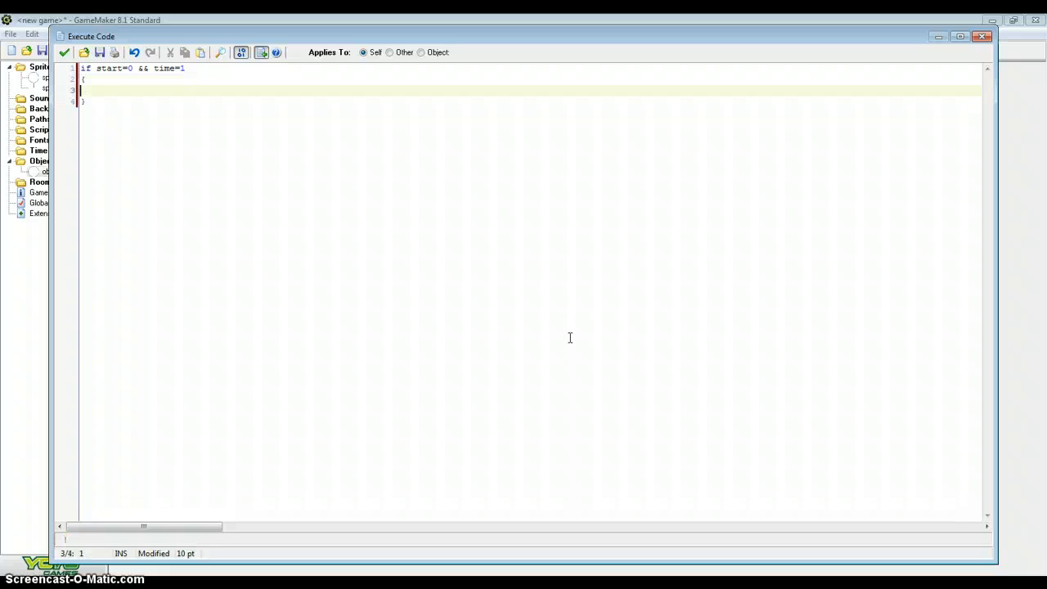
{"action": "type", "text": "if keyboa"}
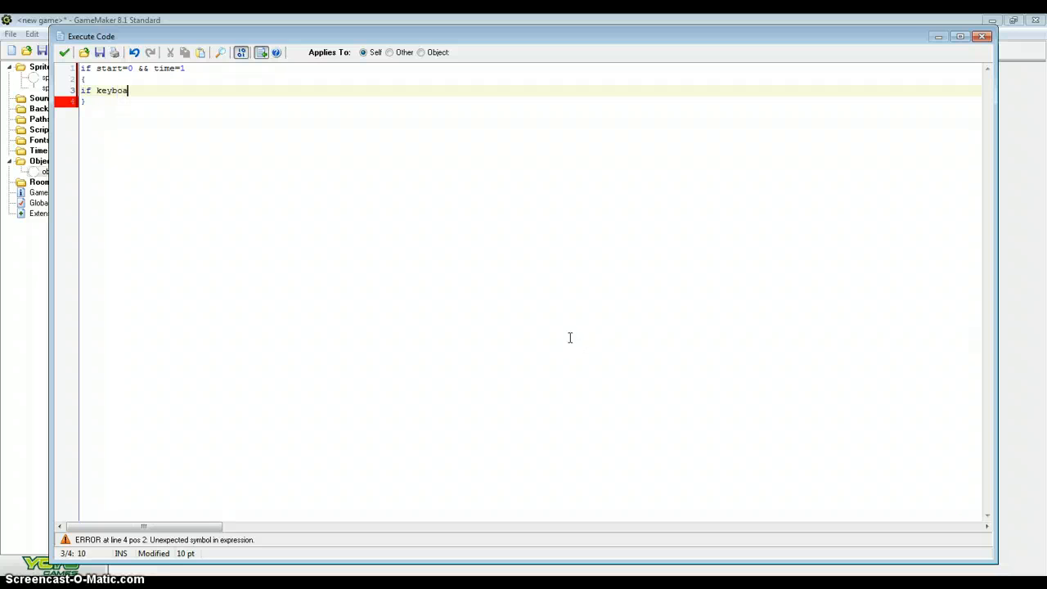
{"action": "type", "text": "rd_check"}
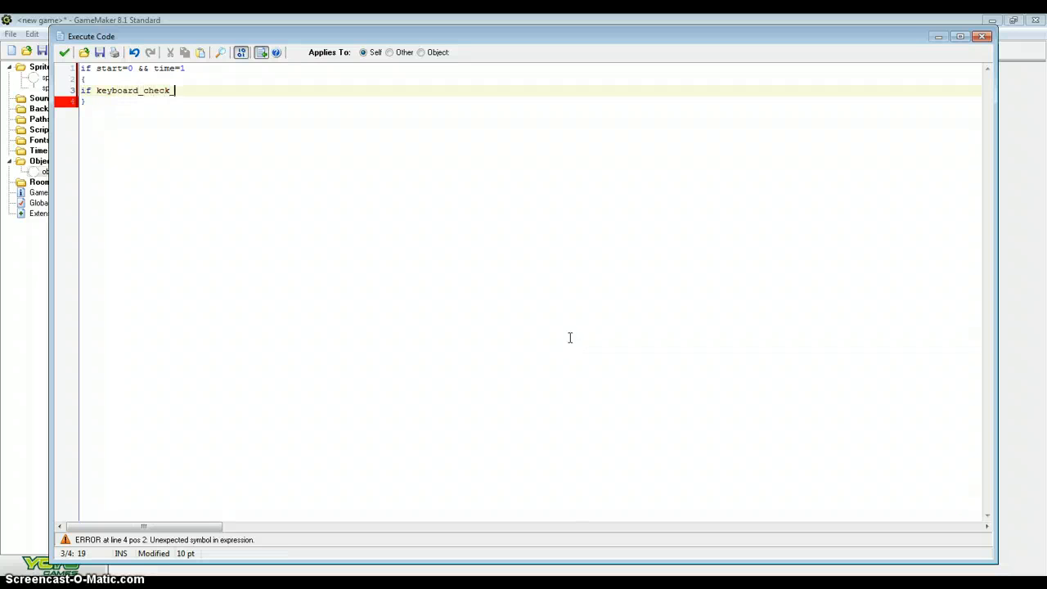
{"action": "type", "text": "_oressed("}
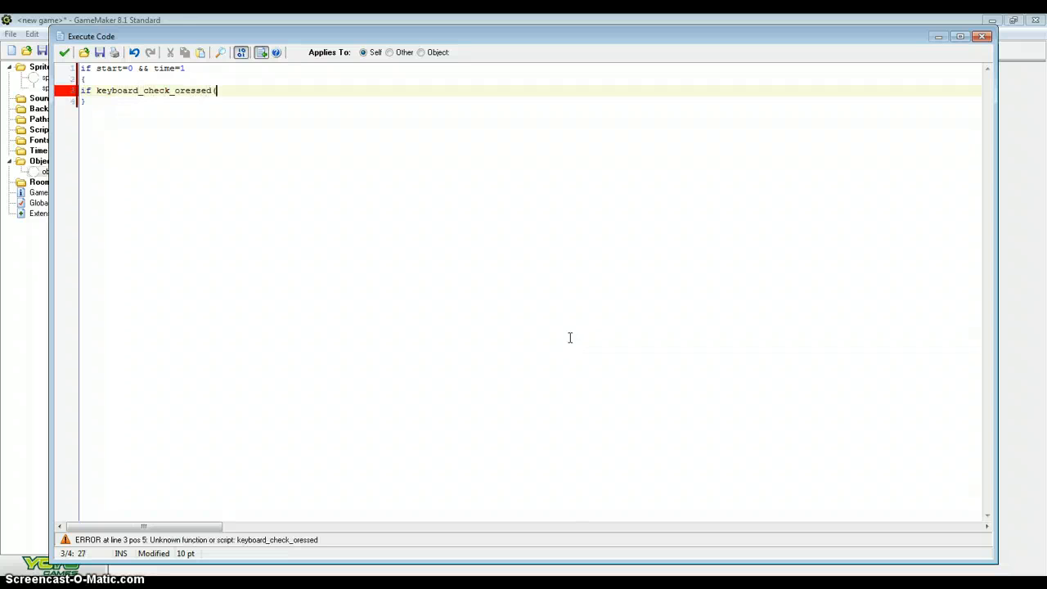
{"action": "type", "text": "(vk_space"}
{"action": "type", "text": "{"}
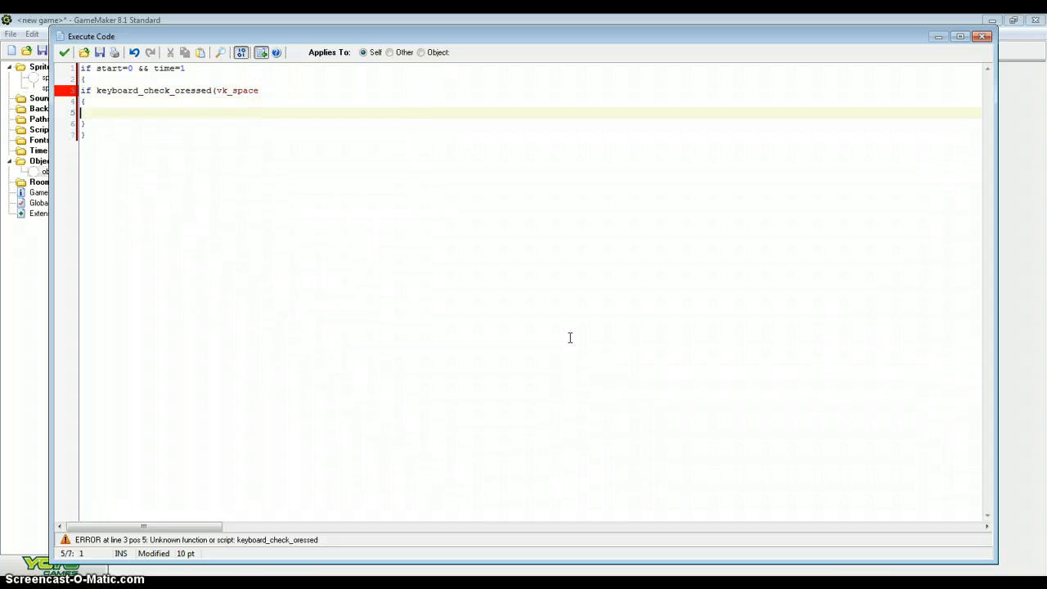
{"action": "type", "text": "start=1"}
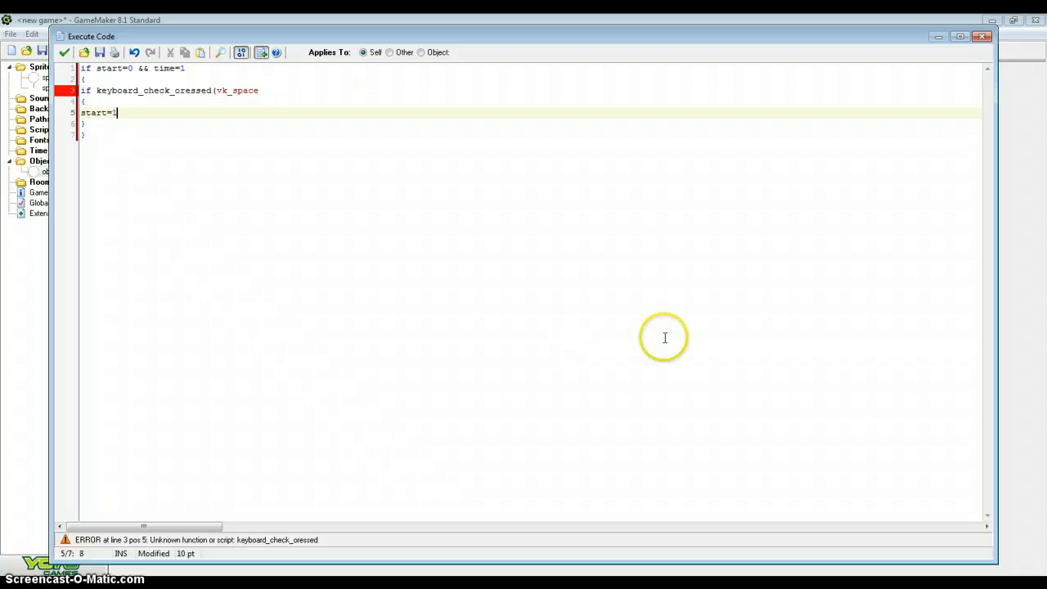
{"action": "left_click", "coordinate": [263, 90]}
{"action": "type", "text": ")"}
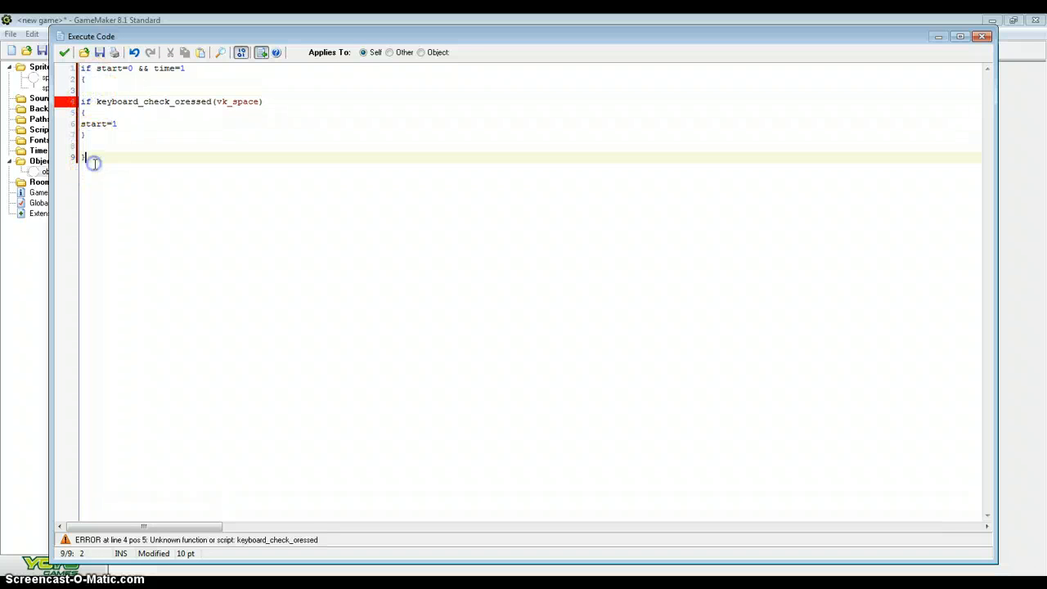
Step: Add code incrementing time while start=1 && time<time_max
{"action": "type", "text": "if"}
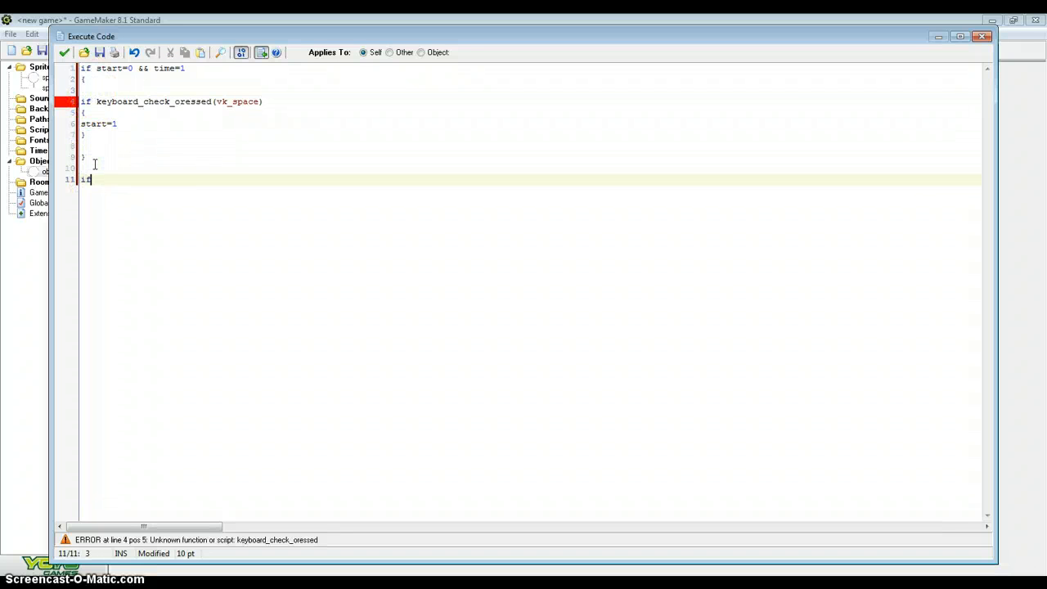
{"action": "type", "text": "start=1"}
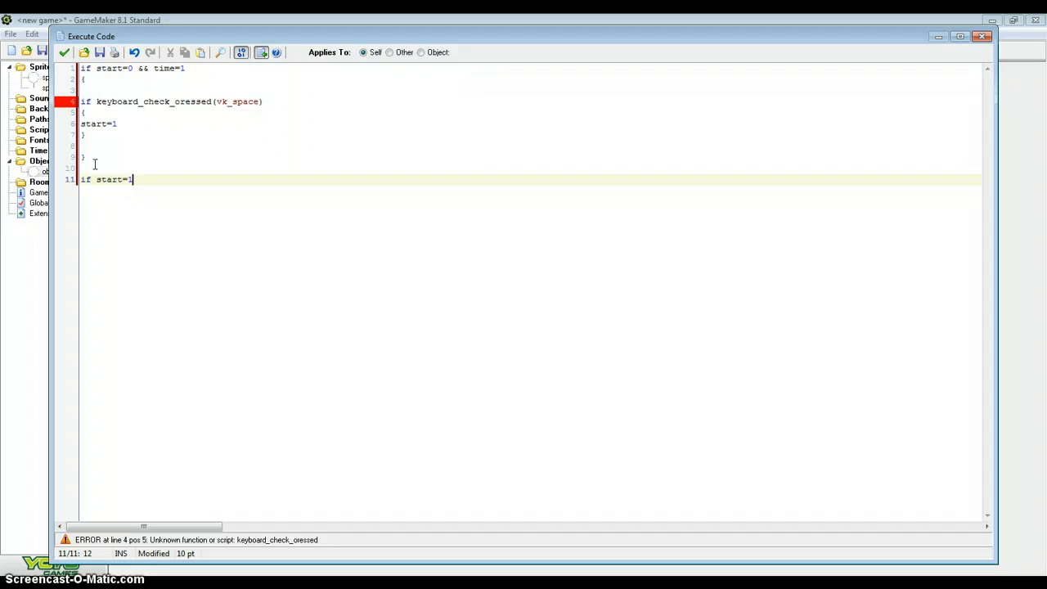
{"action": "type", "text": "&& time"}
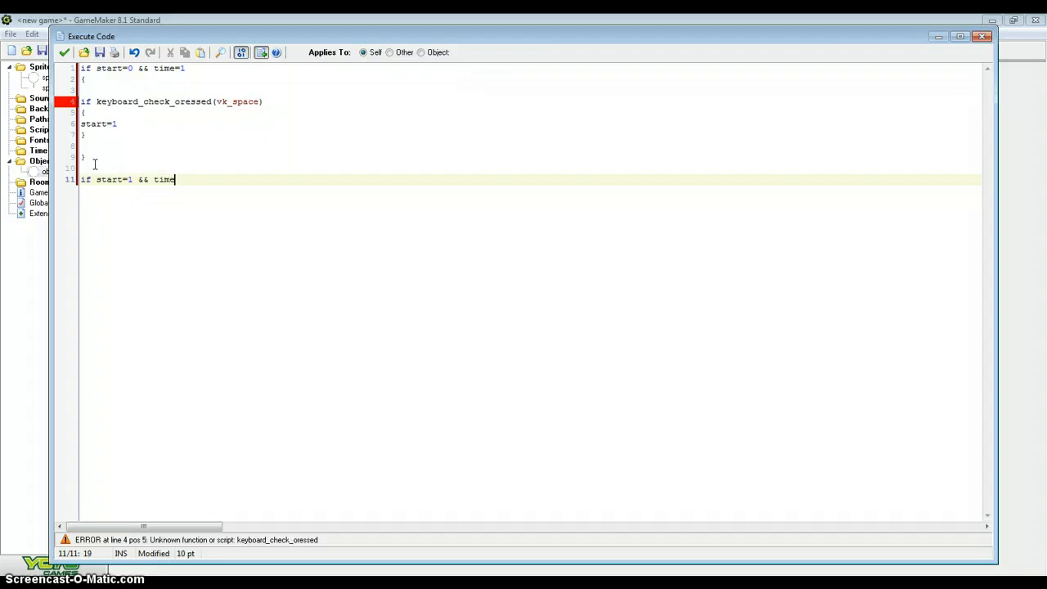
{"action": "type", "text": "<time_"}
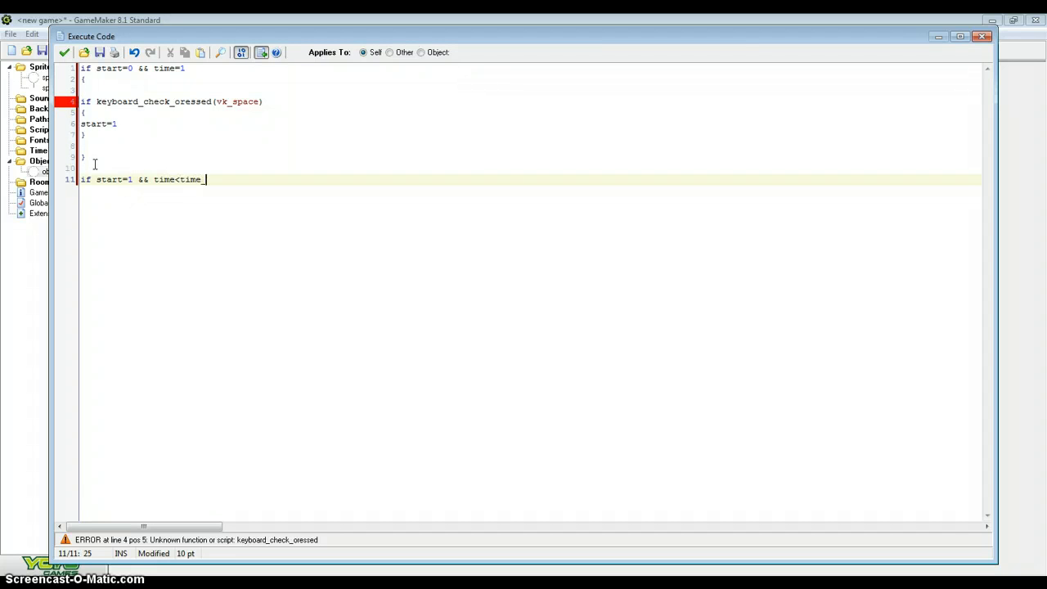
{"action": "type", "text": "_max"}
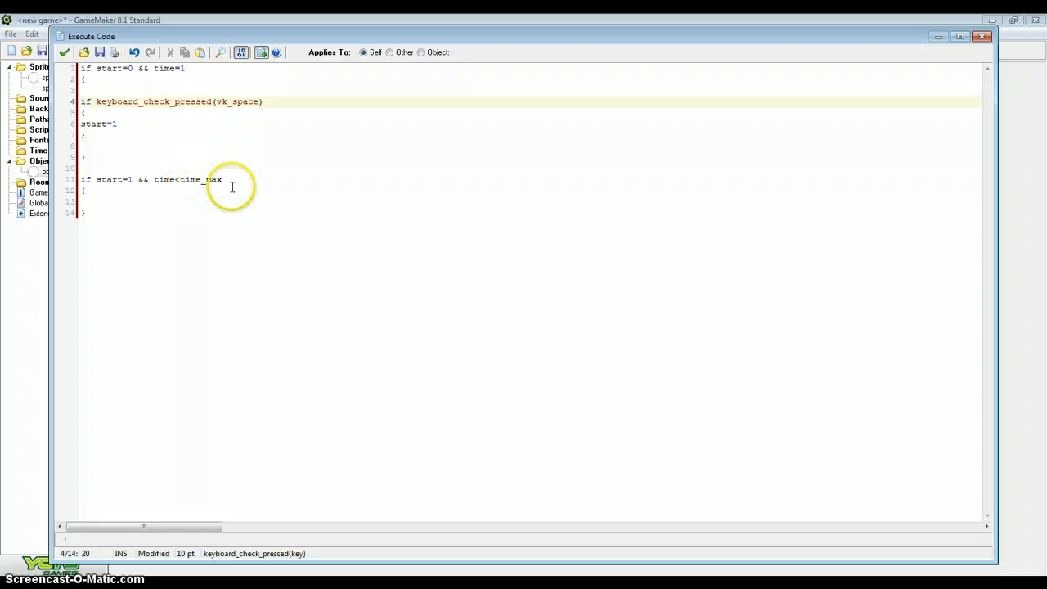
{"action": "type", "text": "time+"}
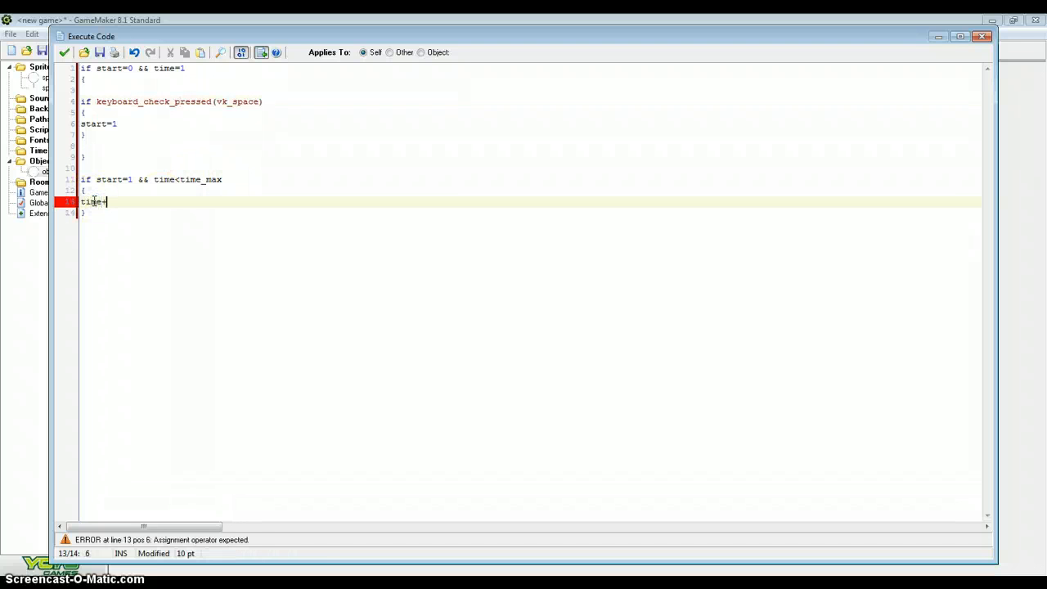
{"action": "key", "text": "Return"}
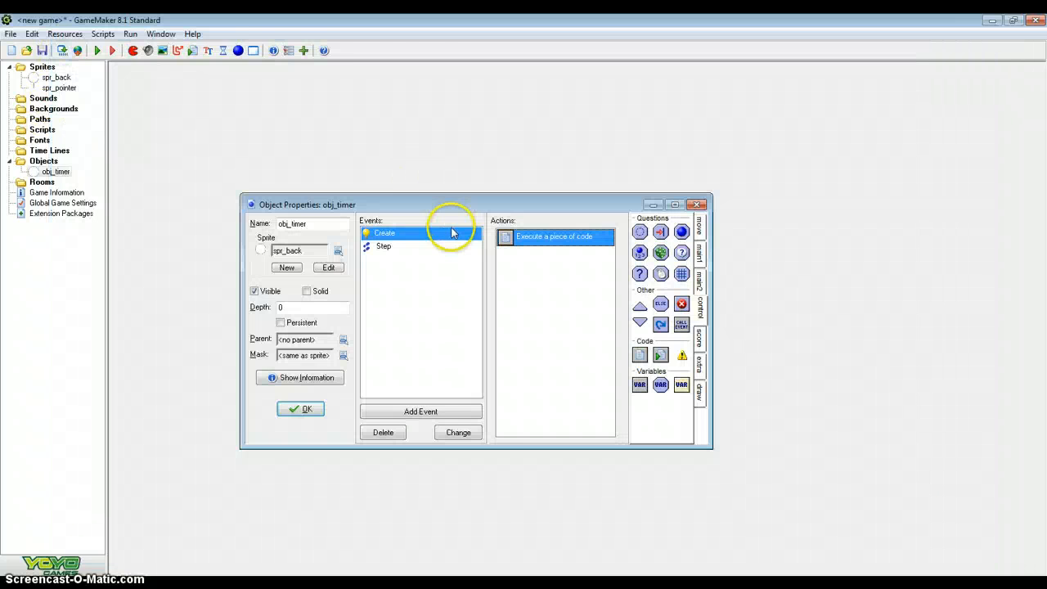
Step: Add angle=360/(time_max/time) to obj_timer's Step event code
{"action": "double_click", "coordinate": [555, 236]}
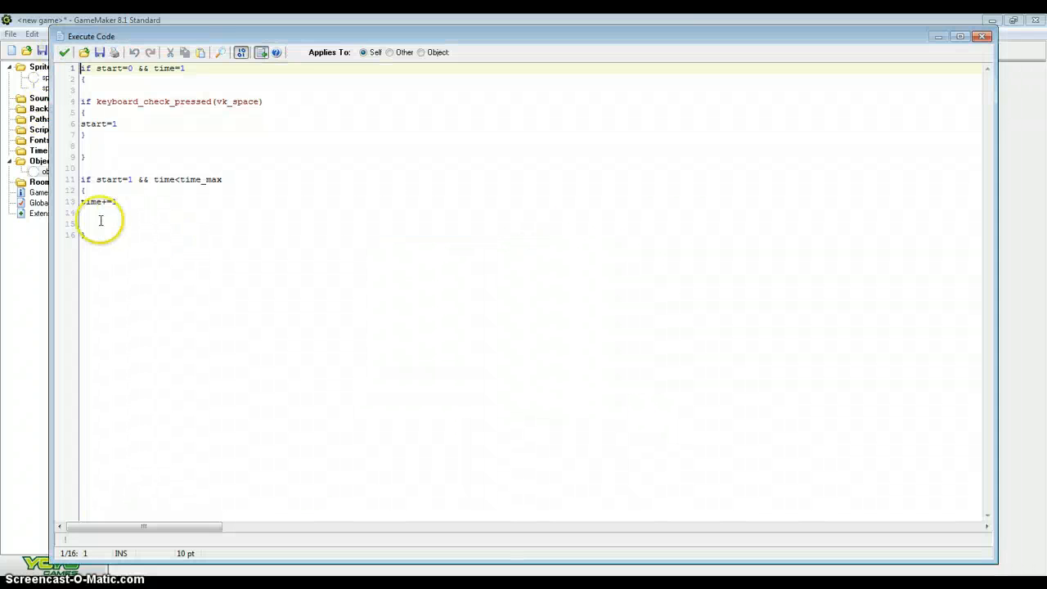
{"action": "type", "text": "angle=360/(time_max/time)"}
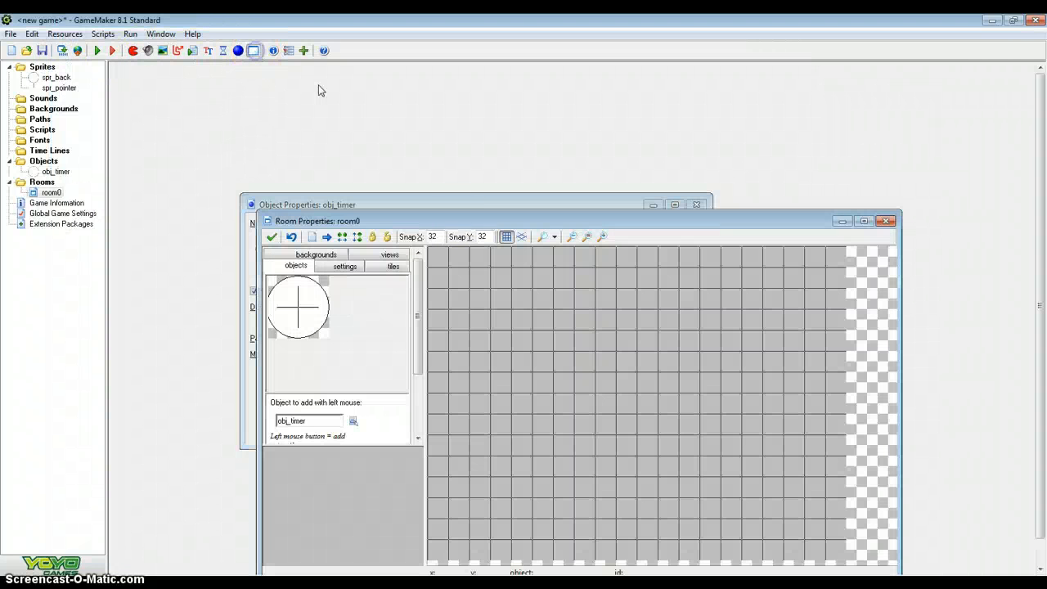
Step: Close the Room Properties window for room0
{"action": "left_click", "coordinate": [96, 50]}
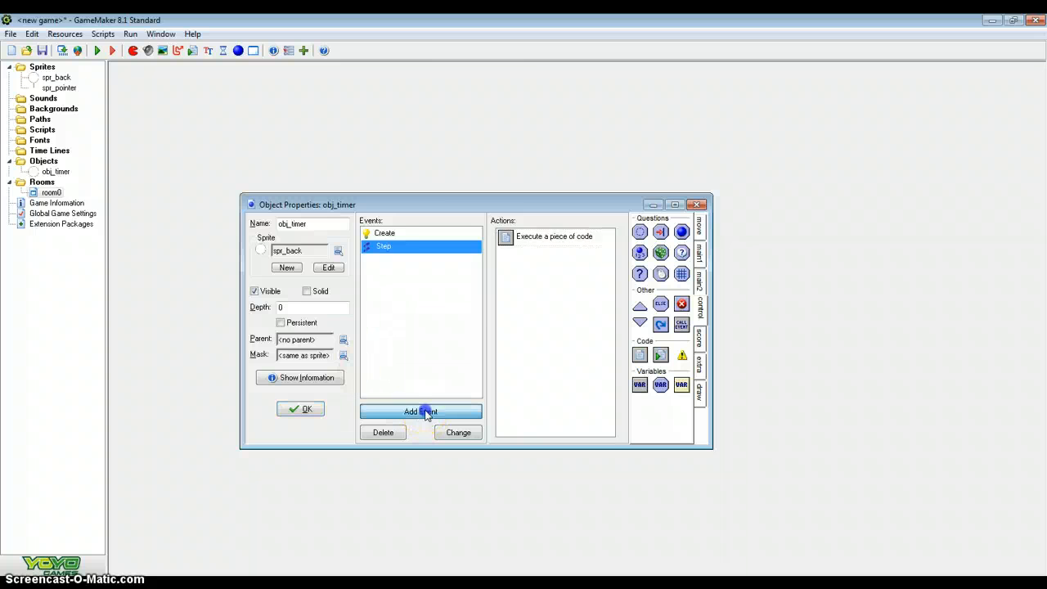
Step: Add a Draw event with code draw_sprite(spr_back,0,x,y)
{"action": "left_click", "coordinate": [420, 411]}
{"action": "type", "text": "draw_sprite("}
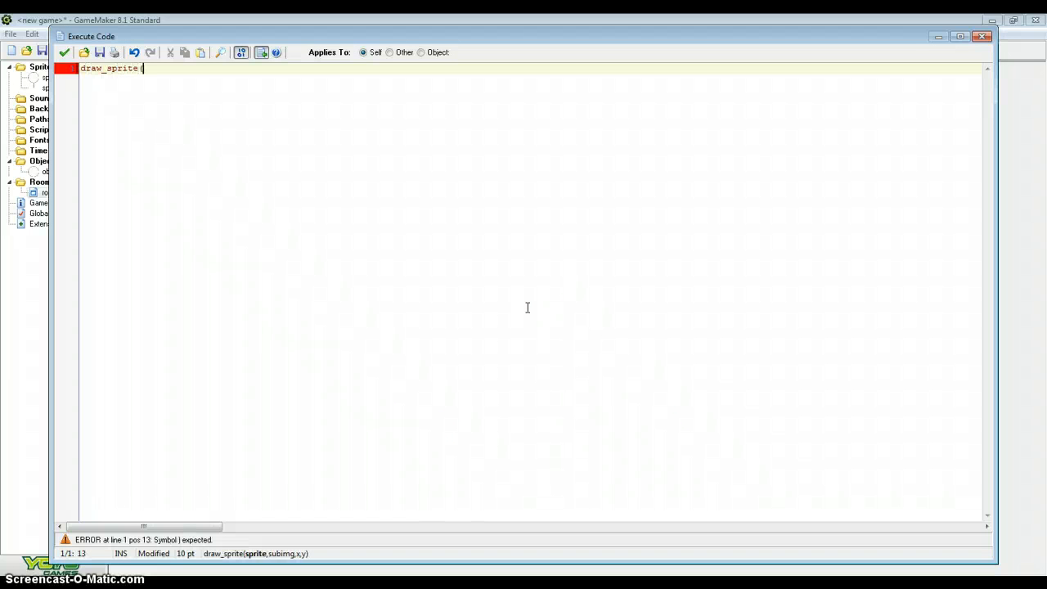
{"action": "type", "text": "spr_back"}
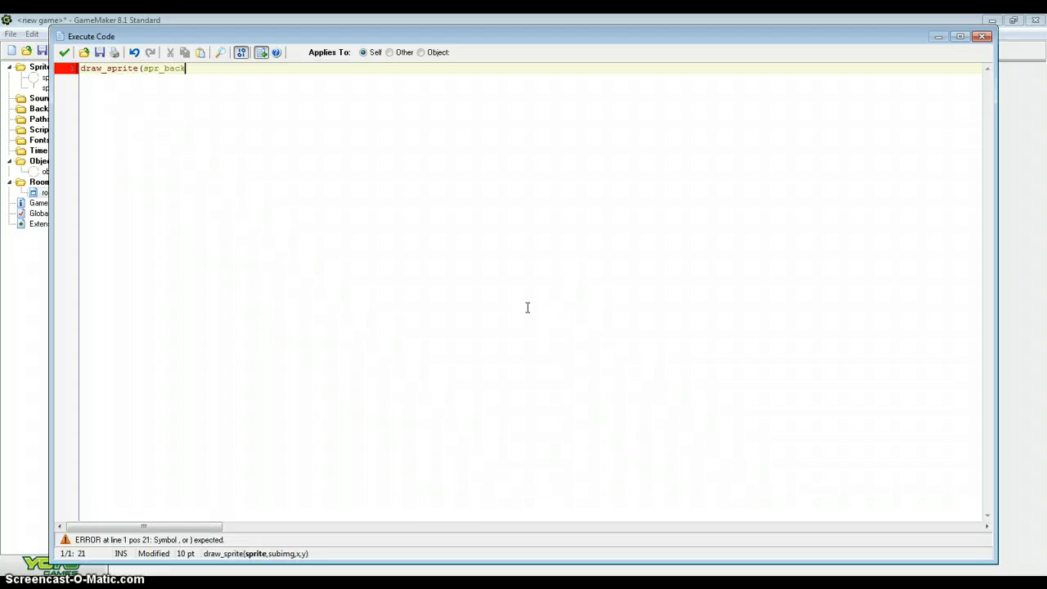
{"action": "type", "text": ",0,x"}
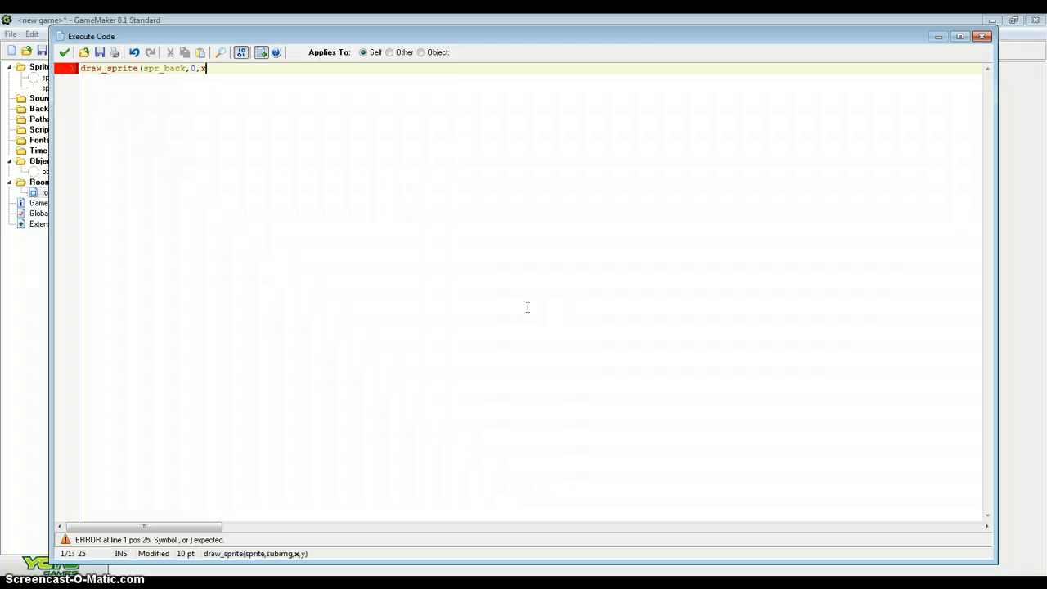
{"action": "type", "text": ",y)"}
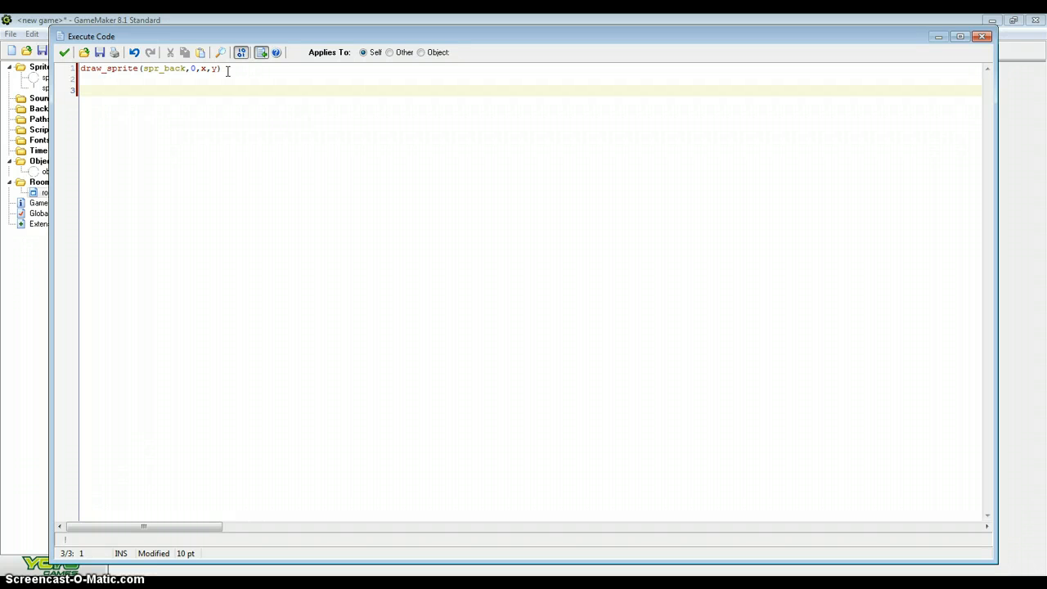
Step: Draw the pointer with draw_sprite_ext(spr_pointer,0,x,y,1,1,angle,c_white,1)
{"action": "type", "text": "draw"}
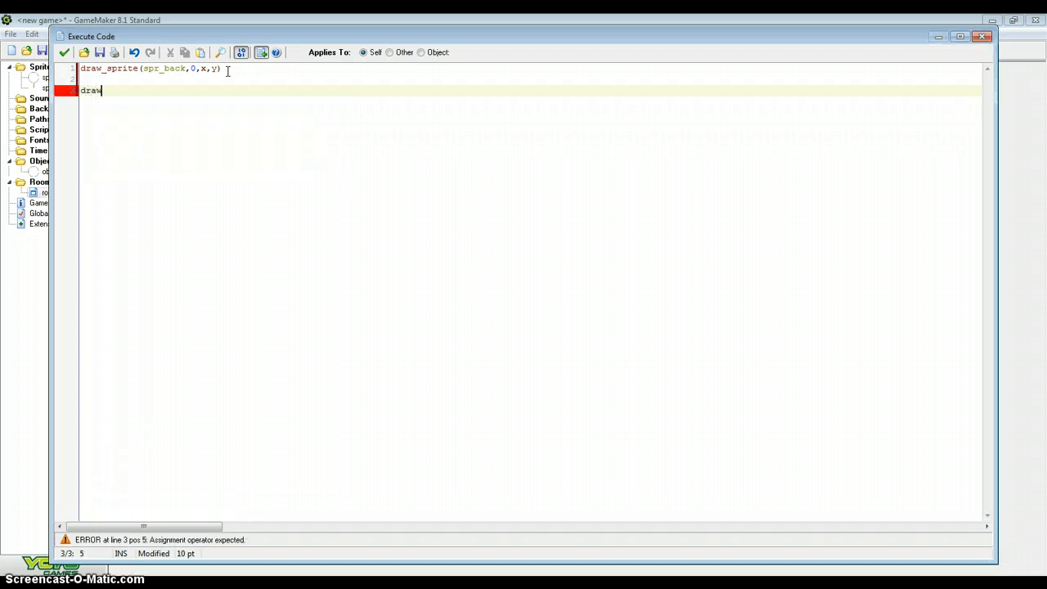
{"action": "type", "text": "_sprite_"}
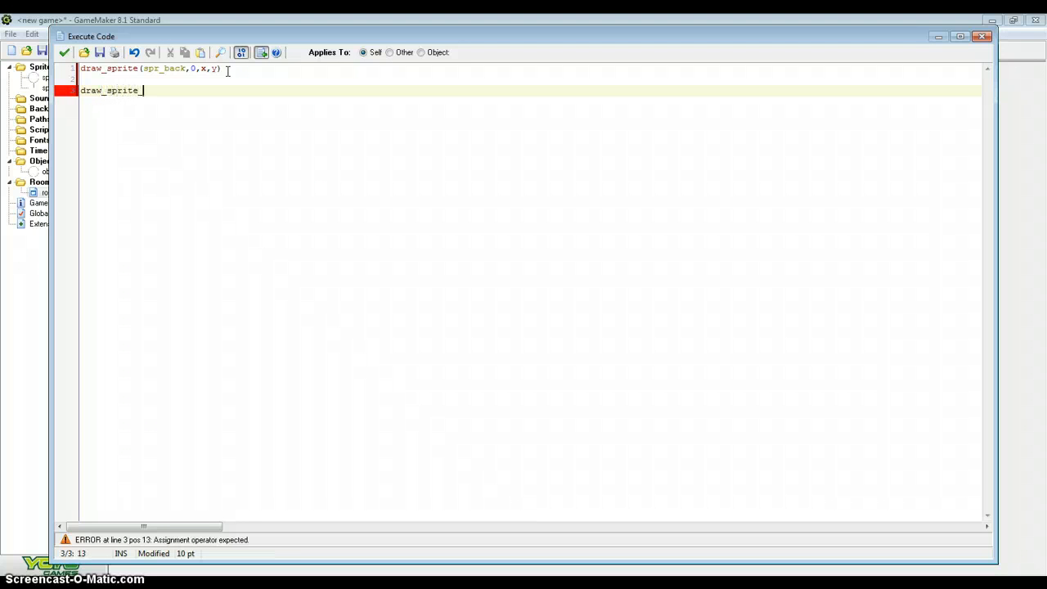
{"action": "type", "text": "_ext"}
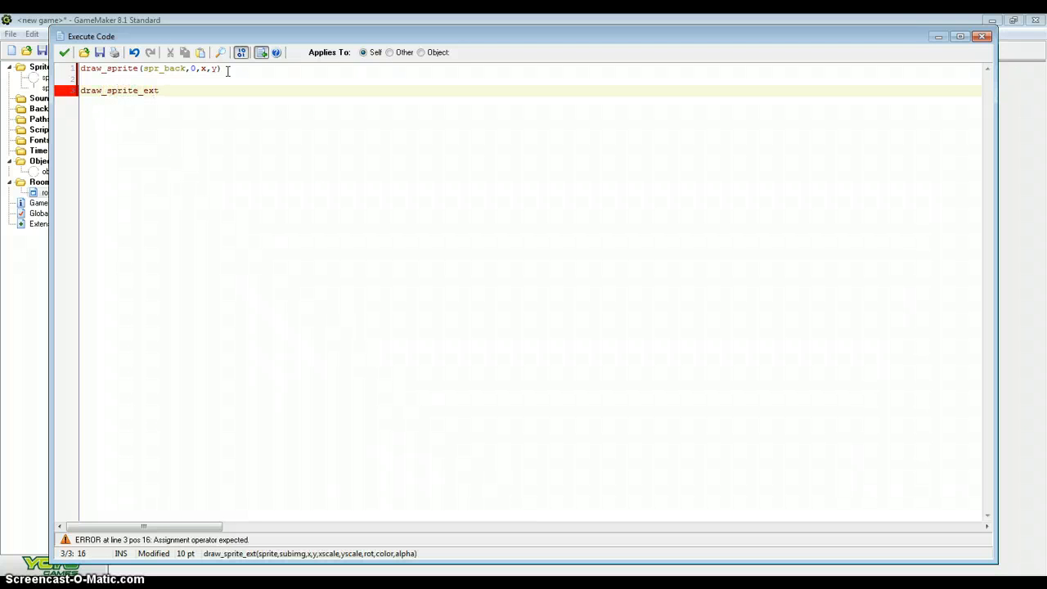
{"action": "type", "text": "("}
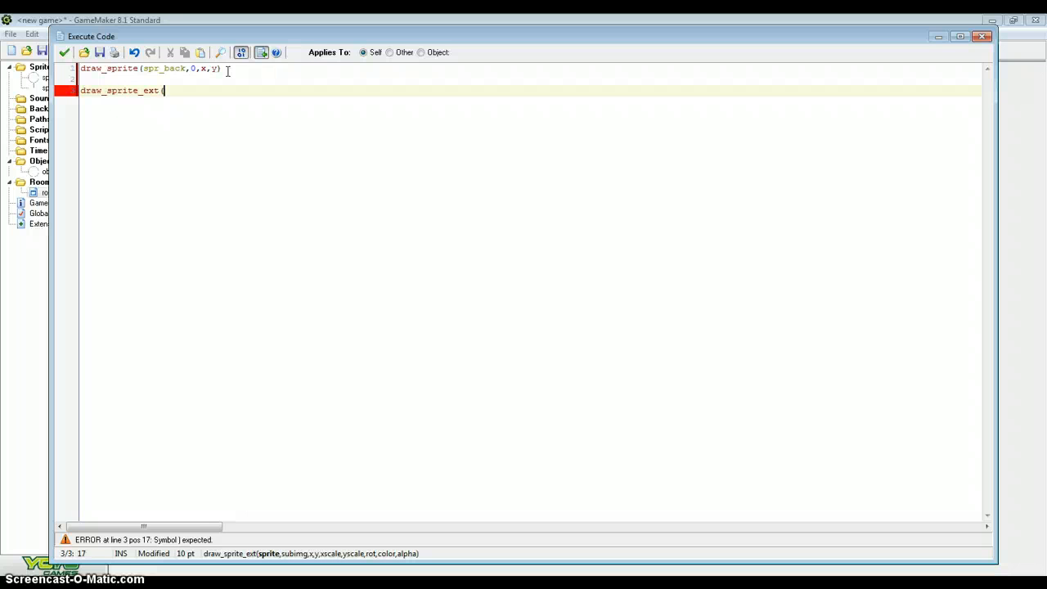
{"action": "mouse_move", "coordinate": [198, 177]}
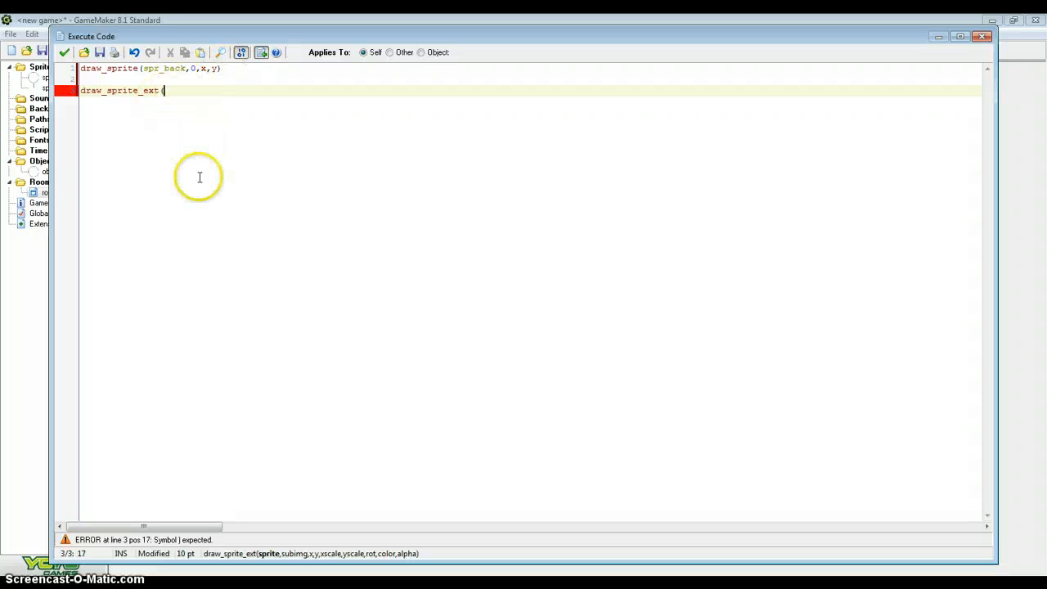
{"action": "type", "text": "(spr_pointer"}
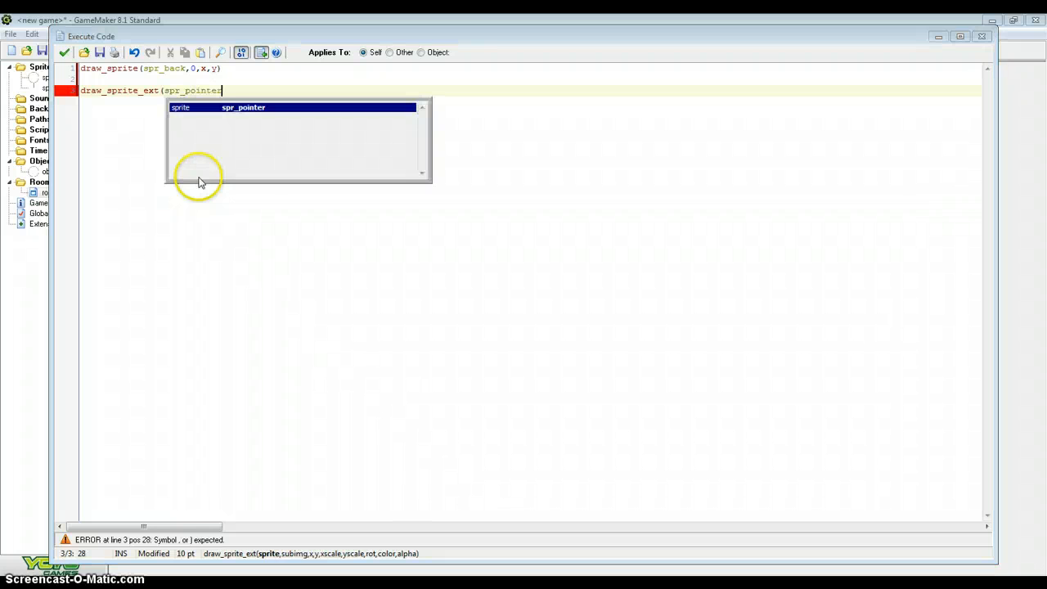
{"action": "type", "text": ",0"}
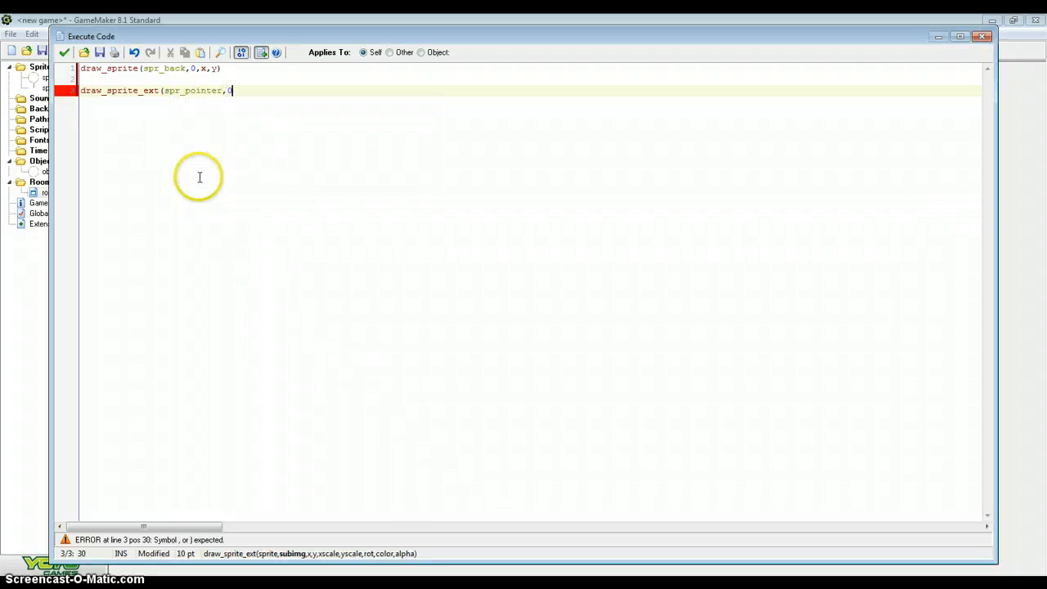
{"action": "type", "text": ",x,"}
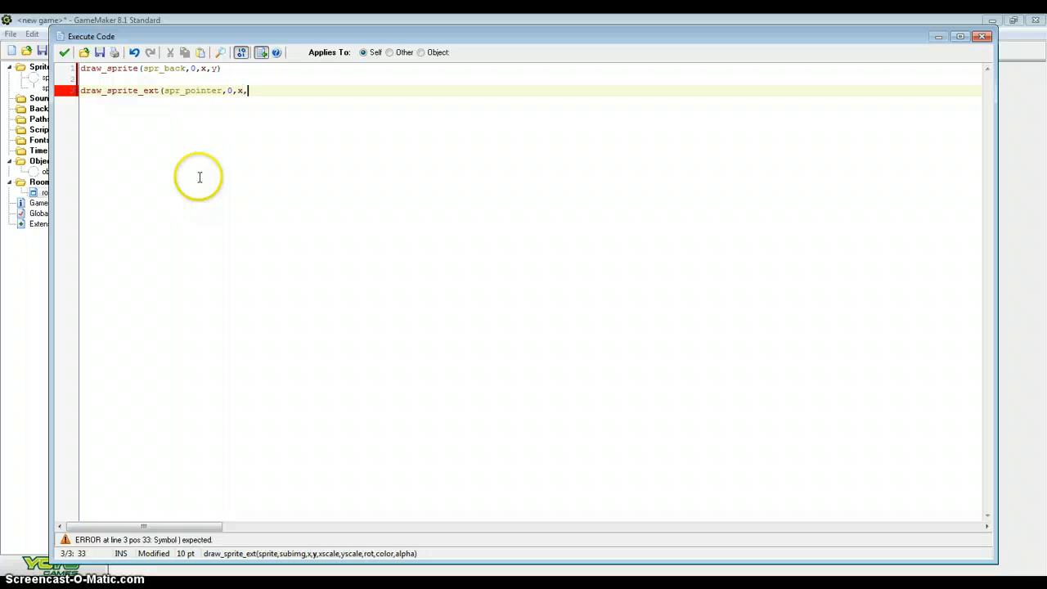
{"action": "type", "text": "y,1,"}
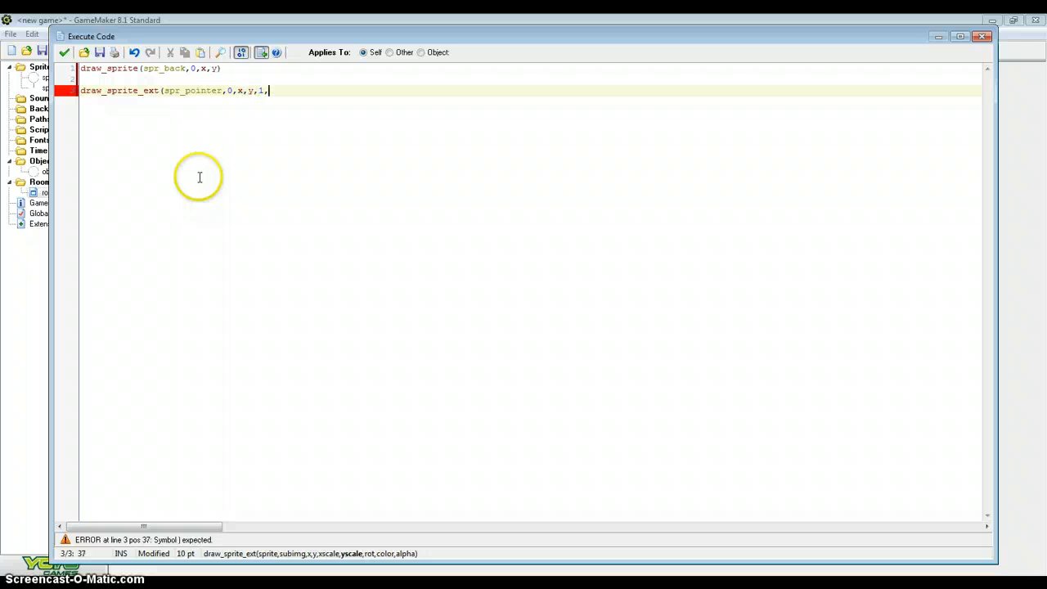
{"action": "type", "text": "1,"}
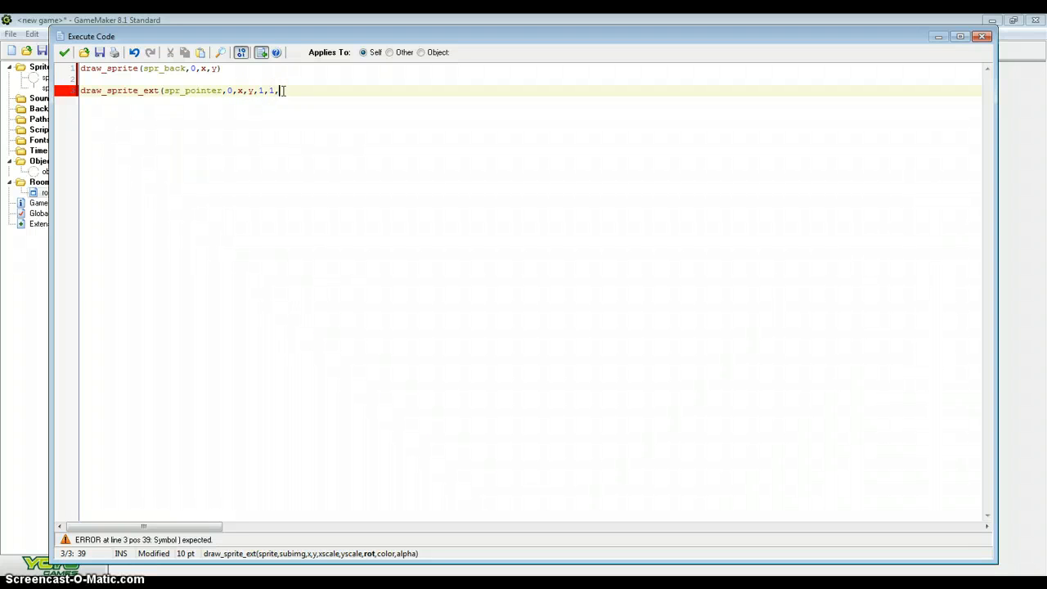
{"action": "type", "text": "angle"}
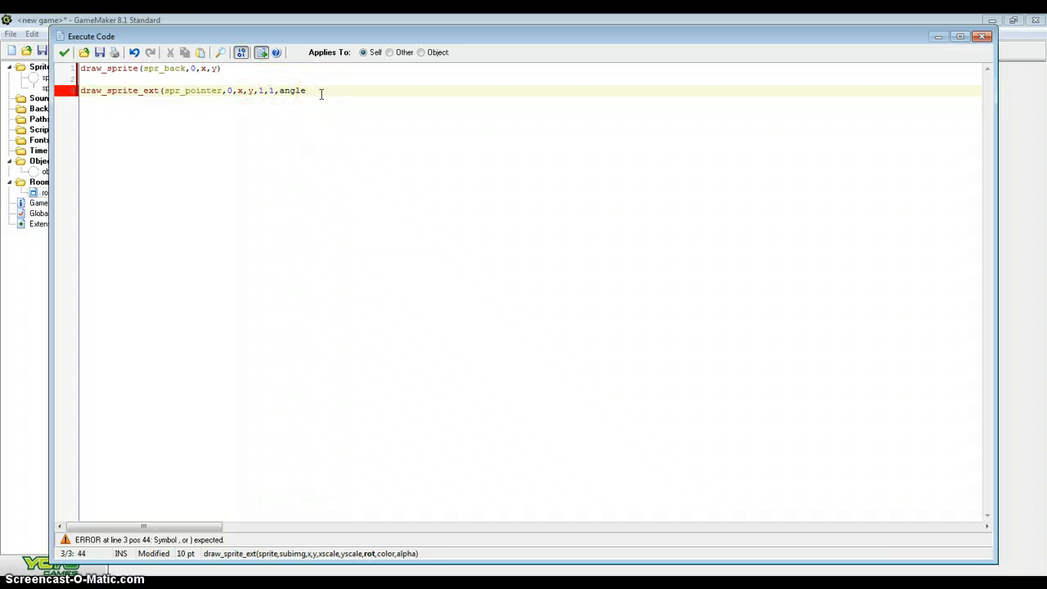
{"action": "type", "text": ",co"}
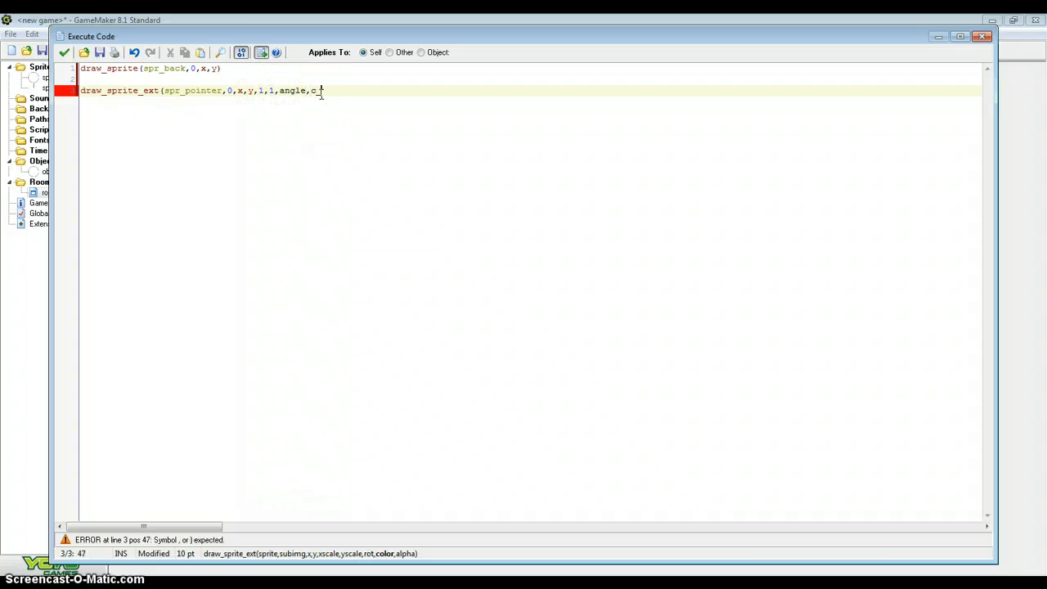
{"action": "type", "text": "white"}
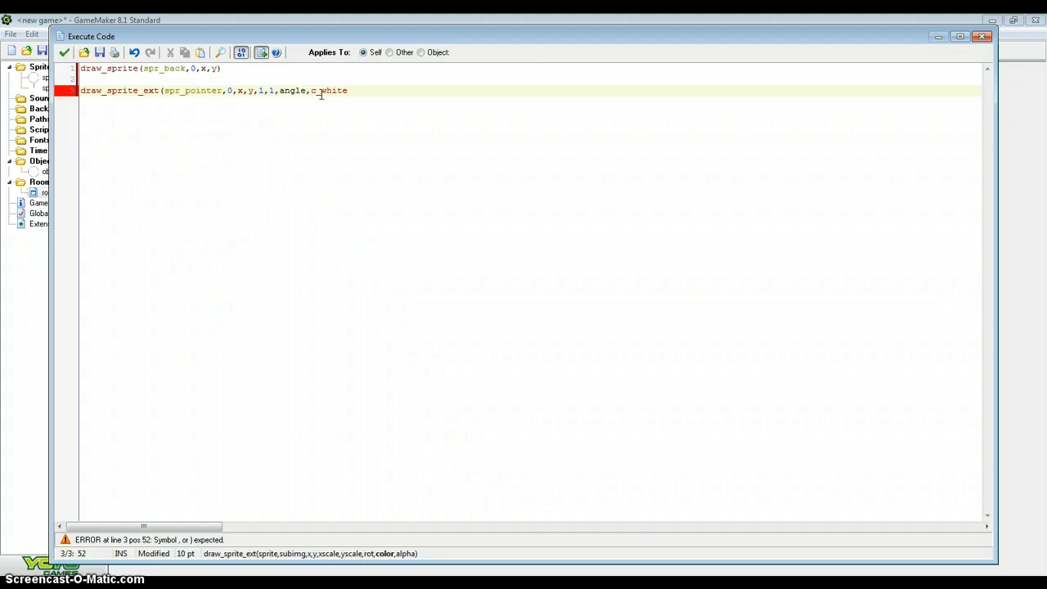
{"action": "type", "text": ","}
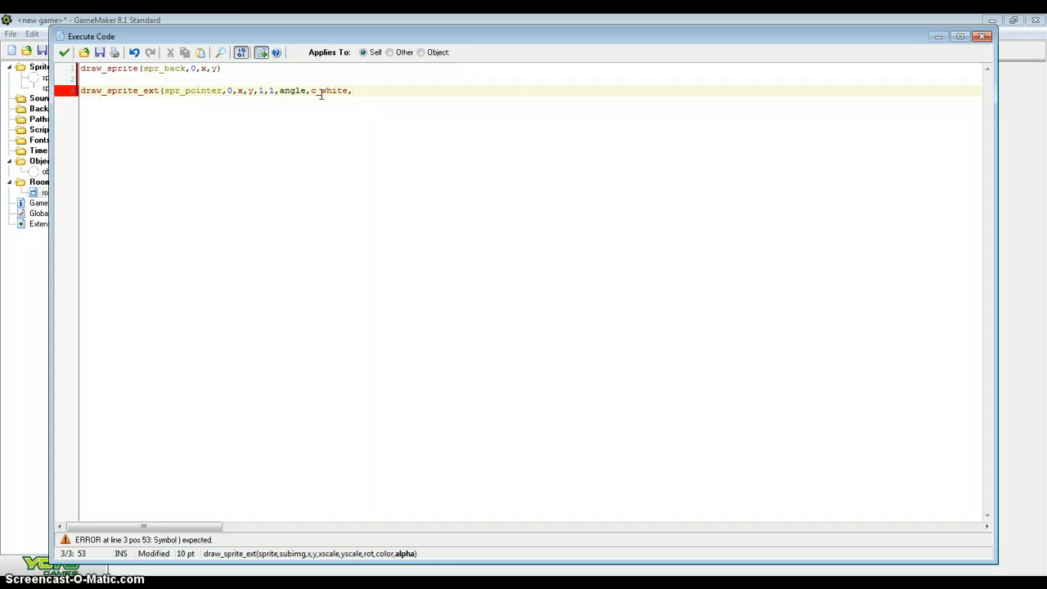
{"action": "type", "text": "1)"}
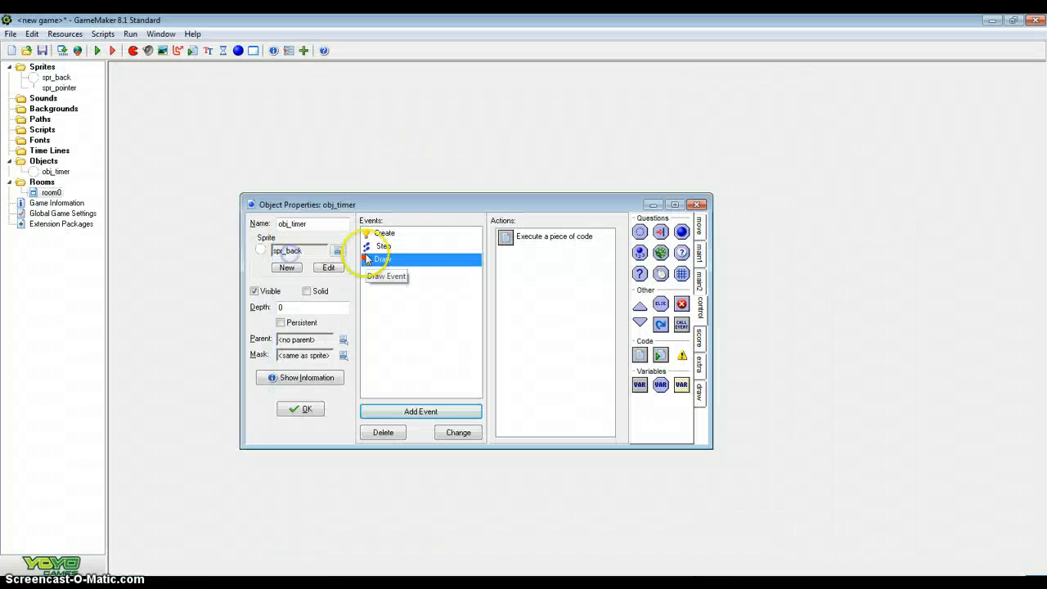
Step: Open obj_timer's Create event code (start, time, time_max, angle)
{"action": "left_click", "coordinate": [384, 232]}
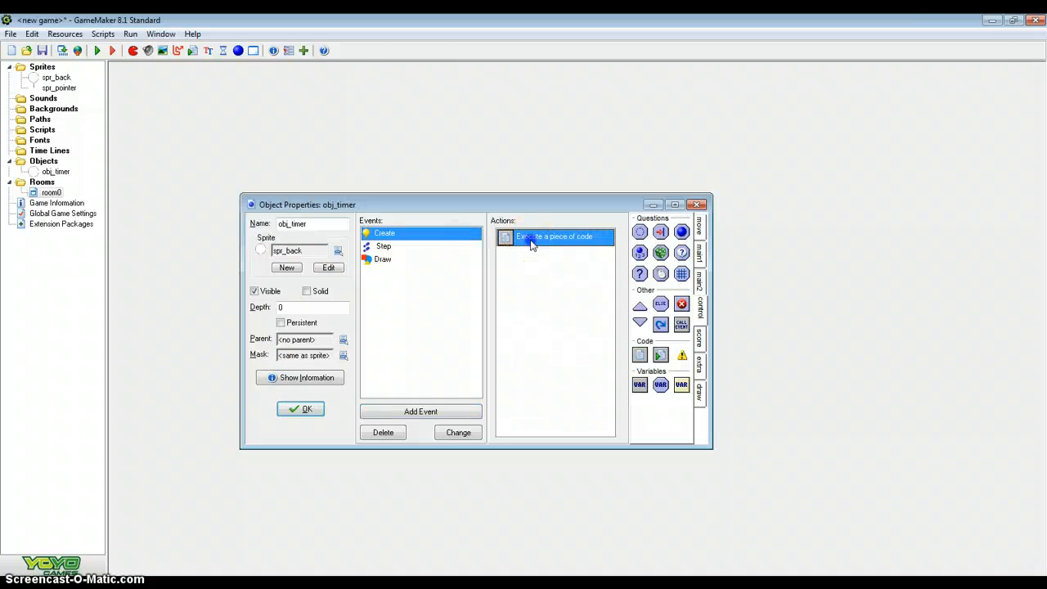
{"action": "double_click", "coordinate": [555, 236]}
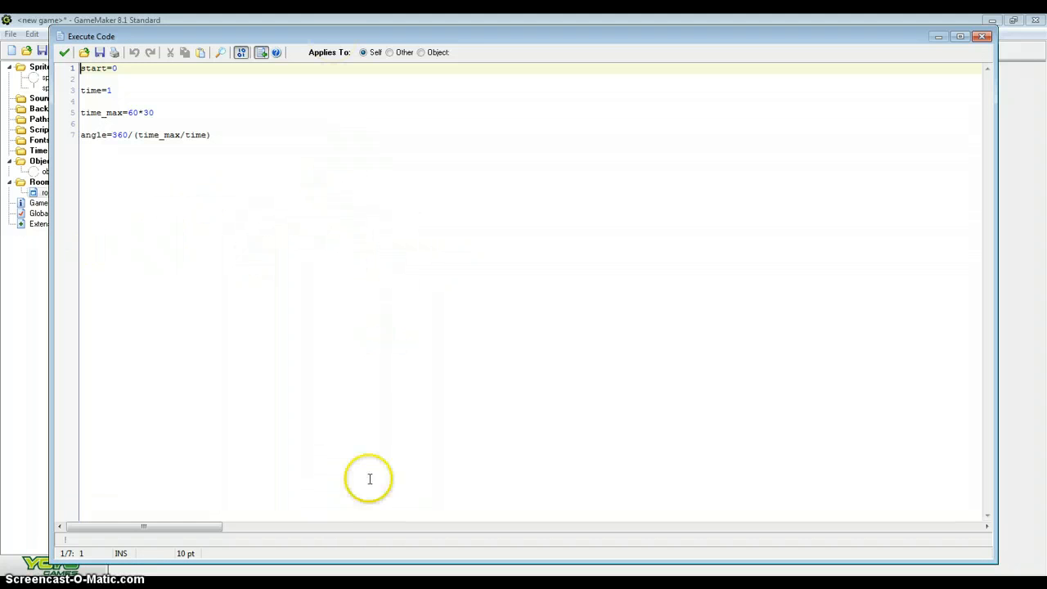
{"action": "mouse_move", "coordinate": [145, 154]}
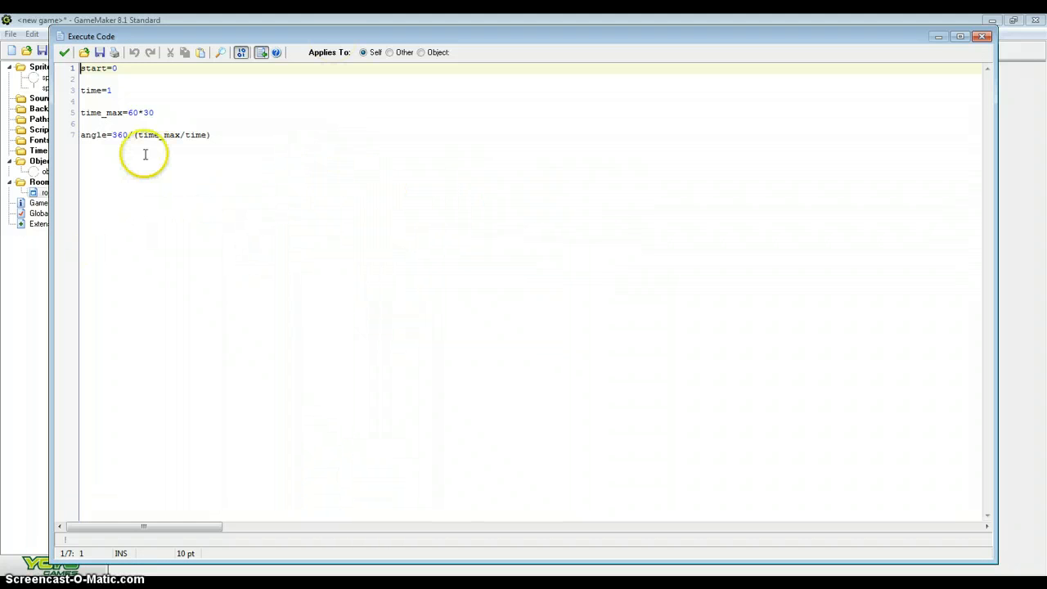
{"action": "mouse_move", "coordinate": [306, 267]}
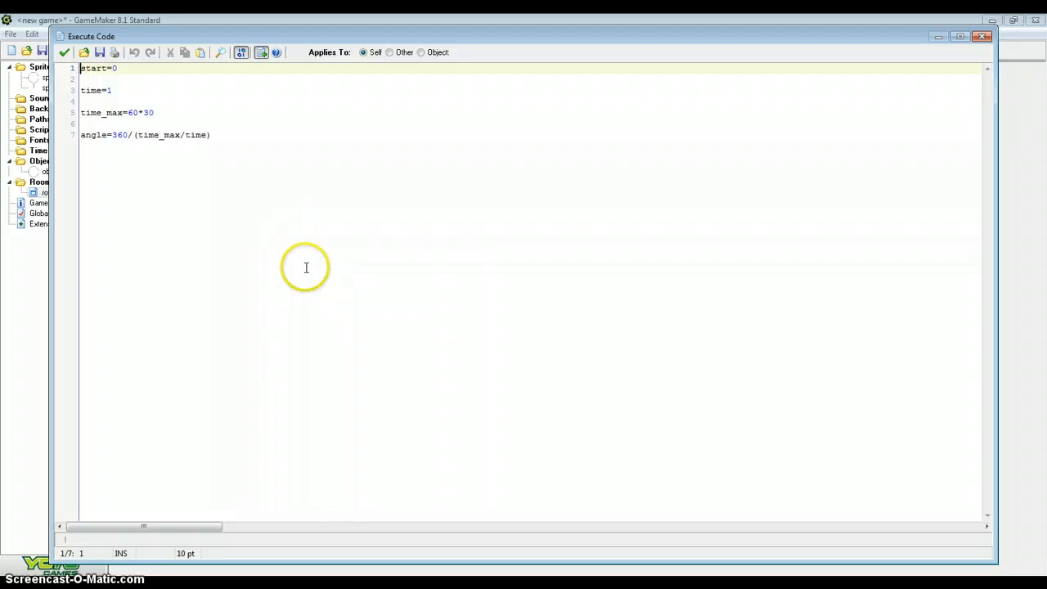
{"action": "mouse_move", "coordinate": [422, 361]}
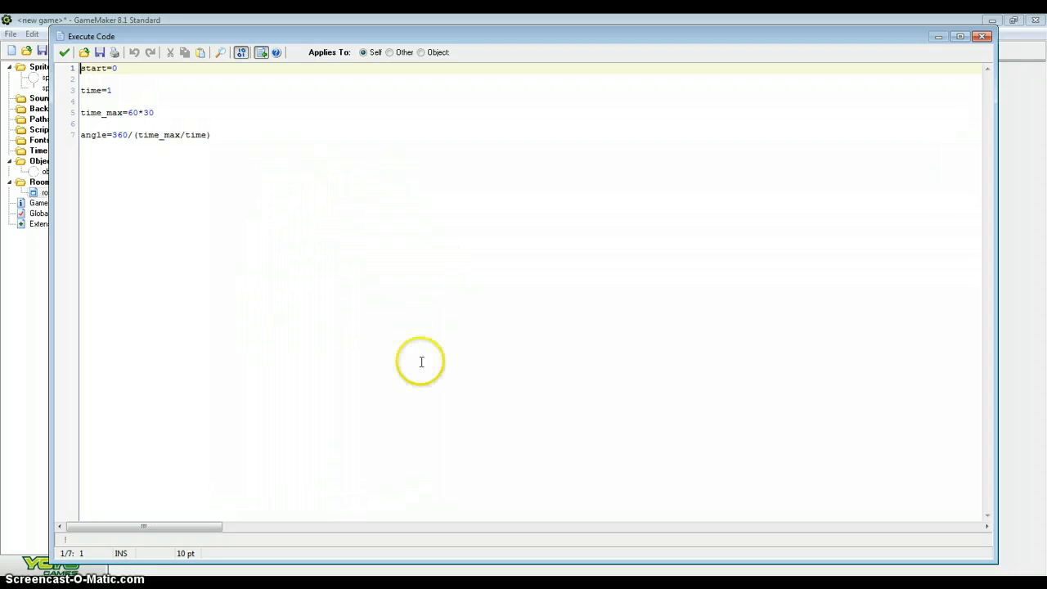
{"action": "mouse_move", "coordinate": [225, 190]}
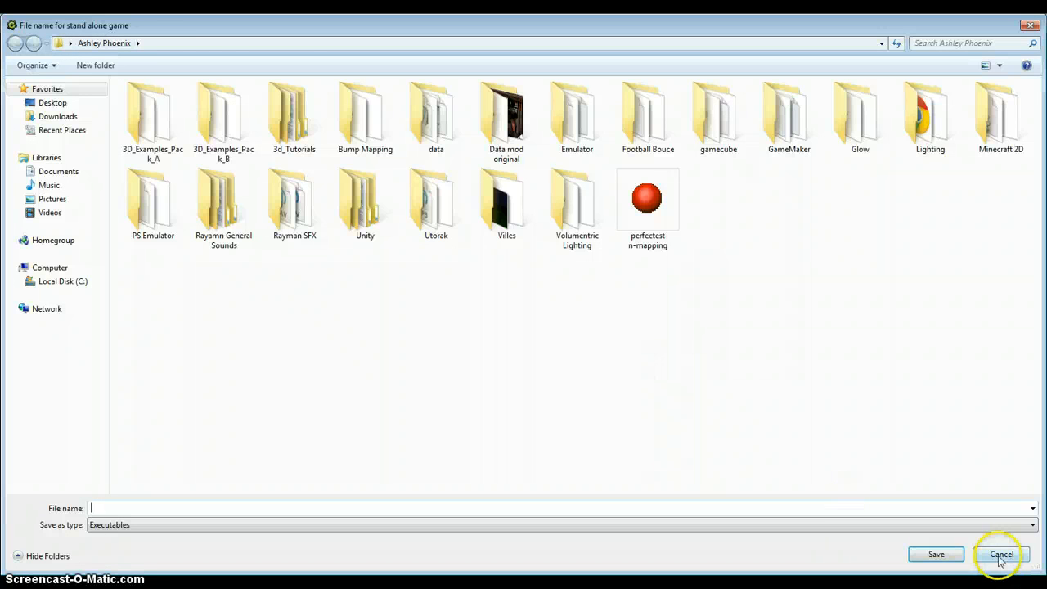
Step: Cancel the 'File name for stand alone game' save dialog
{"action": "left_click", "coordinate": [1001, 554]}
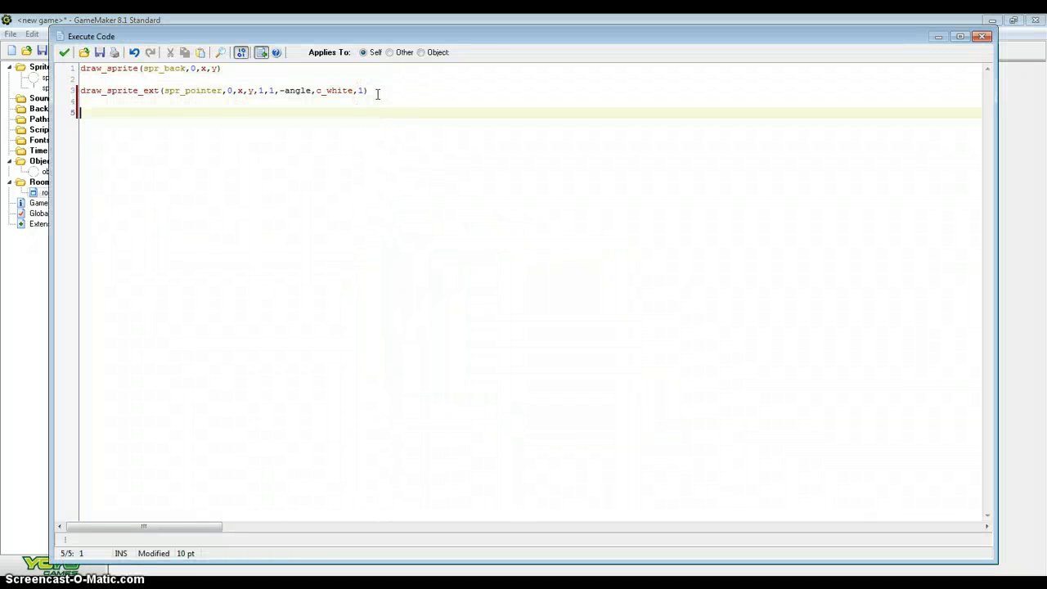
Step: Add draw_text(x,y+32, string(time) + " / " + string(time_max)) to the Draw code
{"action": "type", "text": "draw_text"}
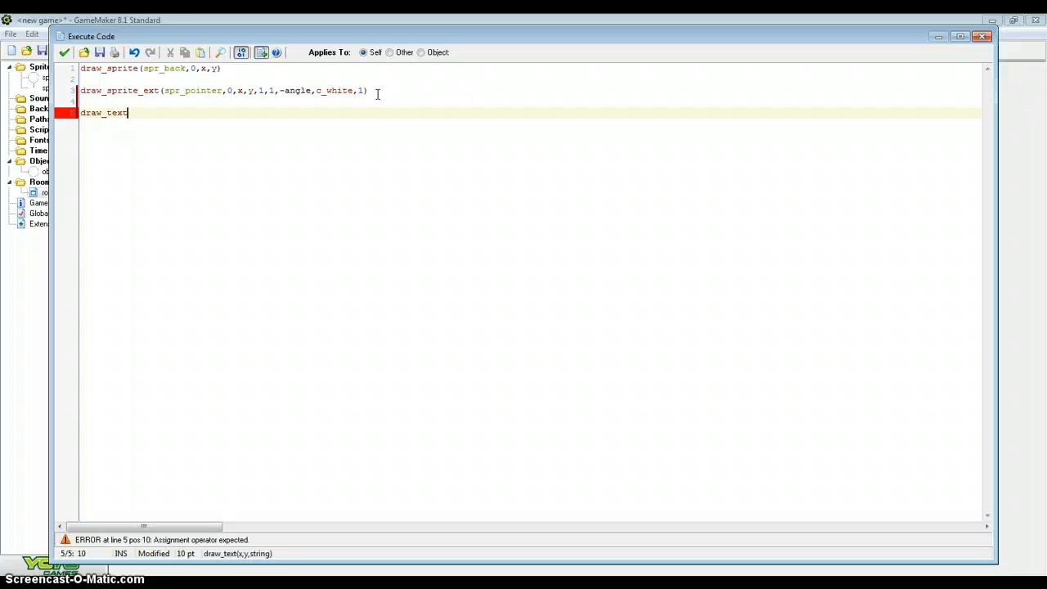
{"action": "type", "text": "("}
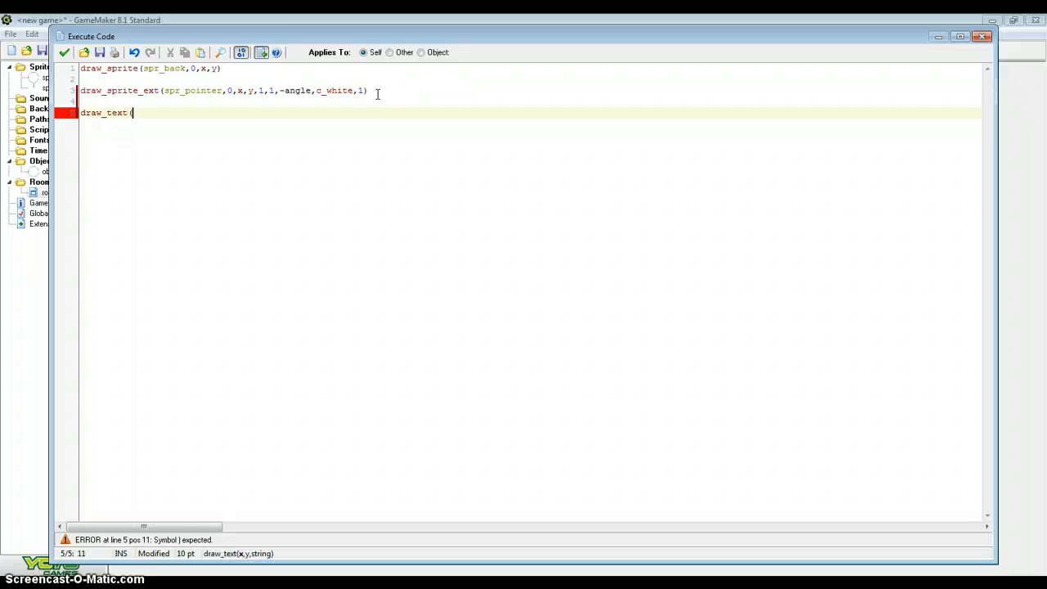
{"action": "type", "text": "x,y"}
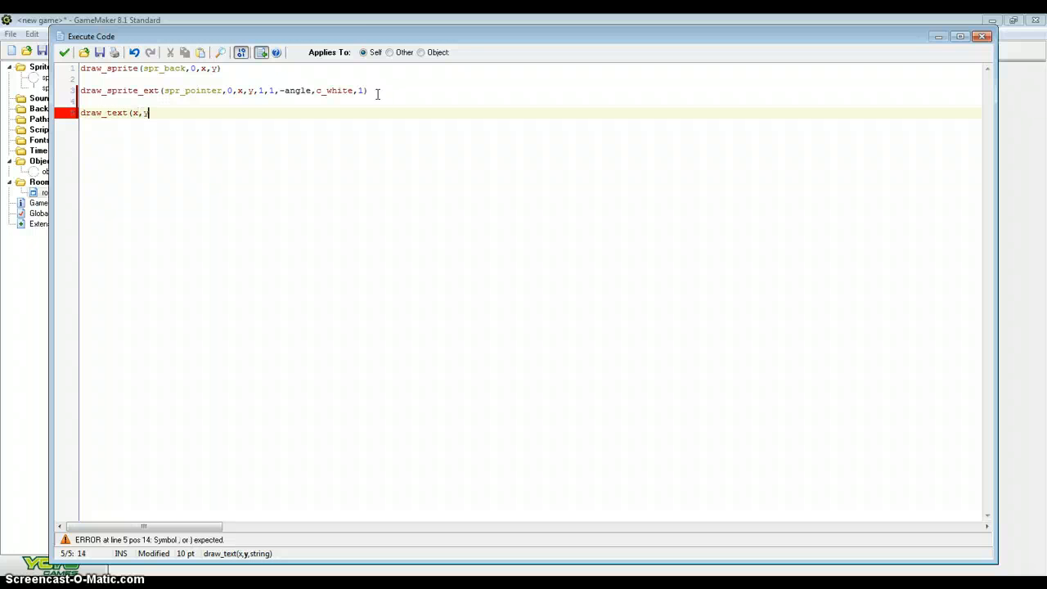
{"action": "type", "text": "+32"}
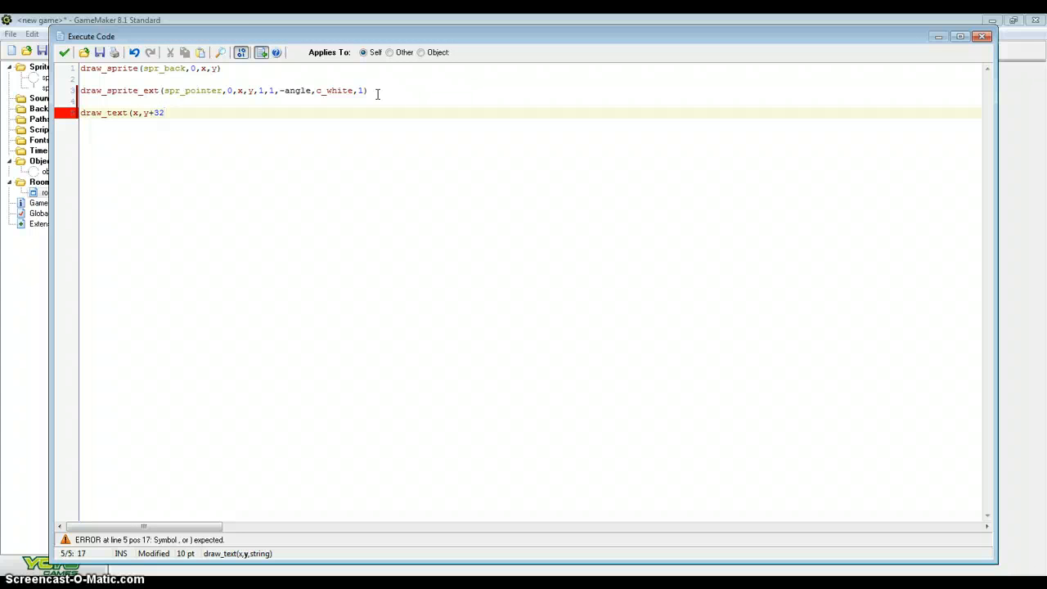
{"action": "type", "text": ","}
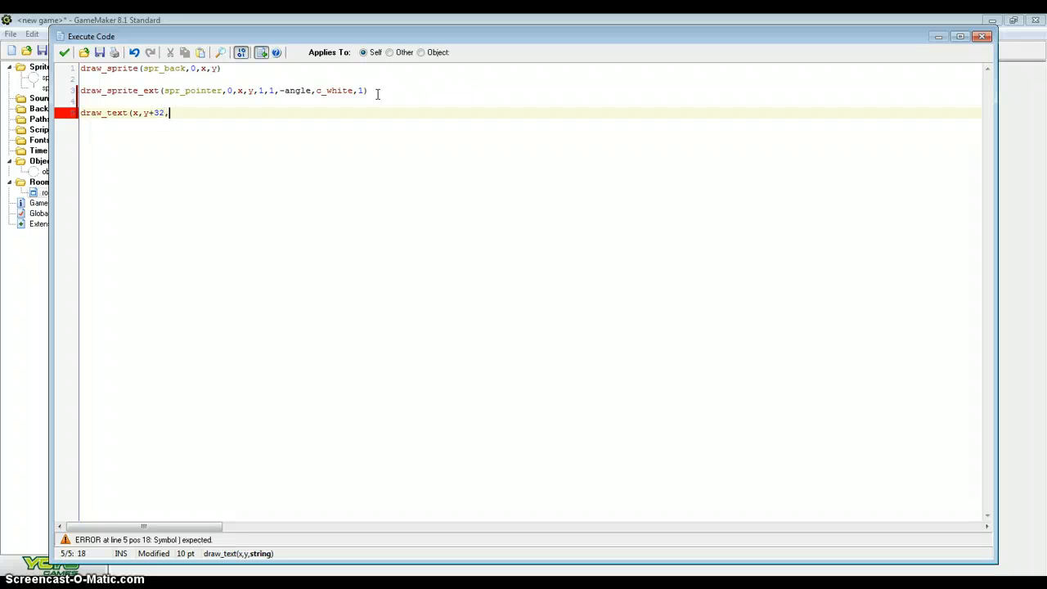
{"action": "type", "text": "string"}
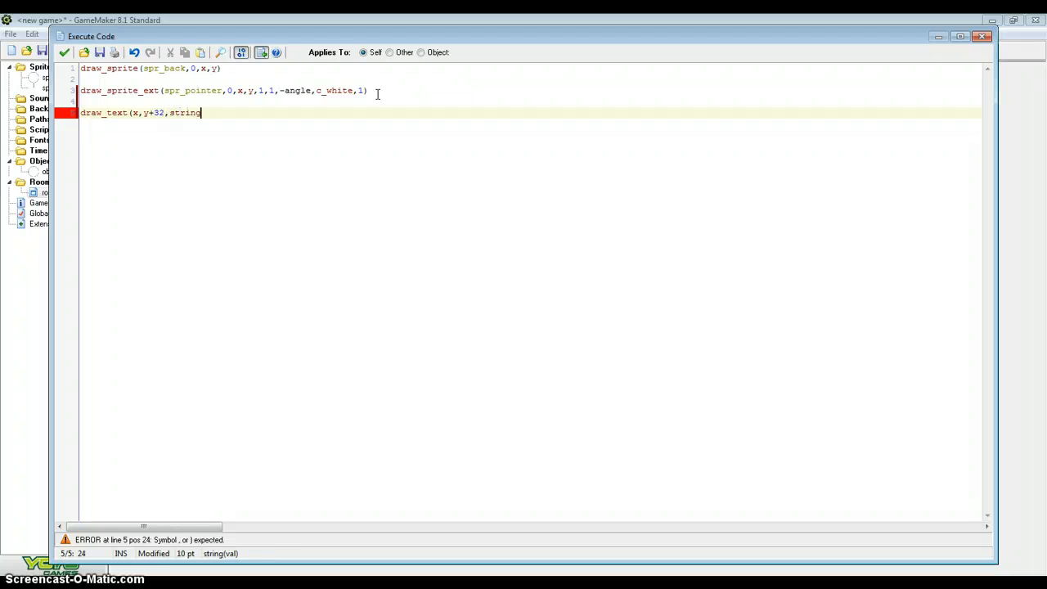
{"action": "type", "text": "()"}
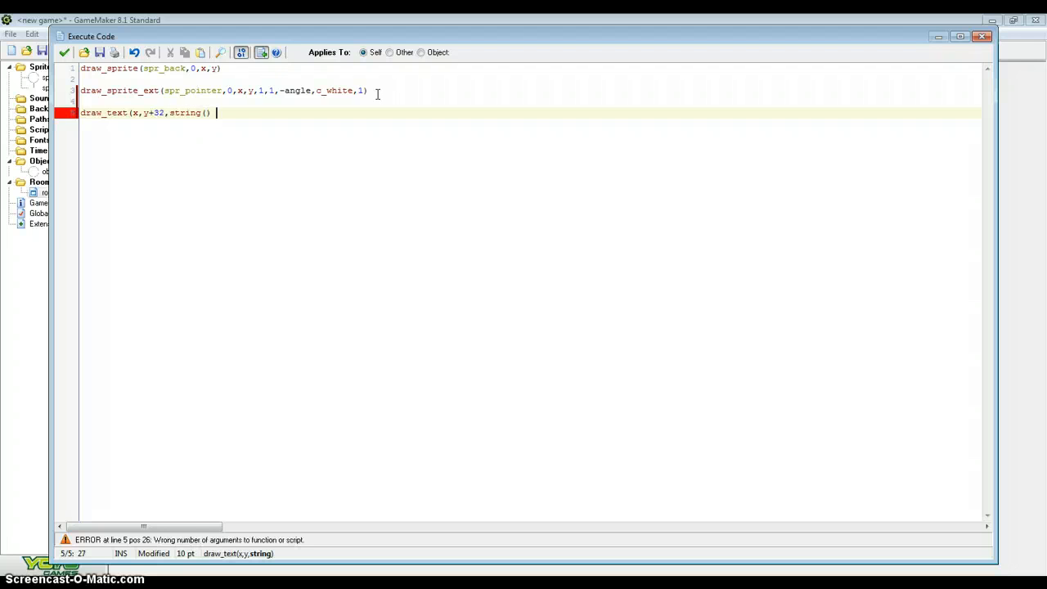
{"action": "type", "text": "string() string("}
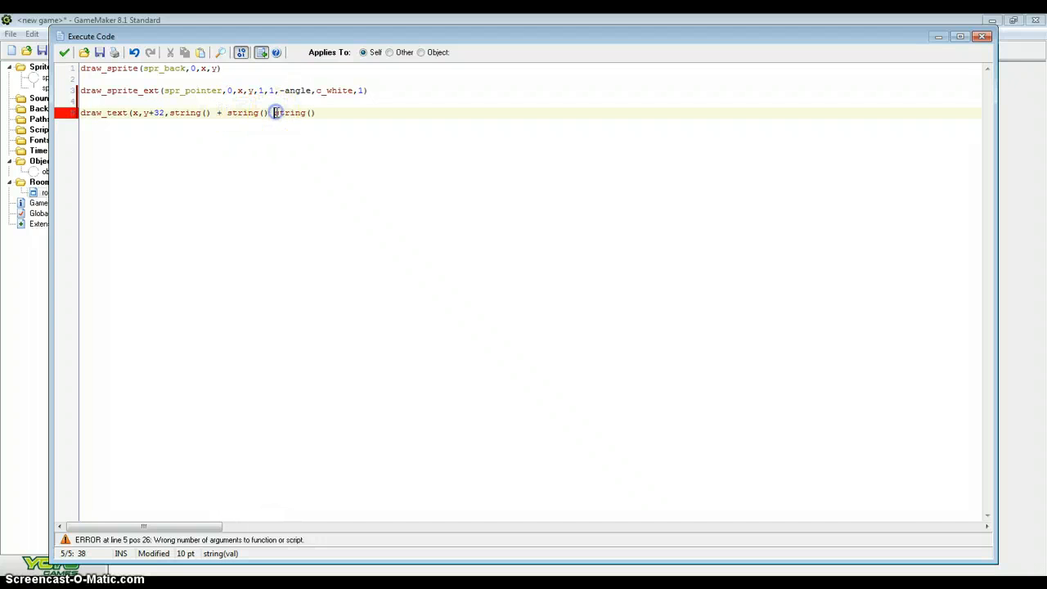
{"action": "type", "text": "+ string()"}
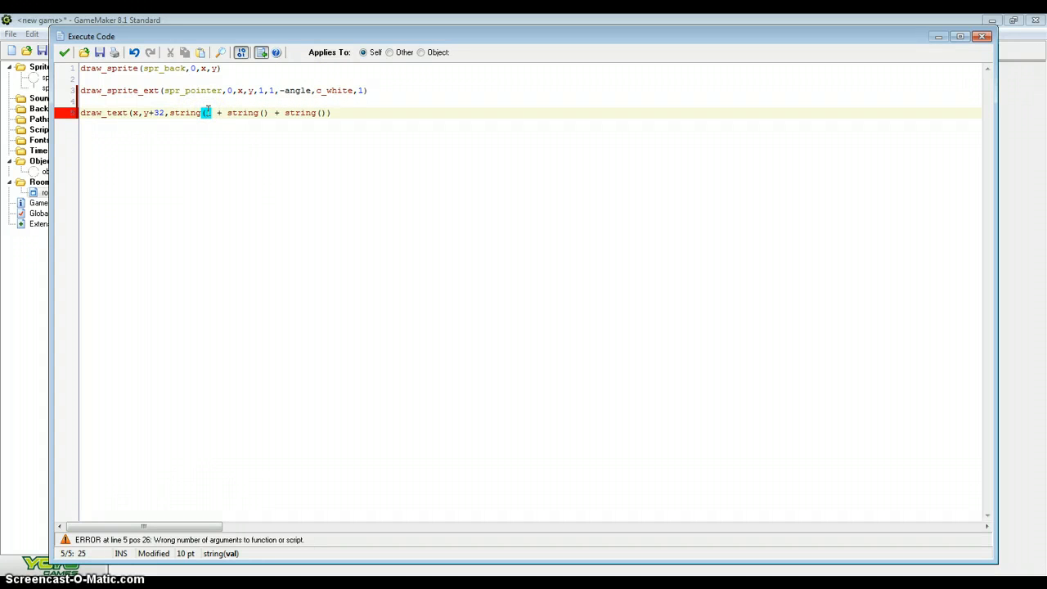
{"action": "type", "text": "time"}
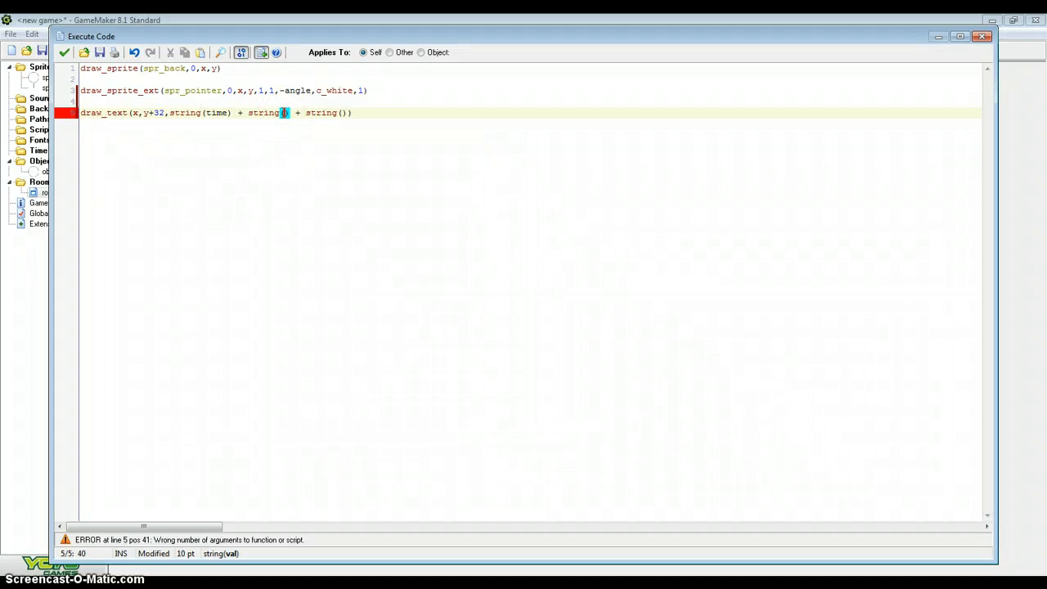
{"action": "type", "text": "\"\""}
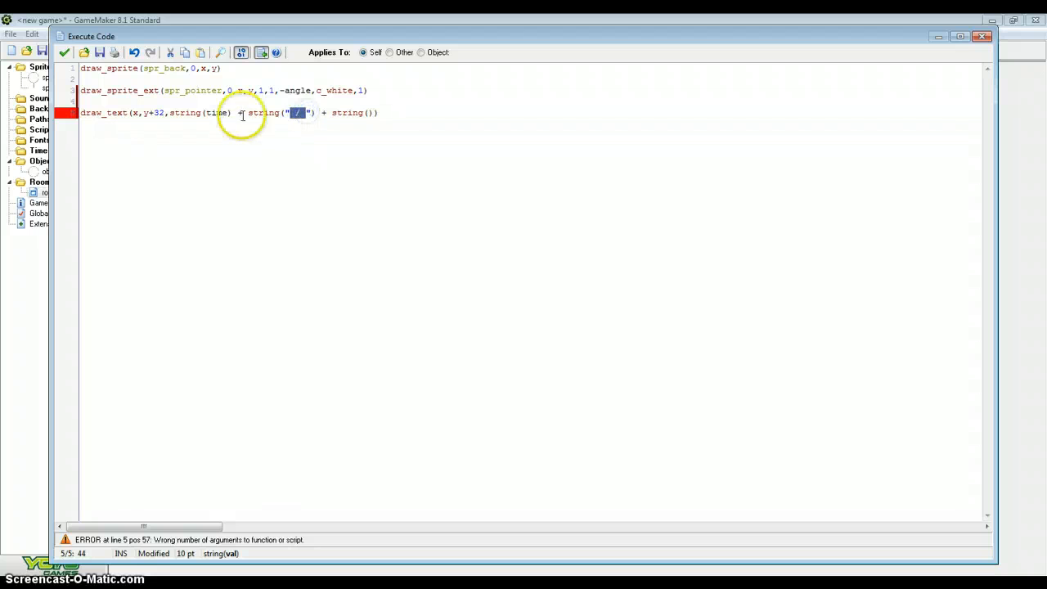
{"action": "mouse_move", "coordinate": [403, 140]}
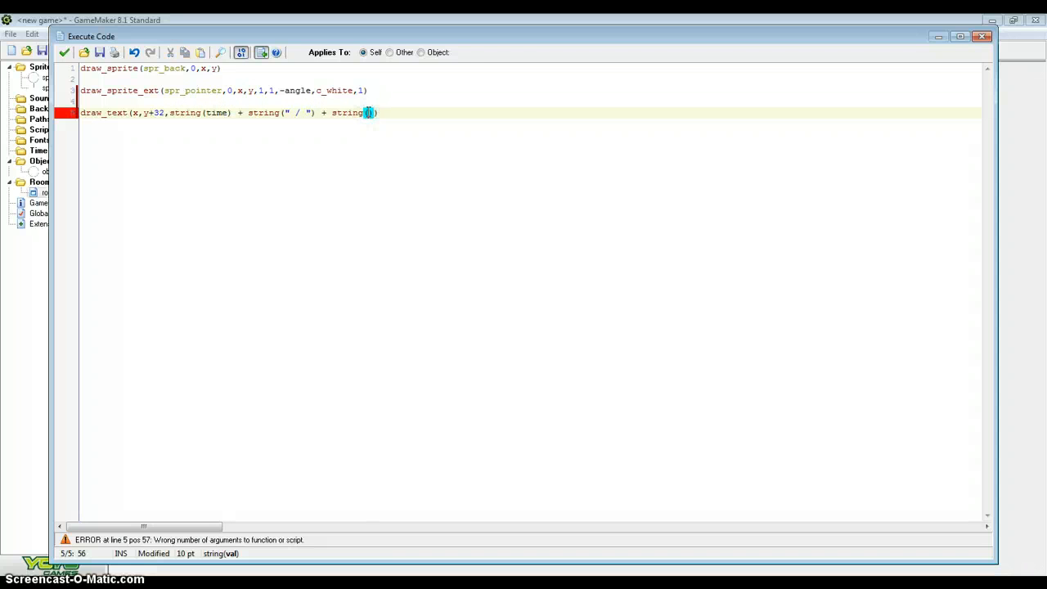
{"action": "type", "text": "time_max"}
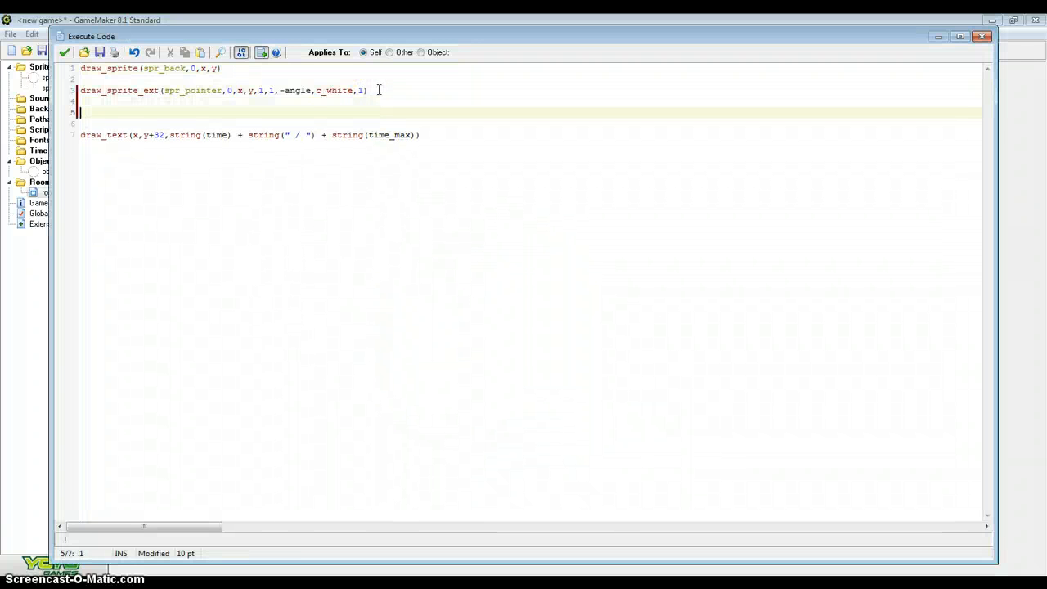
Step: Add draw_set_valign(fa_center) to vertically centre the time text
{"action": "type", "text": "draw_se"}
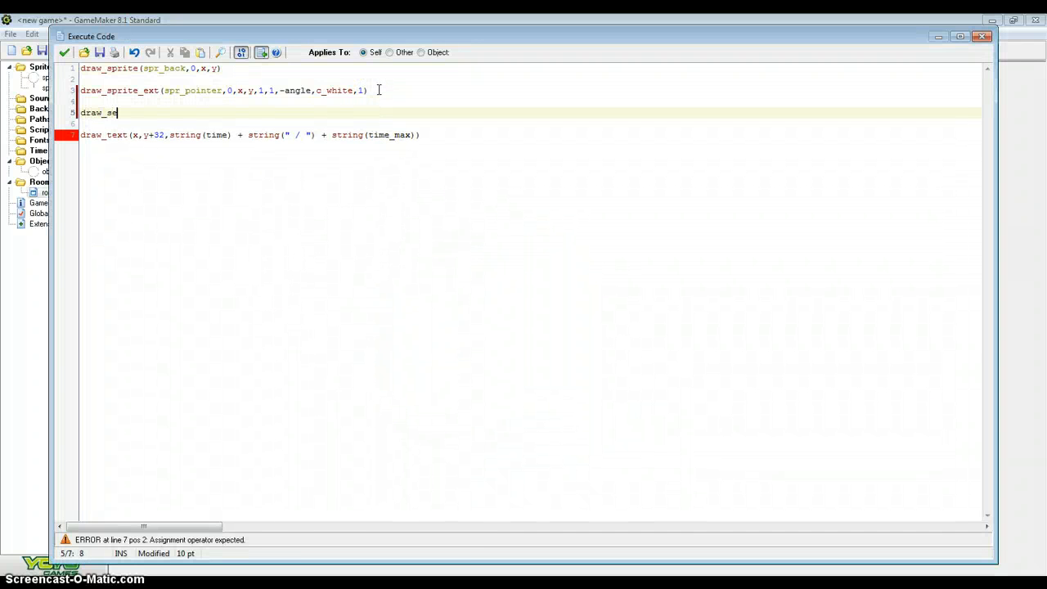
{"action": "type", "text": "t_valign"}
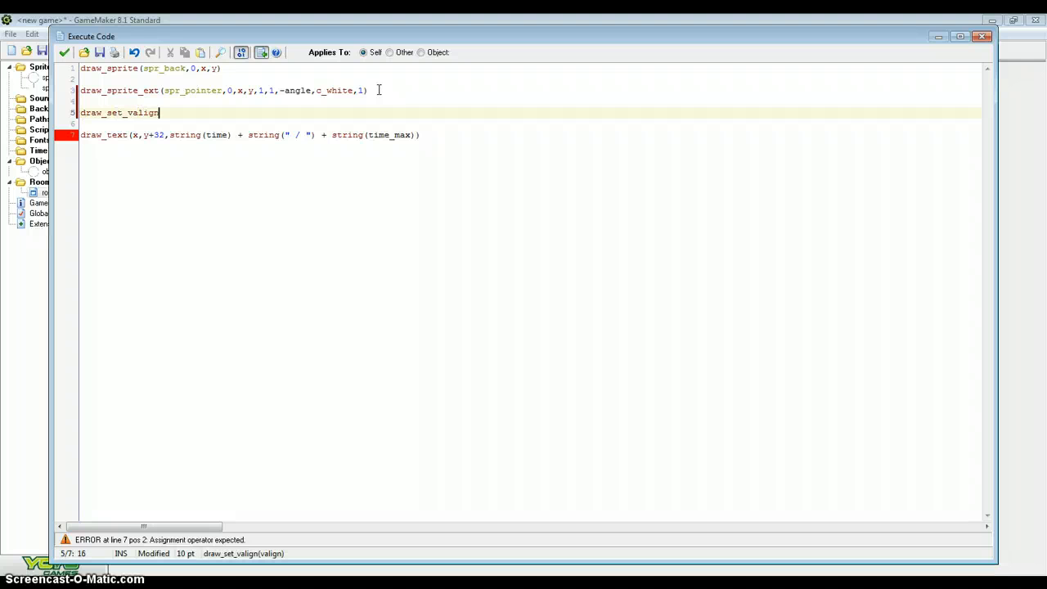
{"action": "type", "text": "(fa_center"}
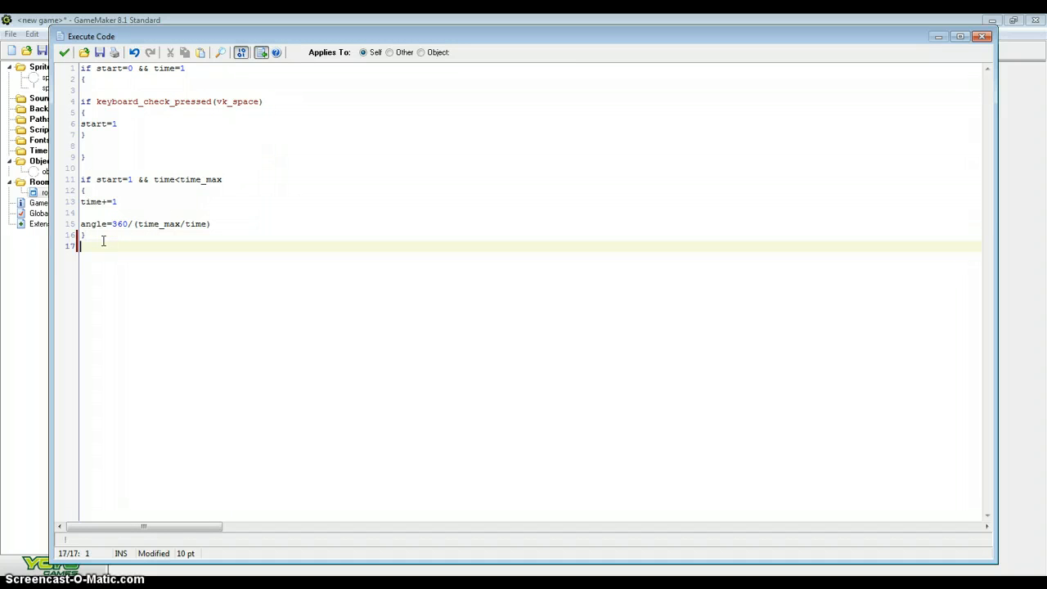
Step: Add an else branch: when time>=time_max set start=0, time=1, angle=0; save
{"action": "type", "text": "else"}
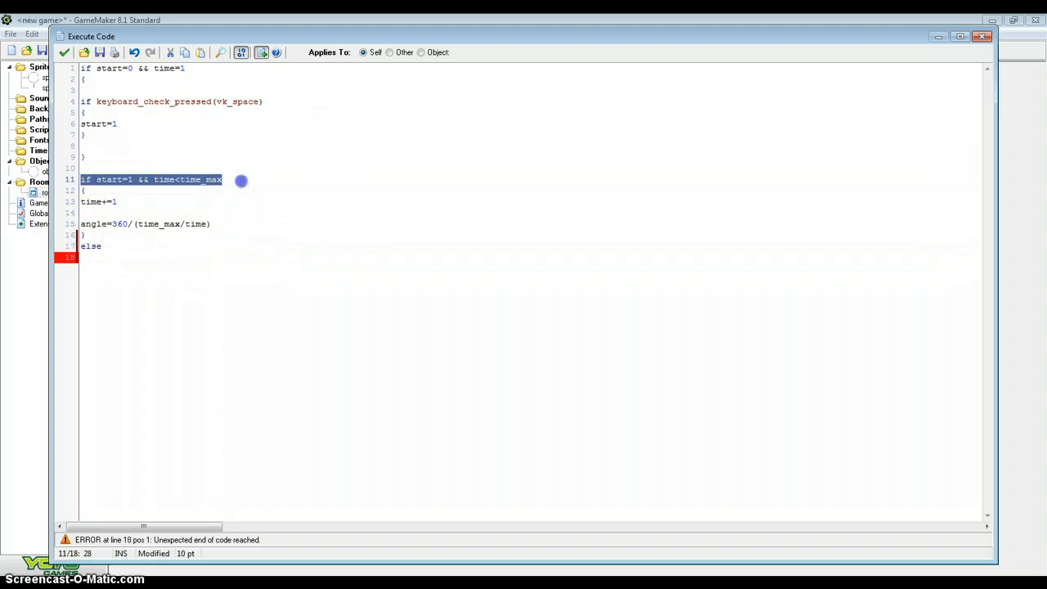
{"action": "left_click", "coordinate": [101, 258]}
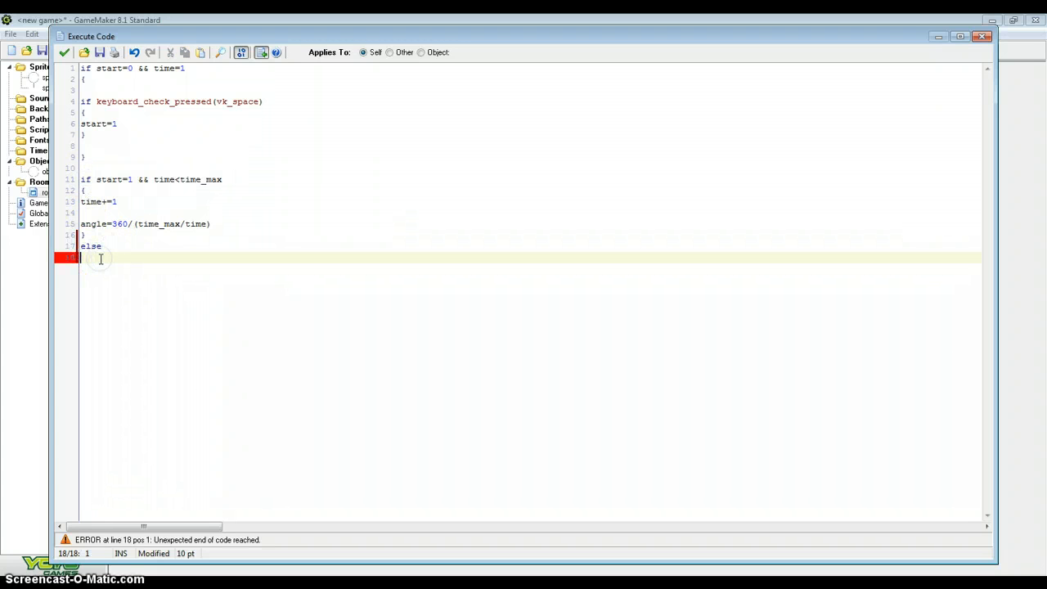
{"action": "type", "text": "if start=1 && time"}
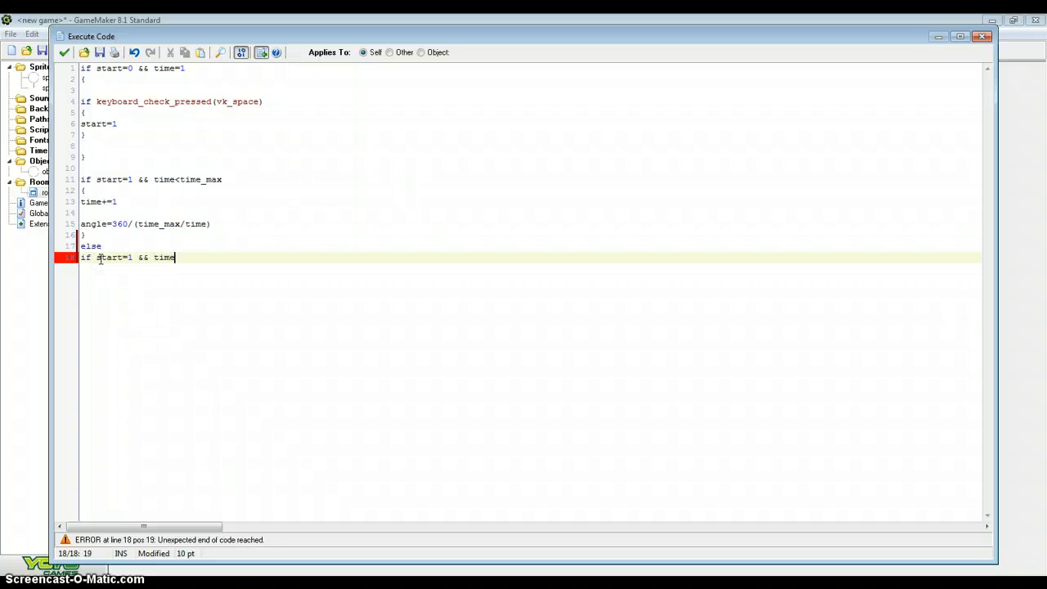
{"action": "type", "text": ">=timeline_add"}
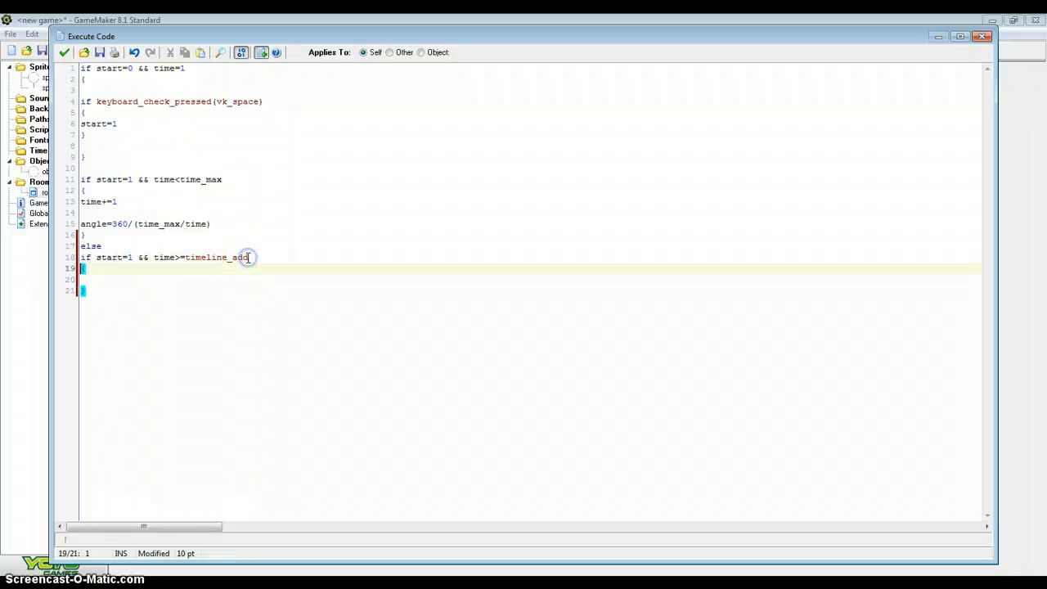
{"action": "double_click", "coordinate": [217, 256]}
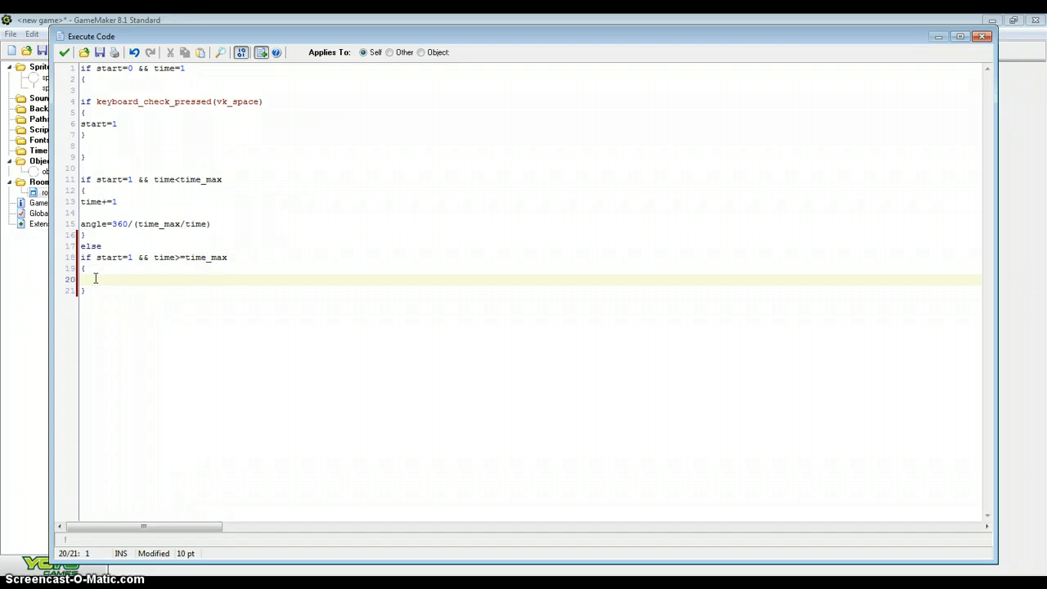
{"action": "type", "text": "start=0"}
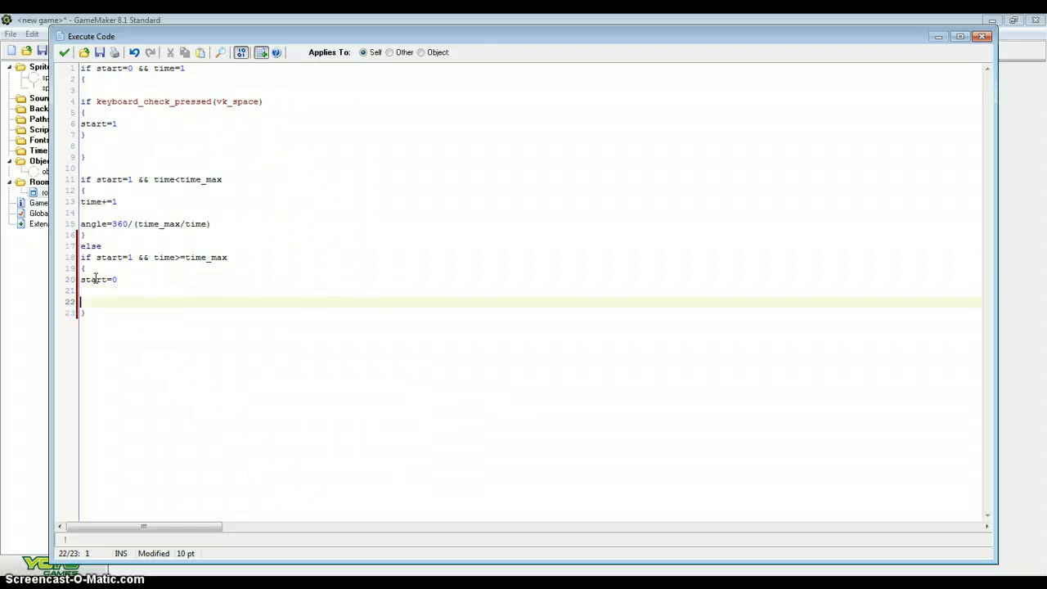
{"action": "type", "text": "time=1"}
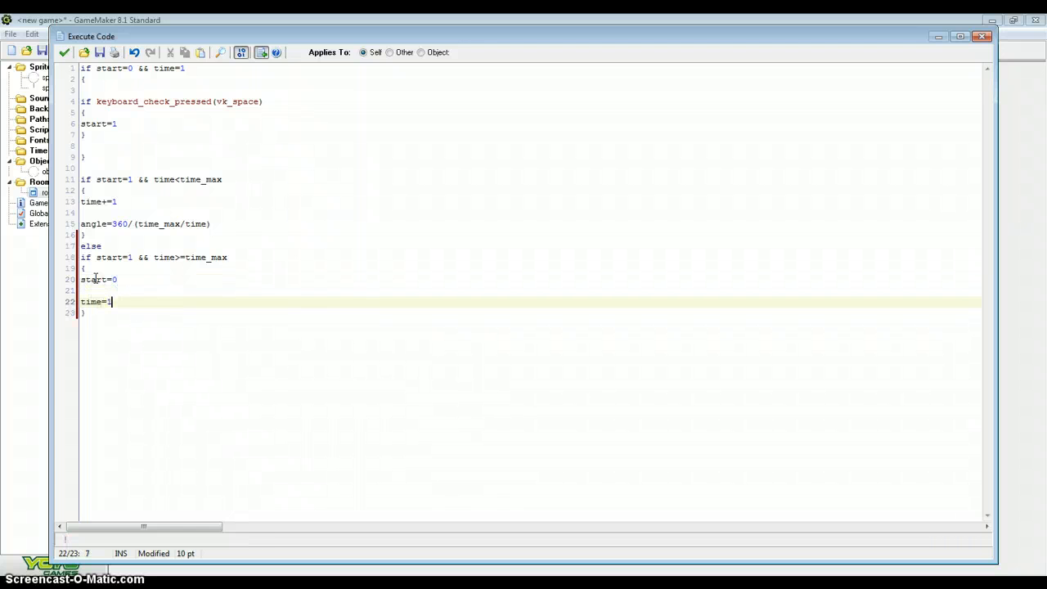
{"action": "type", "text": "angle"}
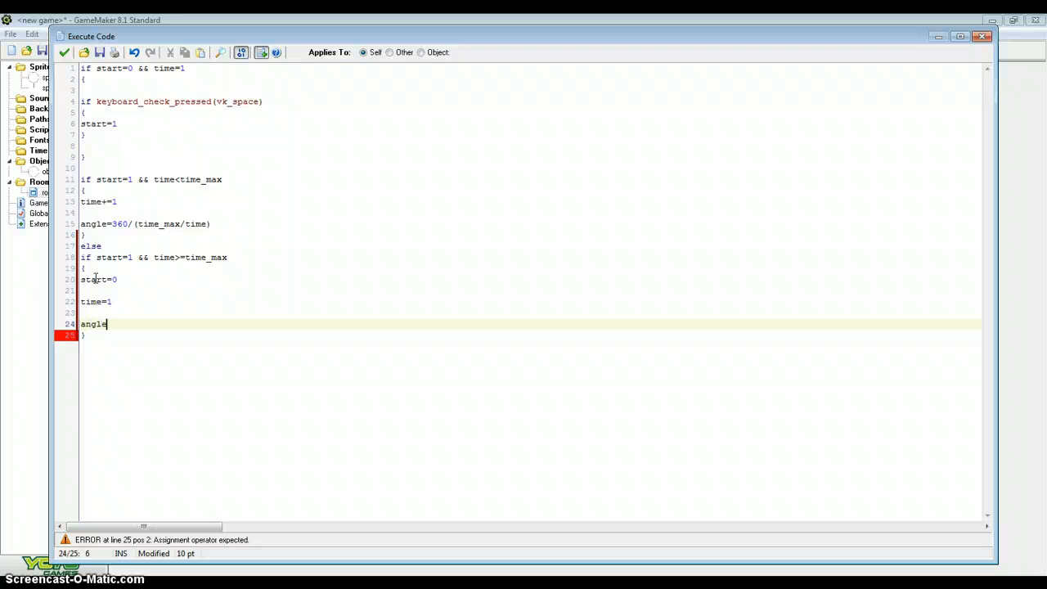
{"action": "type", "text": "=0"}
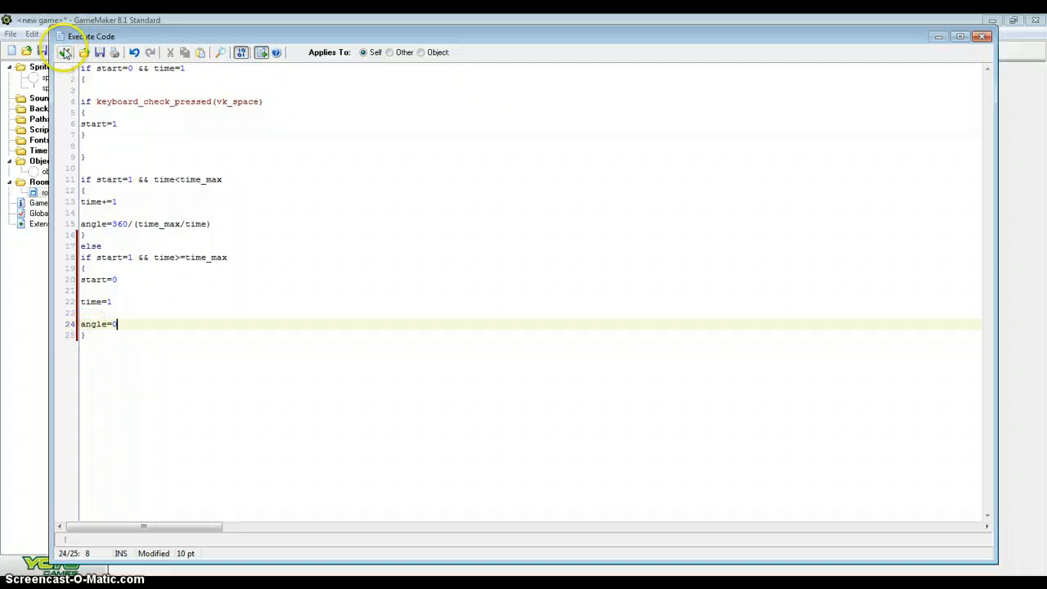
{"action": "left_click", "coordinate": [66, 51]}
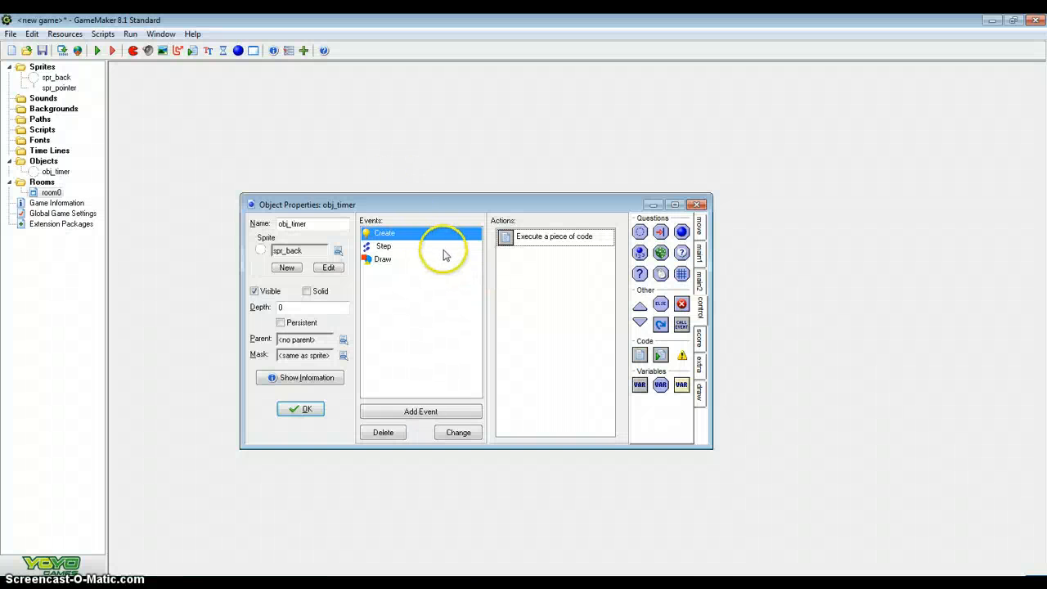
Step: Reopen obj_timer's Step event code
{"action": "double_click", "coordinate": [554, 236]}
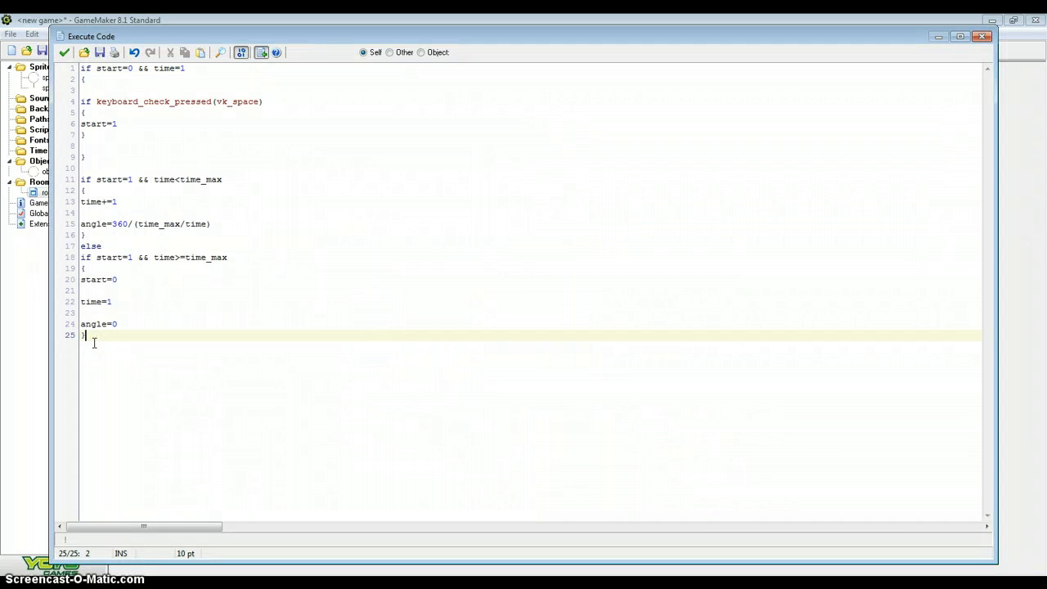
Step: Add if keyboard_check_pressed(ord("R")) && start=1, resetting start=0, time=1, angle=0
{"action": "type", "text": "if keyboa"}
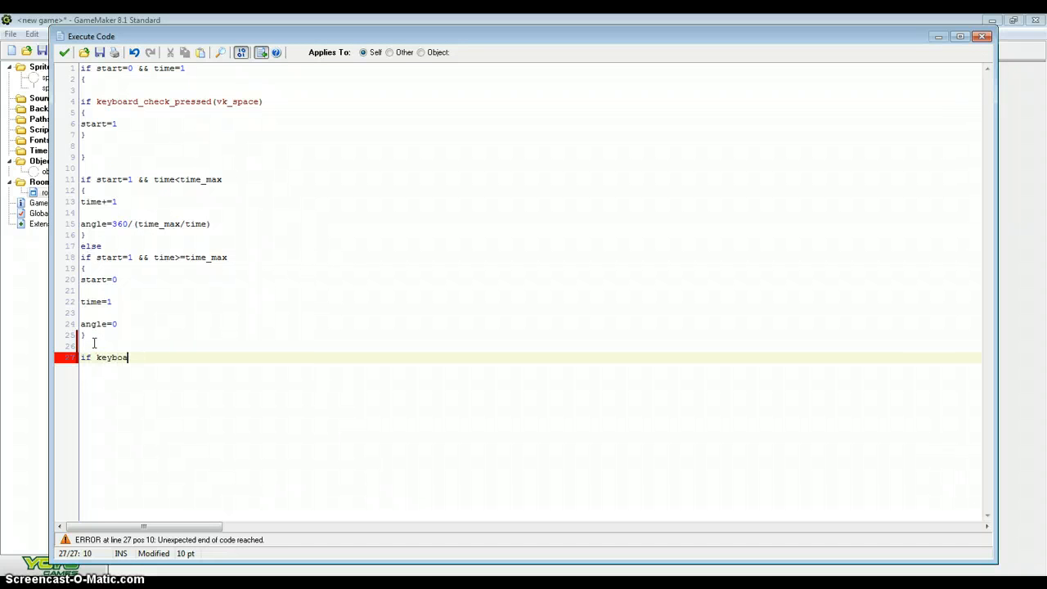
{"action": "type", "text": "rd_check_"}
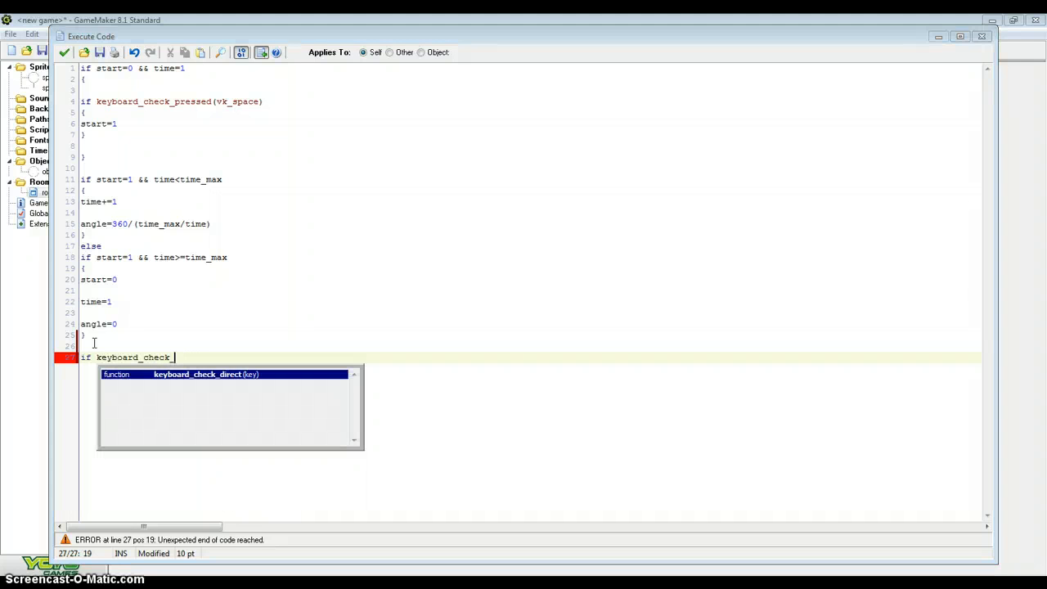
{"action": "type", "text": "pressed"}
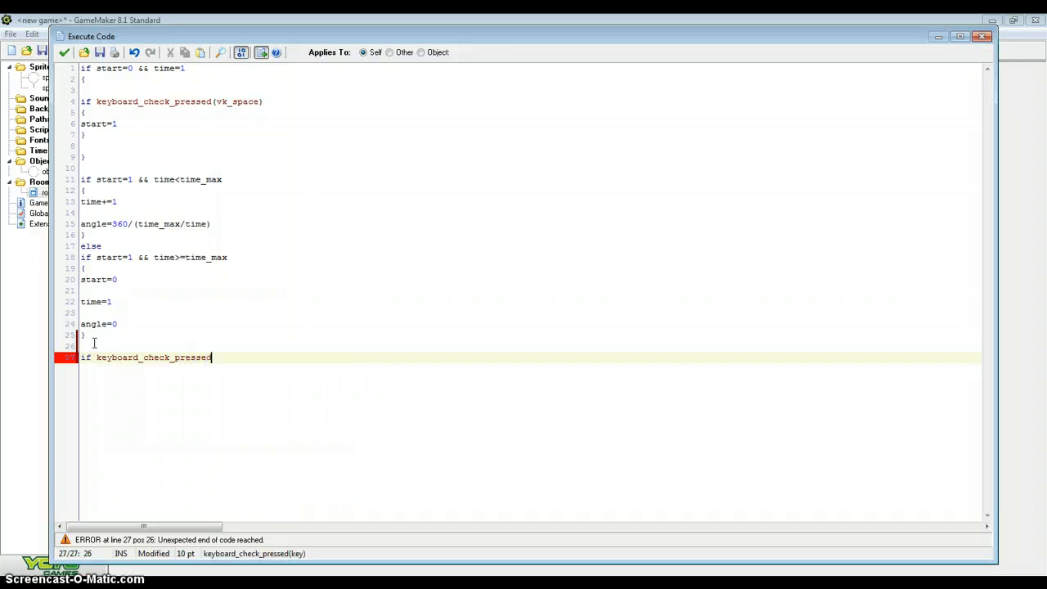
{"action": "type", "text": "(ord("}
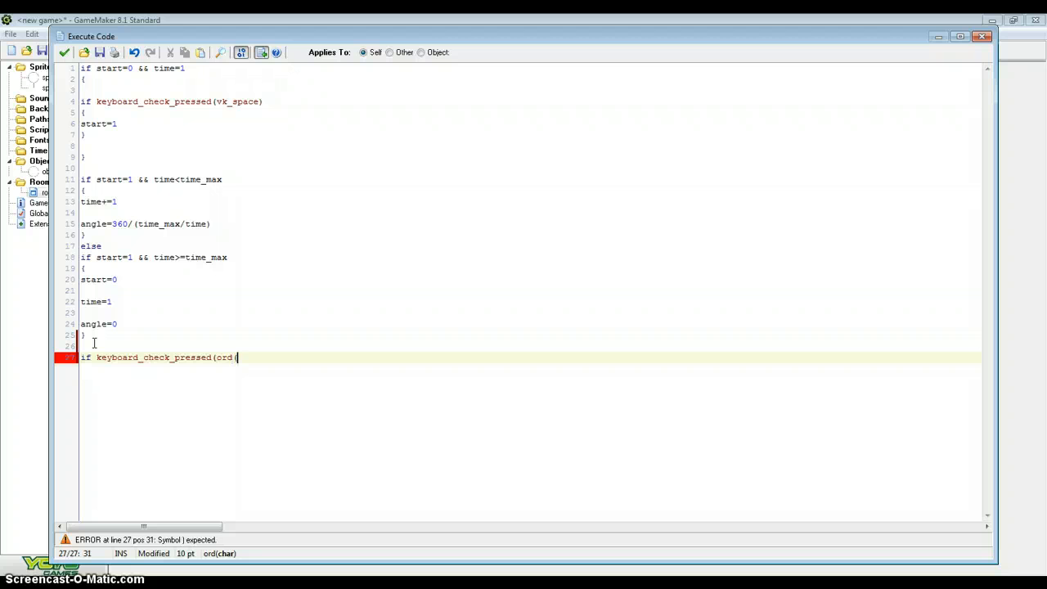
{"action": "type", "text": "\"R\""}
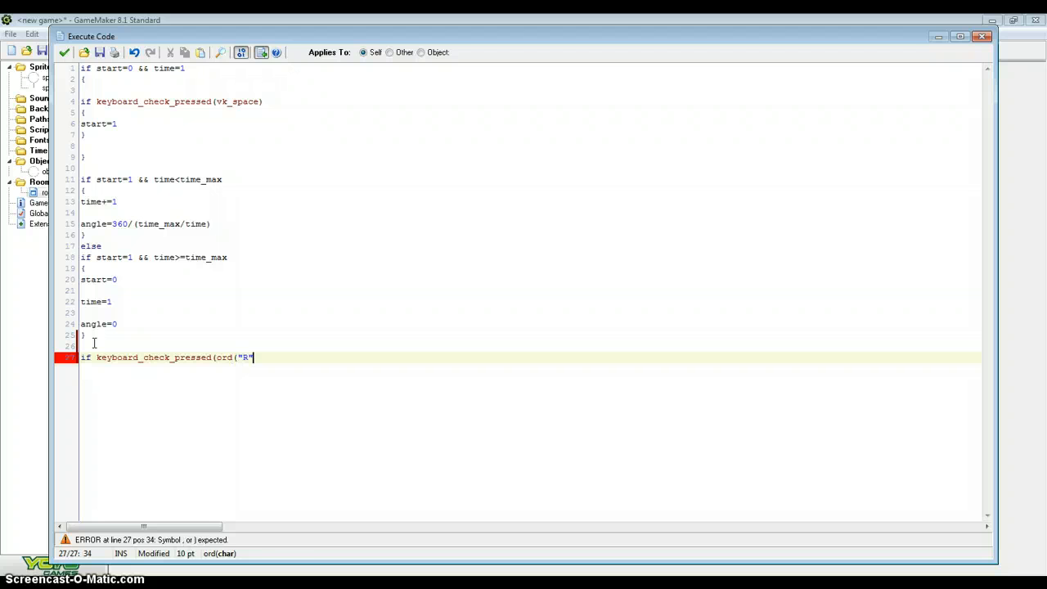
{"action": "type", "text": ")"}
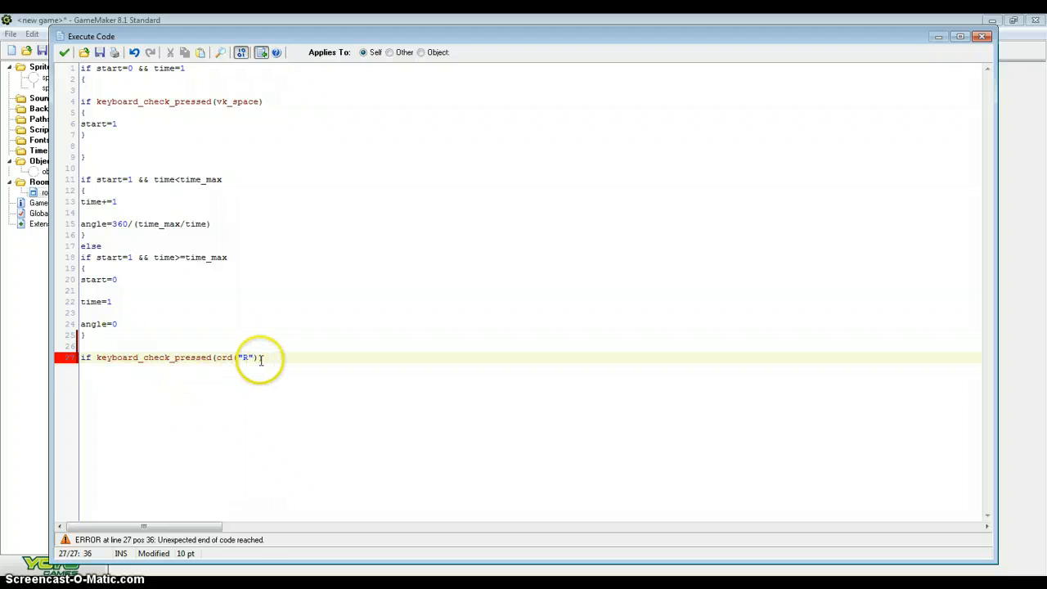
{"action": "type", "text": "&& star"}
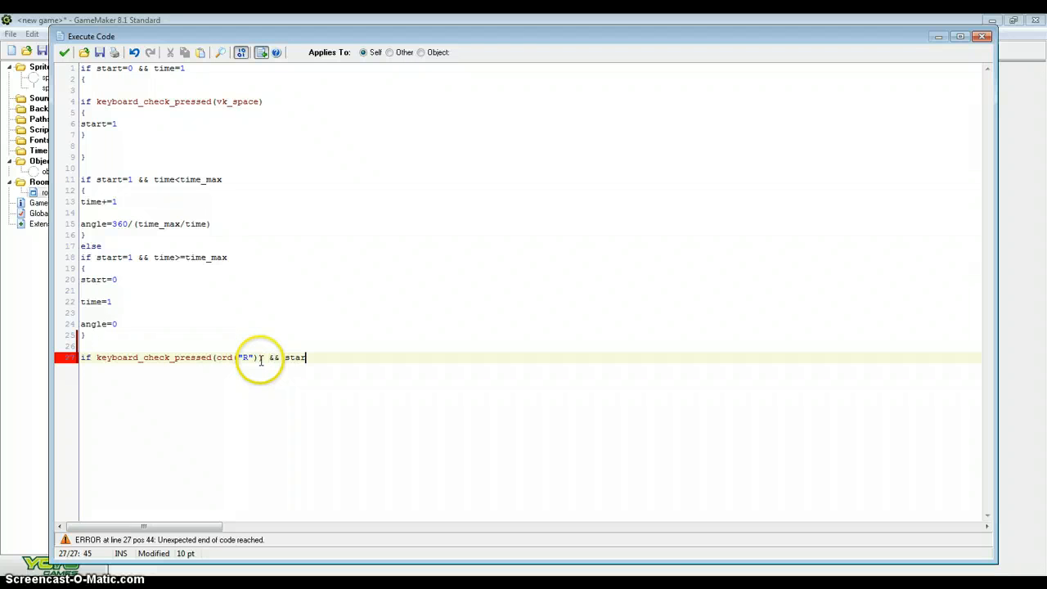
{"action": "type", "text": "t=1"}
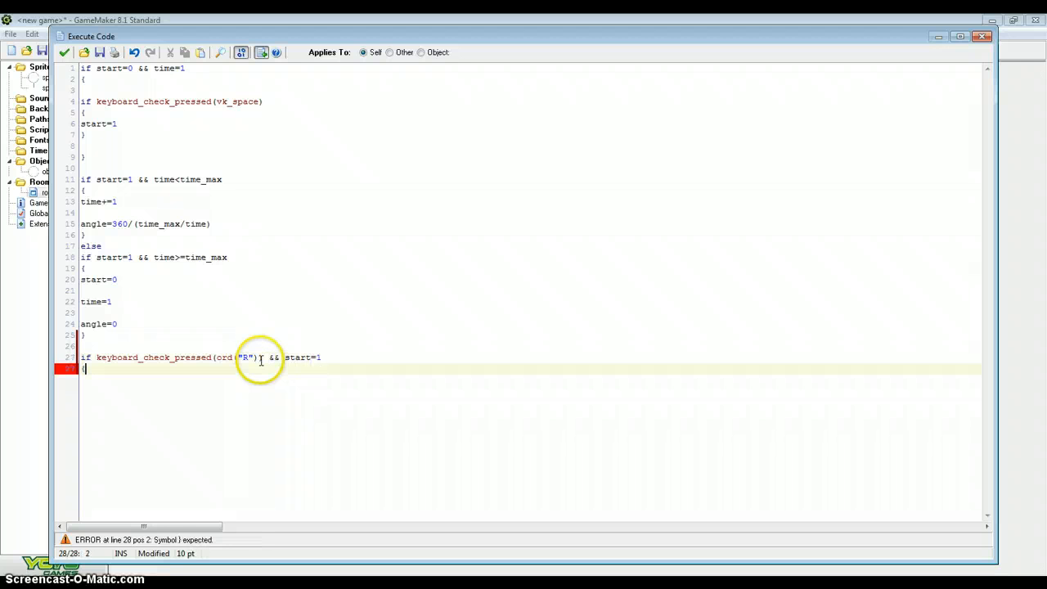
{"action": "type", "text": "}"}
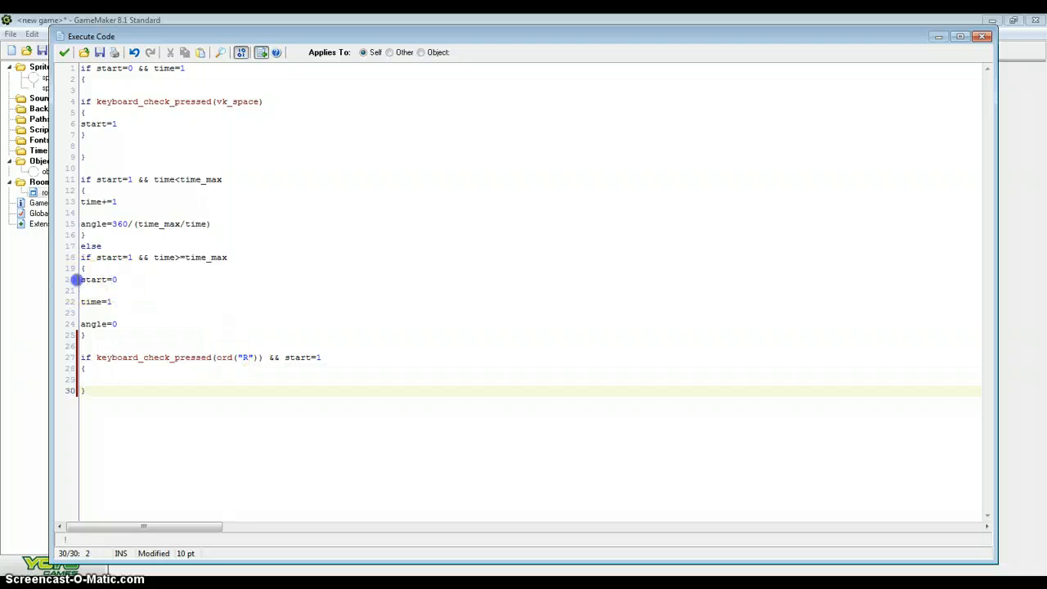
{"action": "left_click_drag", "start_coordinate": [81, 279], "coordinate": [117, 323]}
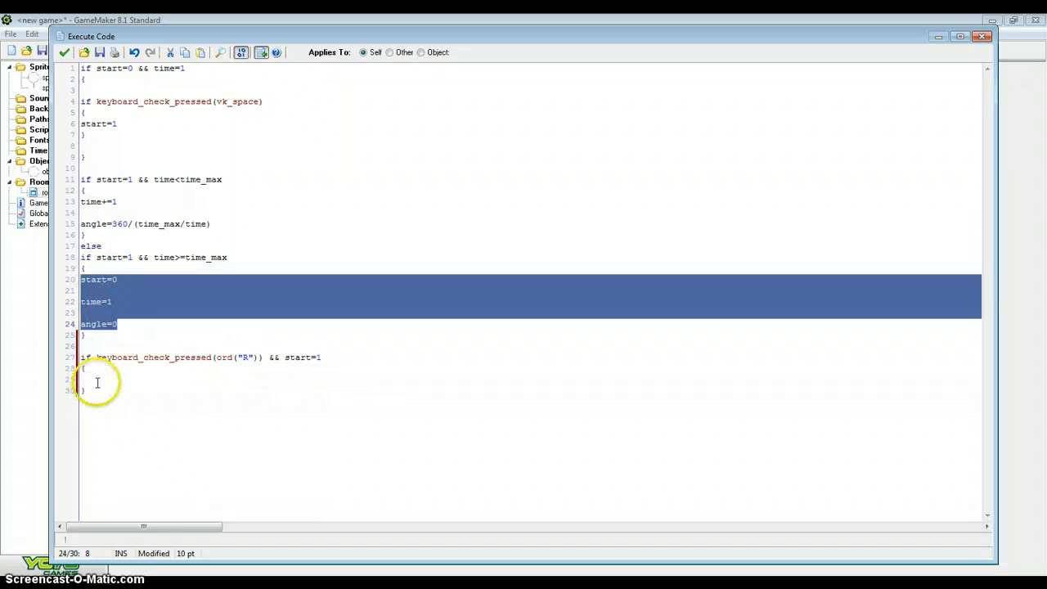
{"action": "mouse_move", "coordinate": [96, 377]}
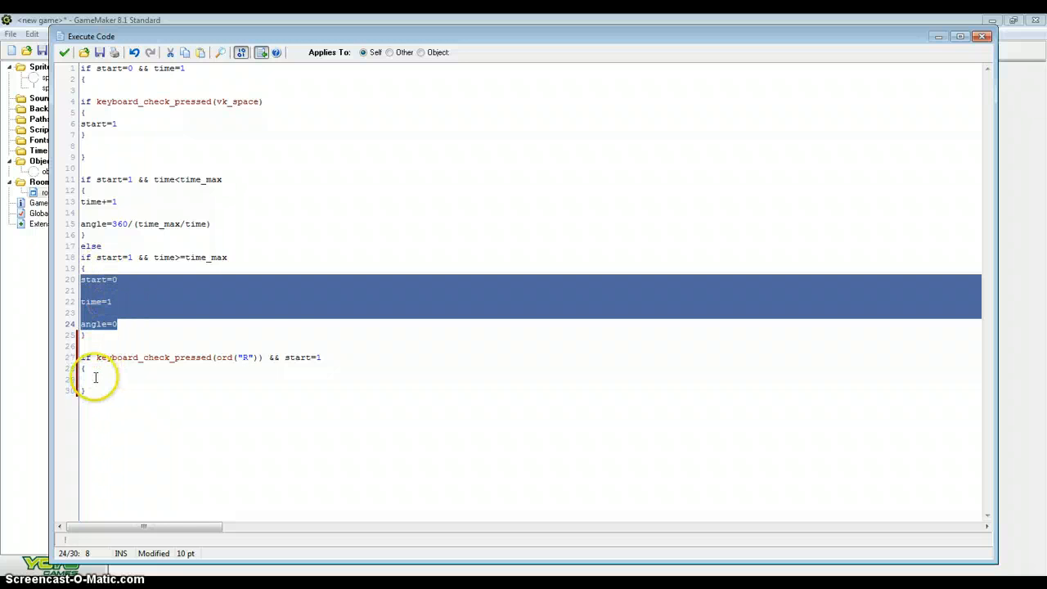
{"action": "type", "text": "start=0"}
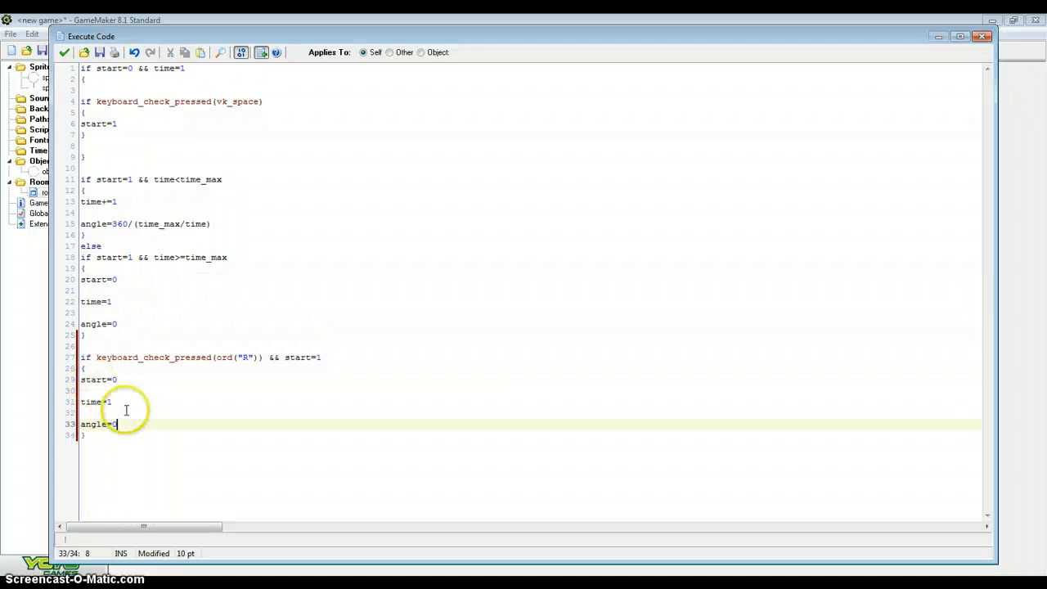
{"action": "mouse_move", "coordinate": [246, 357]}
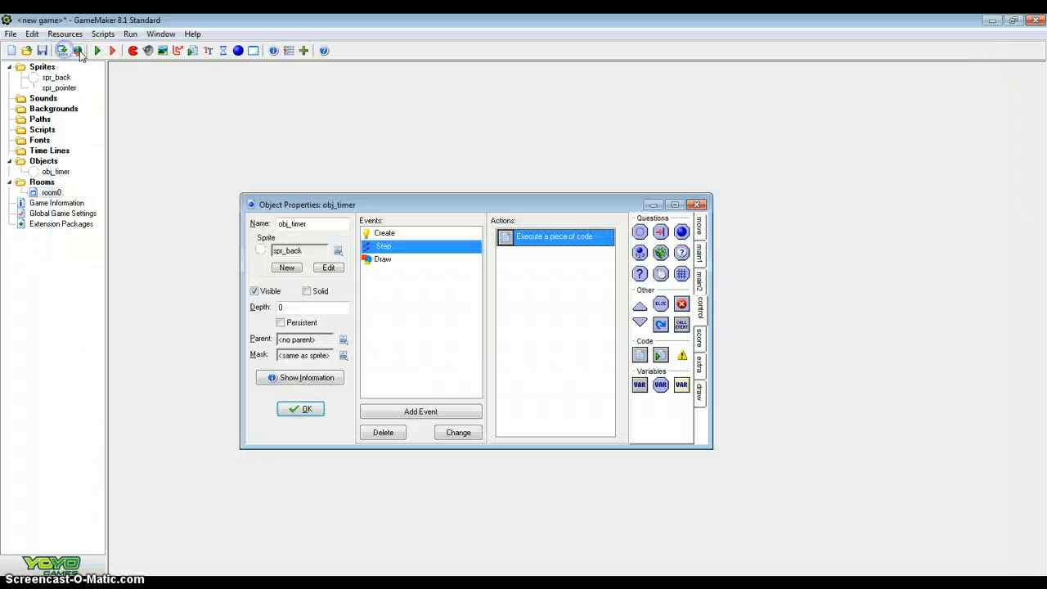
Step: Save the Step code with the R-key reset, then reopen it to review
{"action": "left_click", "coordinate": [112, 50]}
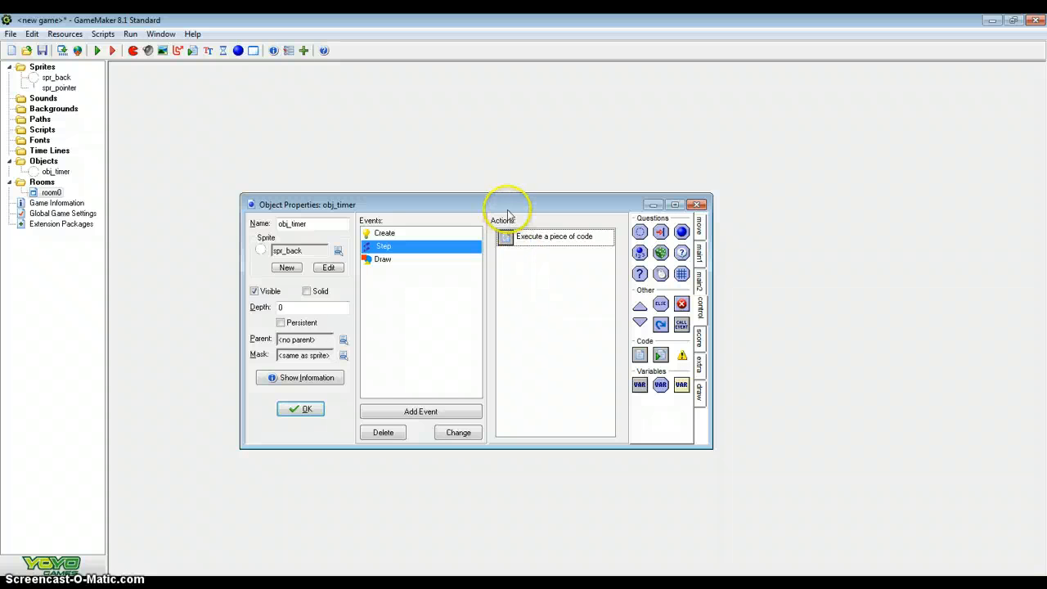
{"action": "double_click", "coordinate": [555, 236]}
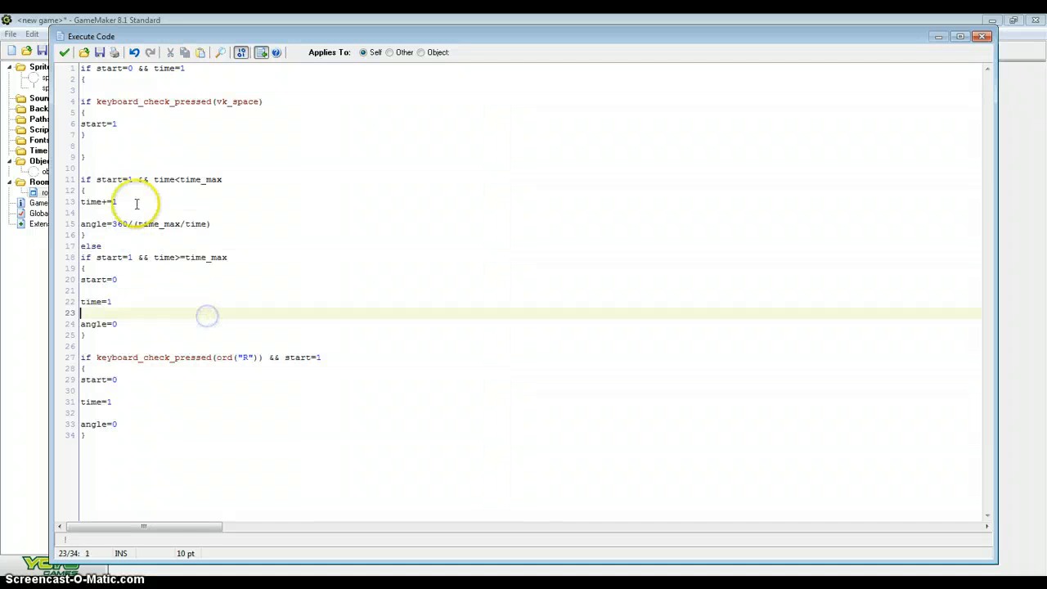
{"action": "left_click", "coordinate": [63, 53]}
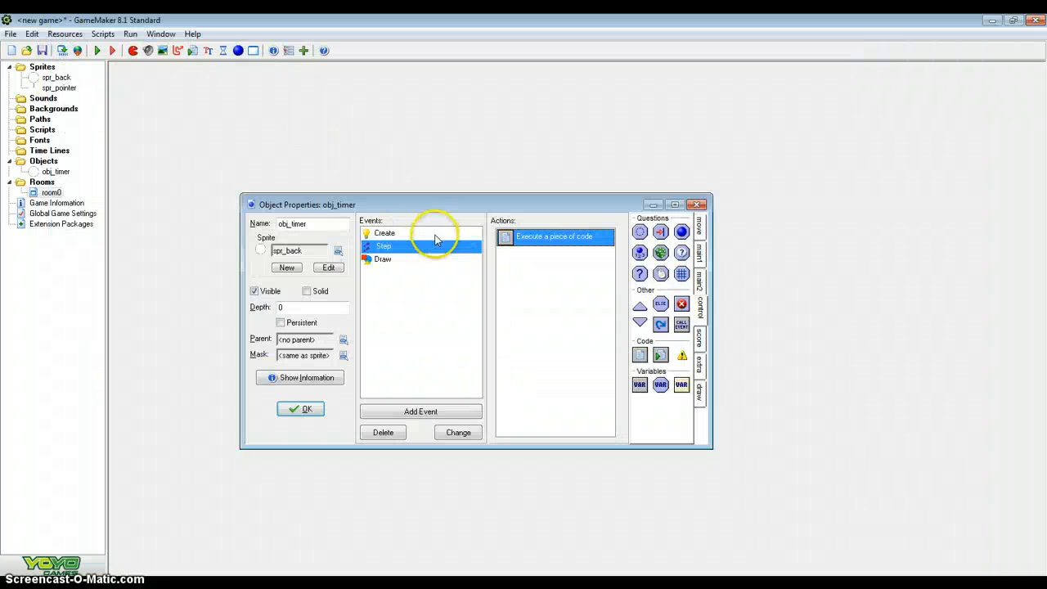
Step: Review the Create and Draw event code, checking the centred time text line
{"action": "double_click", "coordinate": [554, 236]}
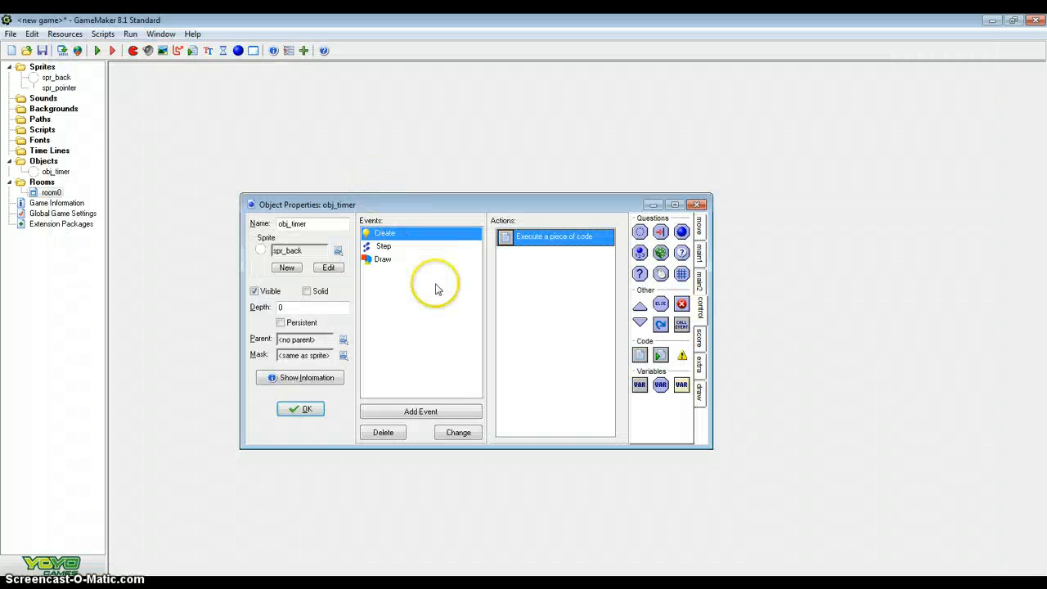
{"action": "left_click", "coordinate": [382, 260]}
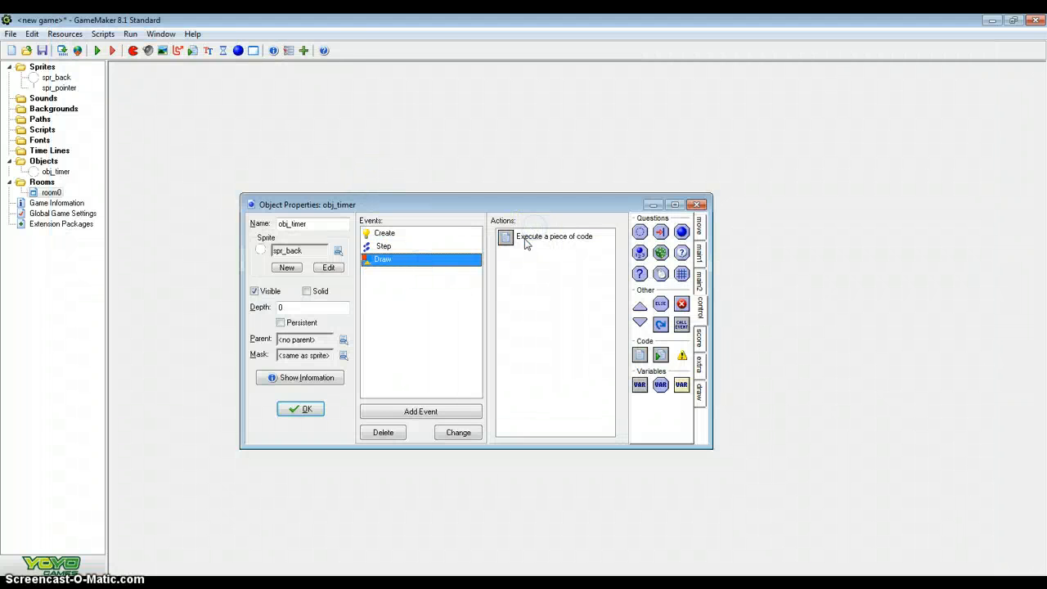
{"action": "double_click", "coordinate": [554, 236]}
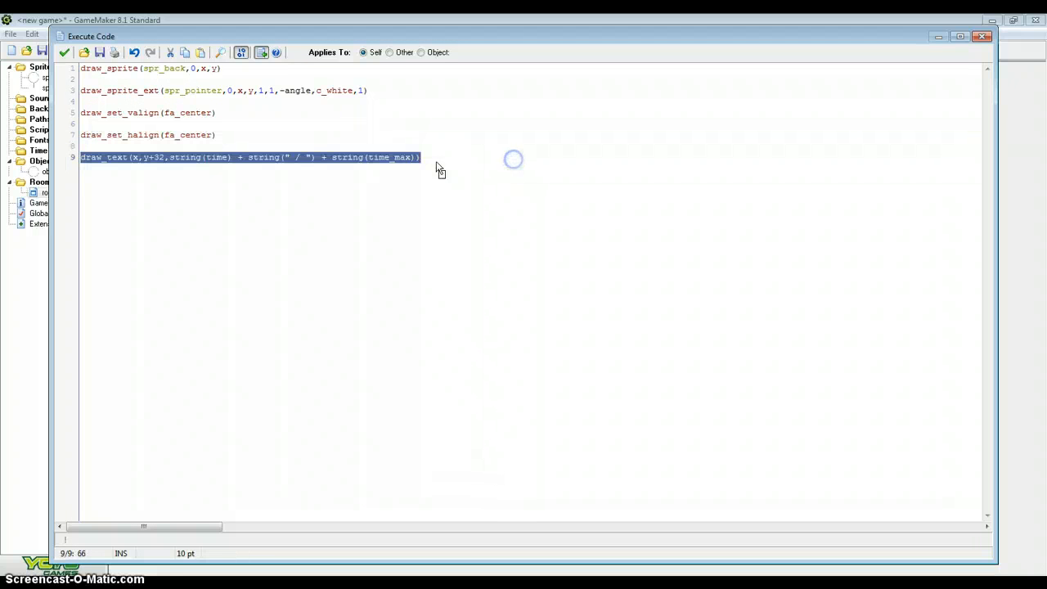
{"action": "left_click", "coordinate": [121, 157]}
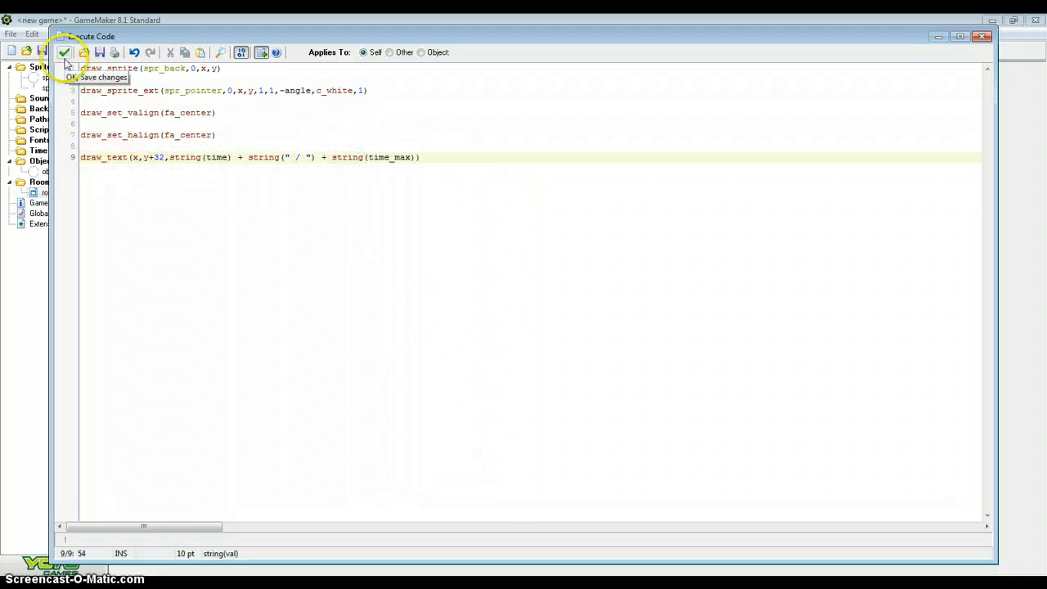
{"action": "left_click", "coordinate": [65, 52]}
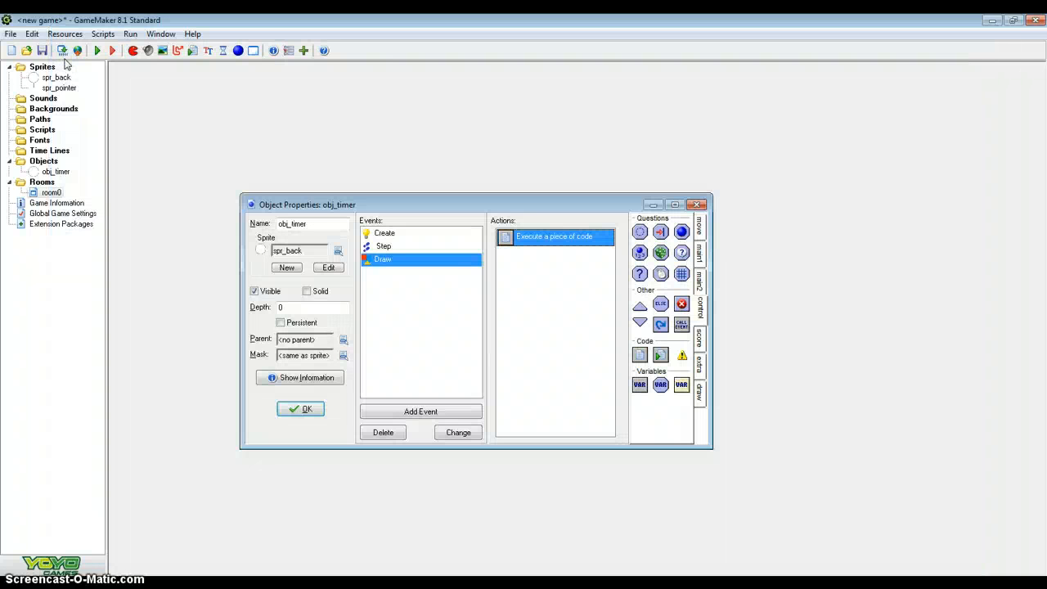